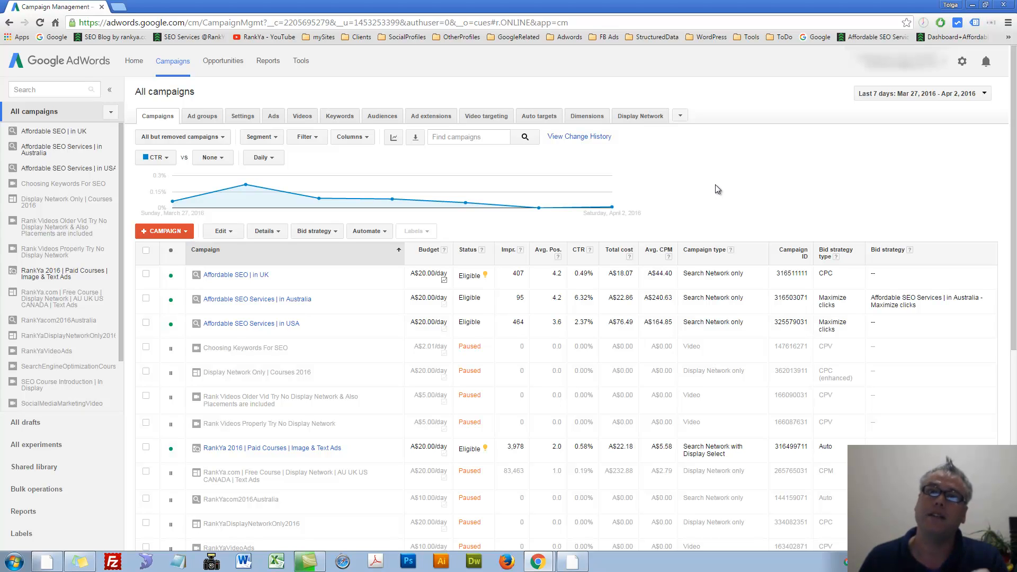
{"action": "mouse_move", "coordinate": [372, 235]}
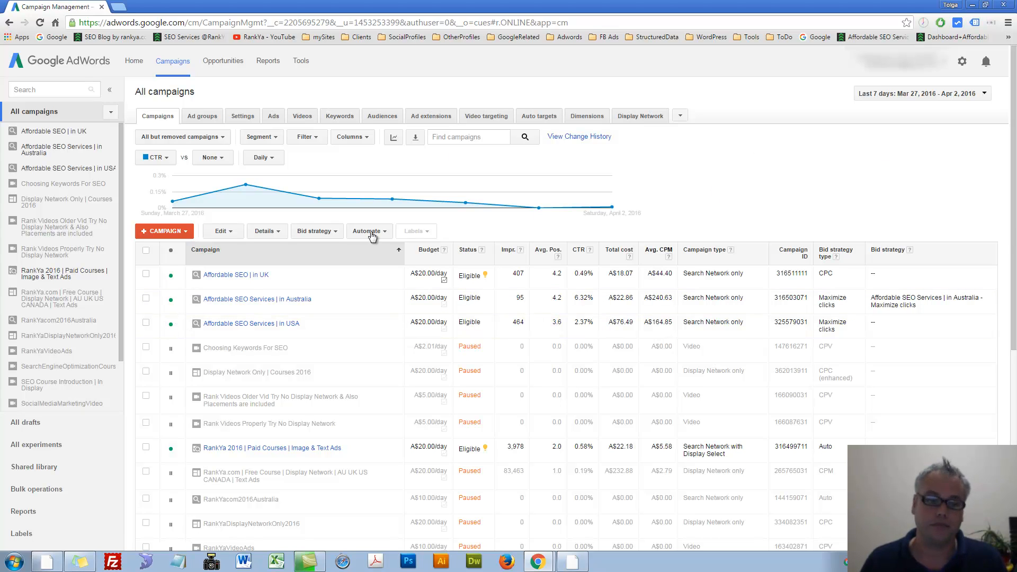
{"action": "mouse_move", "coordinate": [164, 102]}
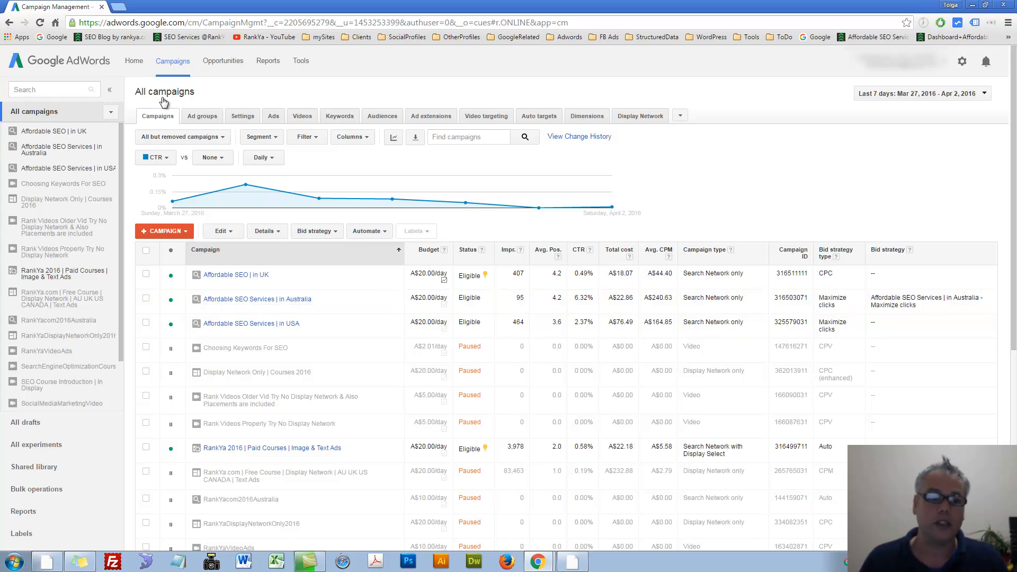
Step: Show the list of ads across all campaigns instead of the campaign list
{"action": "left_click", "coordinate": [202, 115]}
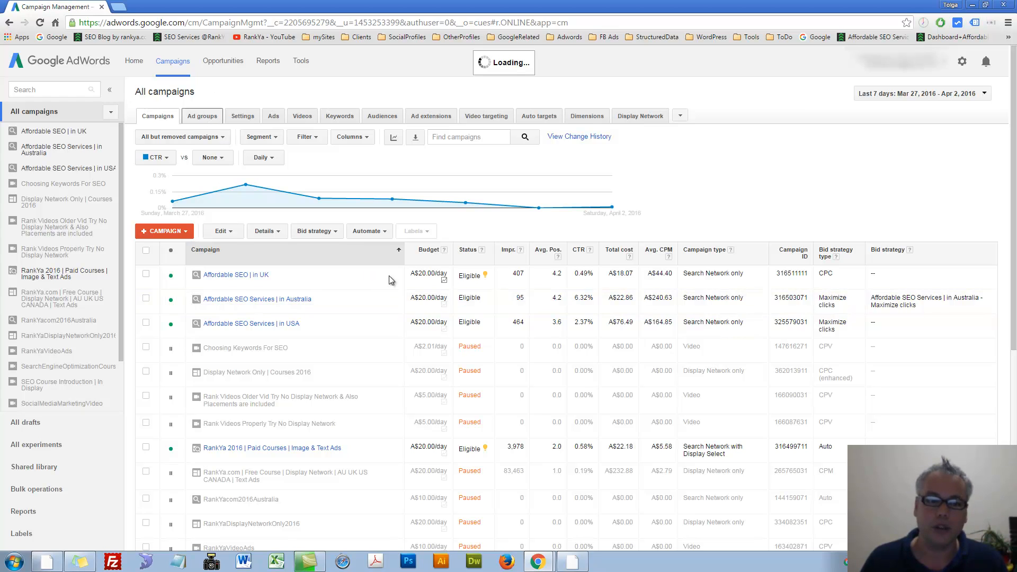
{"action": "left_click", "coordinate": [201, 116]}
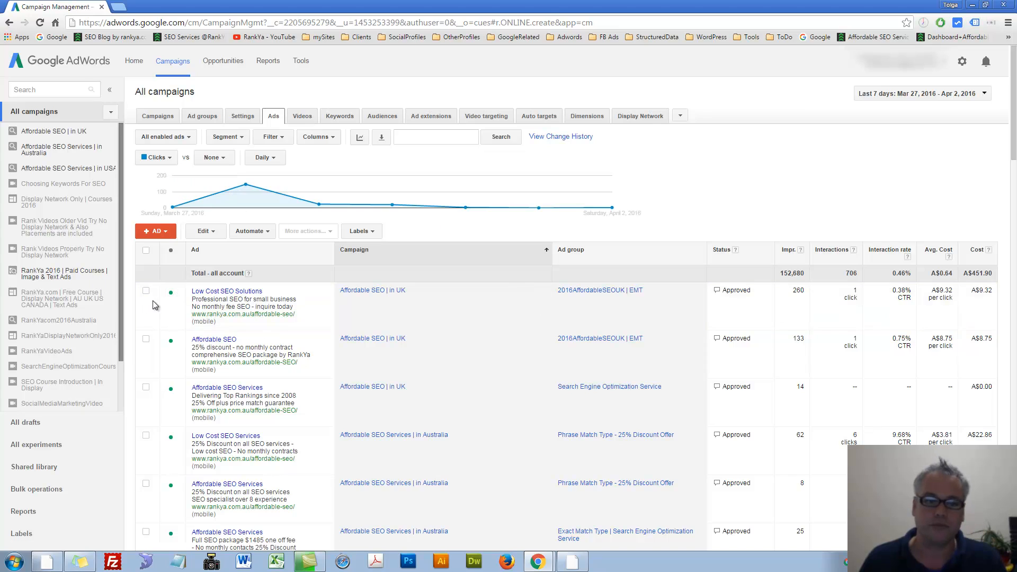
Step: Start a Pause ads rule for the selected Low Cost SEO Solutions ad
{"action": "left_click", "coordinate": [146, 291]}
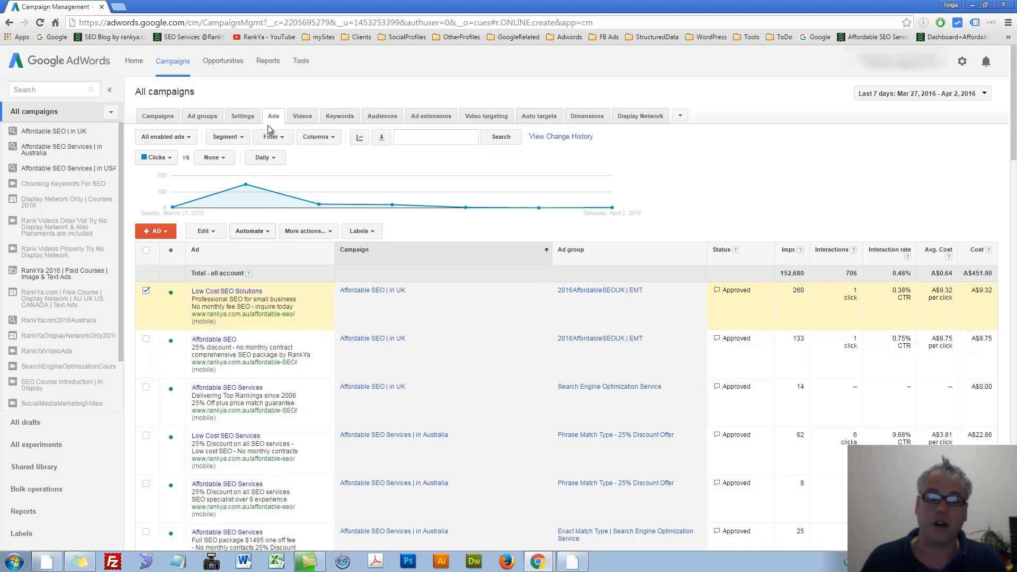
{"action": "left_click", "coordinate": [250, 231]}
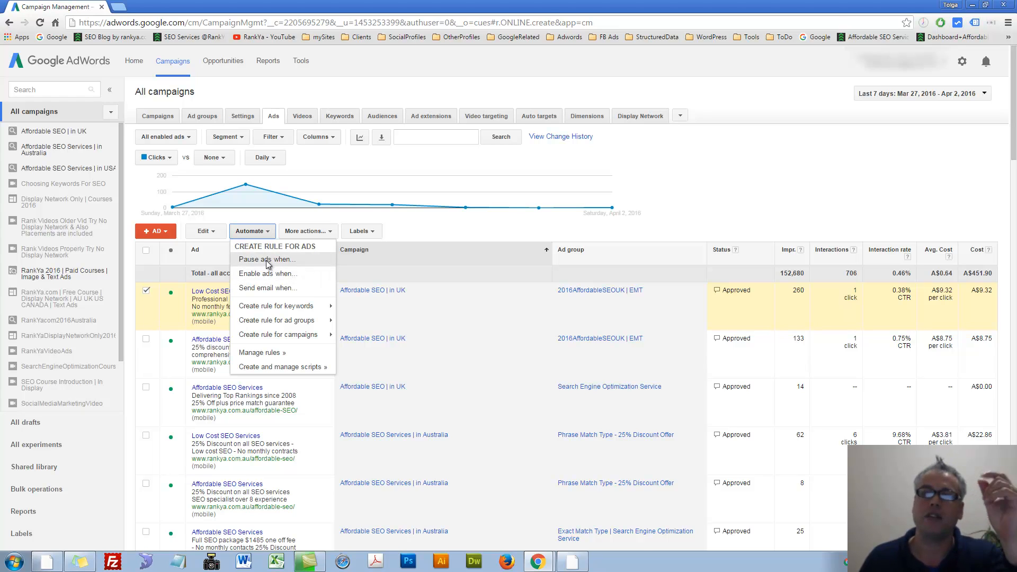
{"action": "left_click", "coordinate": [266, 258]}
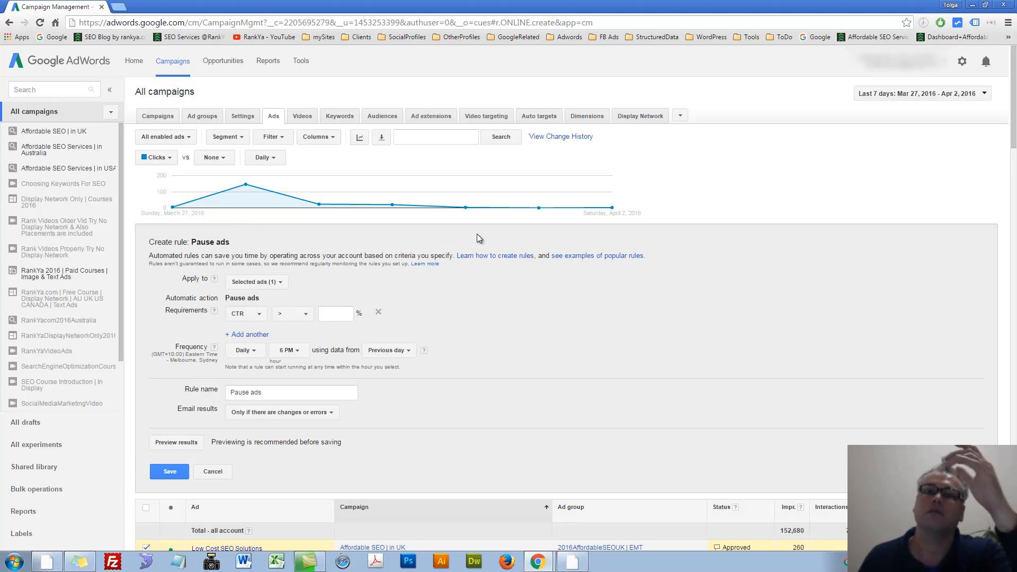
{"action": "mouse_move", "coordinate": [357, 275]}
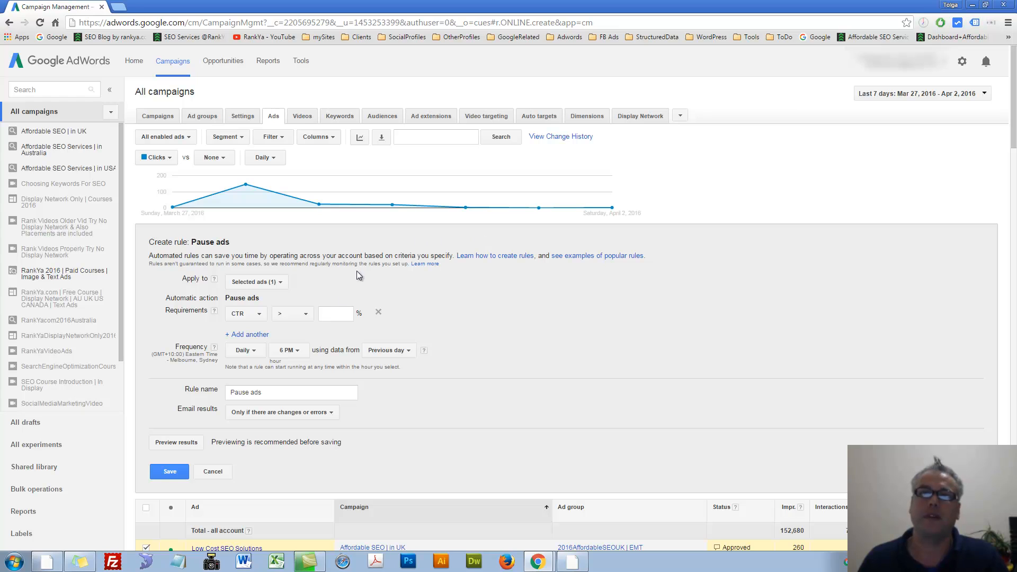
Step: Require CTR below 10 for the rule and check when results get emailed
{"action": "left_click", "coordinate": [245, 314]}
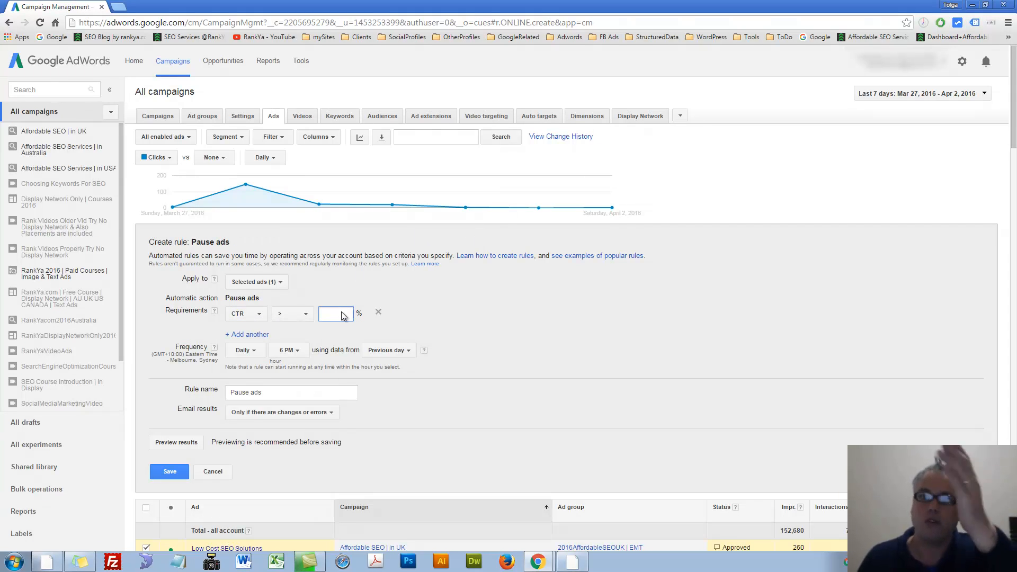
{"action": "left_click", "coordinate": [291, 313]}
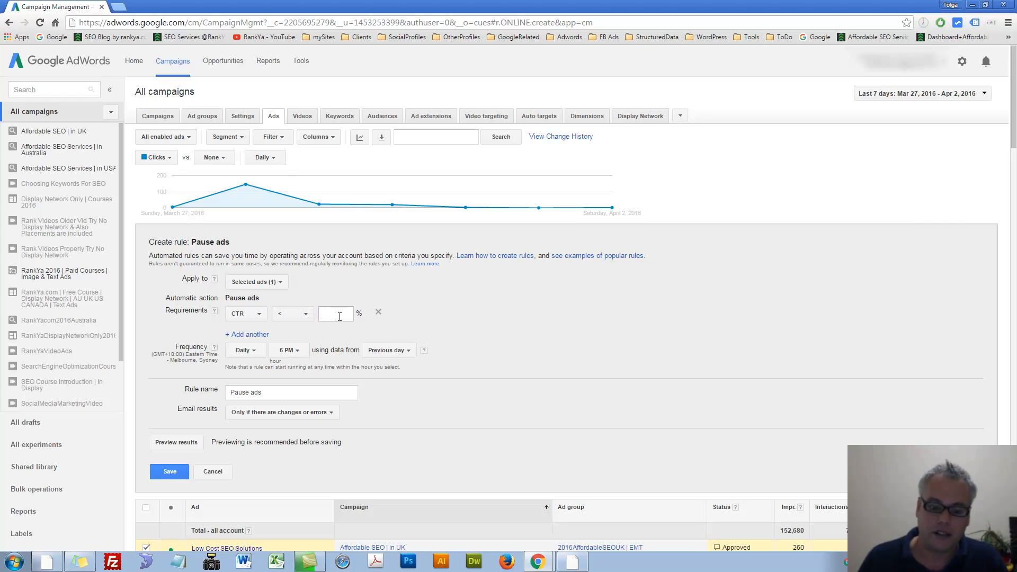
{"action": "type", "text": "10"}
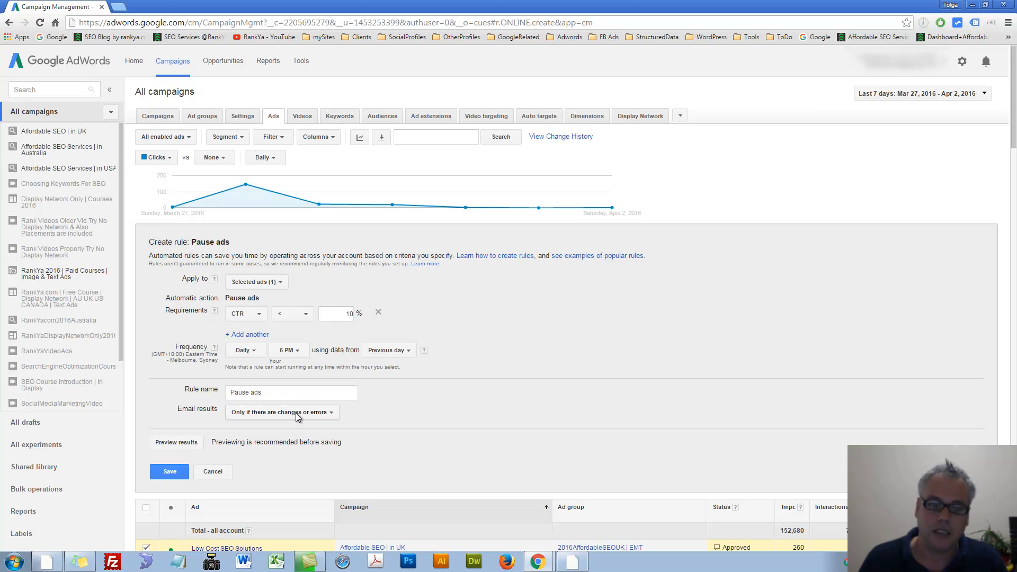
{"action": "left_click", "coordinate": [281, 412]}
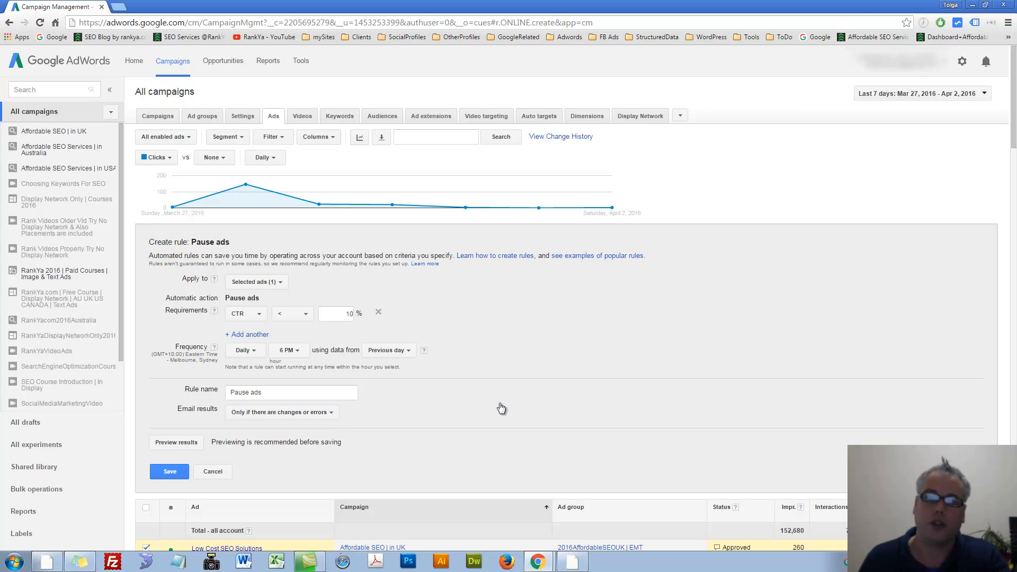
Step: Browse the metrics and ad attributes a rule requirement can test, keeping CTR below 10%
{"action": "scroll", "scroll_direction": "down", "scroll_amount": 3}
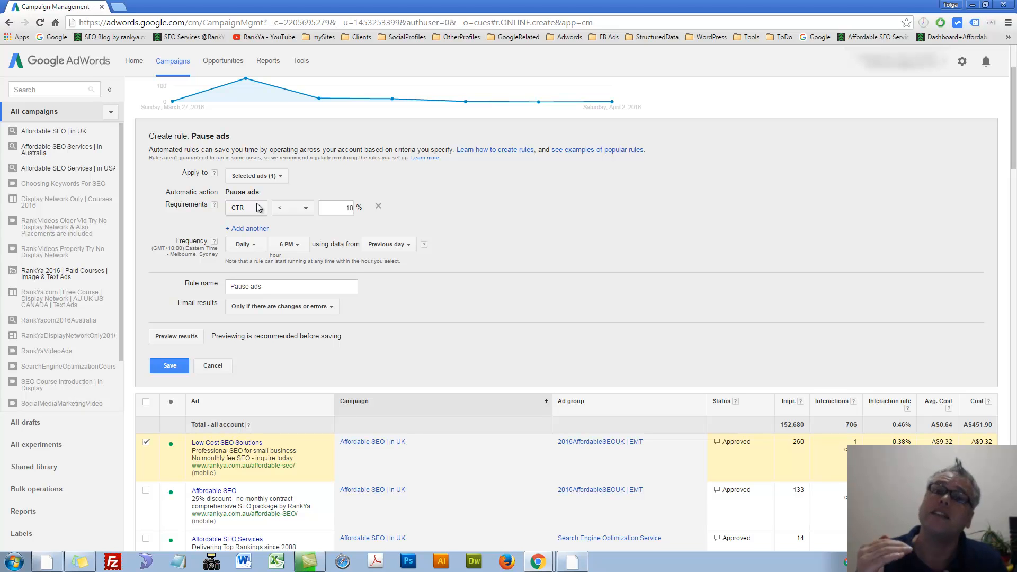
{"action": "left_click", "coordinate": [246, 207]}
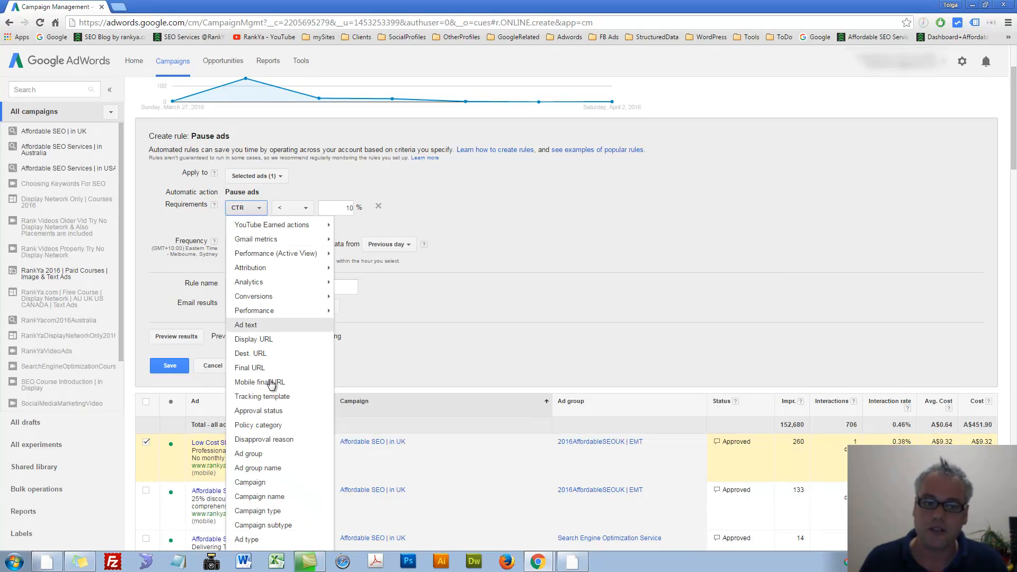
{"action": "mouse_move", "coordinate": [282, 342]}
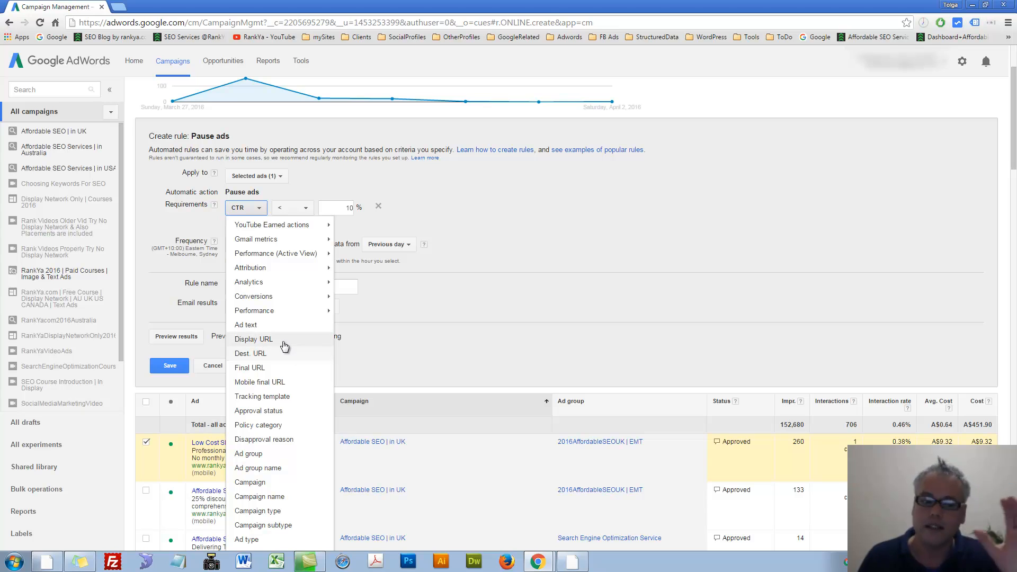
{"action": "mouse_move", "coordinate": [275, 327]}
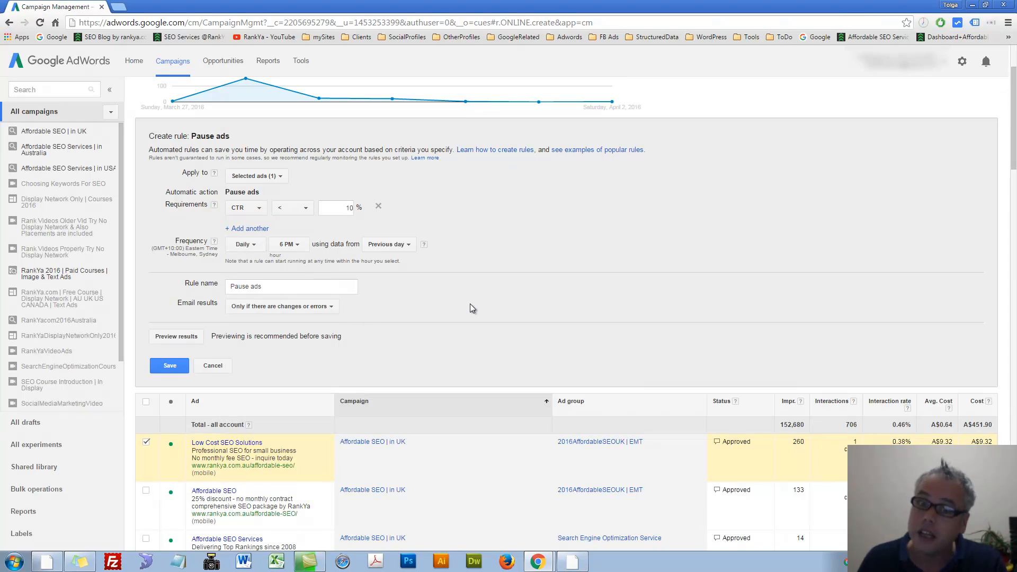
{"action": "mouse_move", "coordinate": [246, 373]}
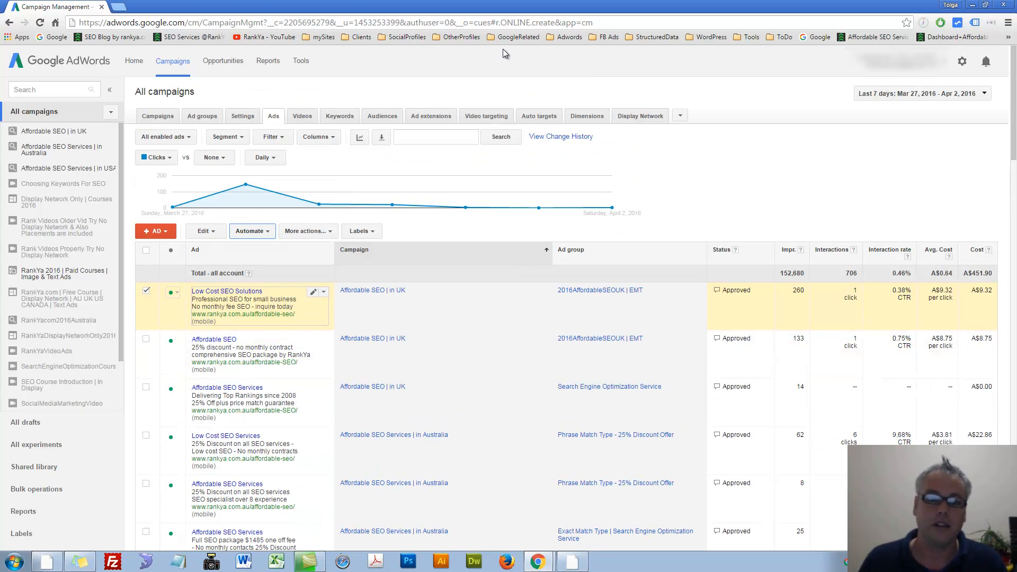
Step: Show all ad groups and briefly select the Affordable SEO ad group
{"action": "left_click", "coordinate": [201, 115]}
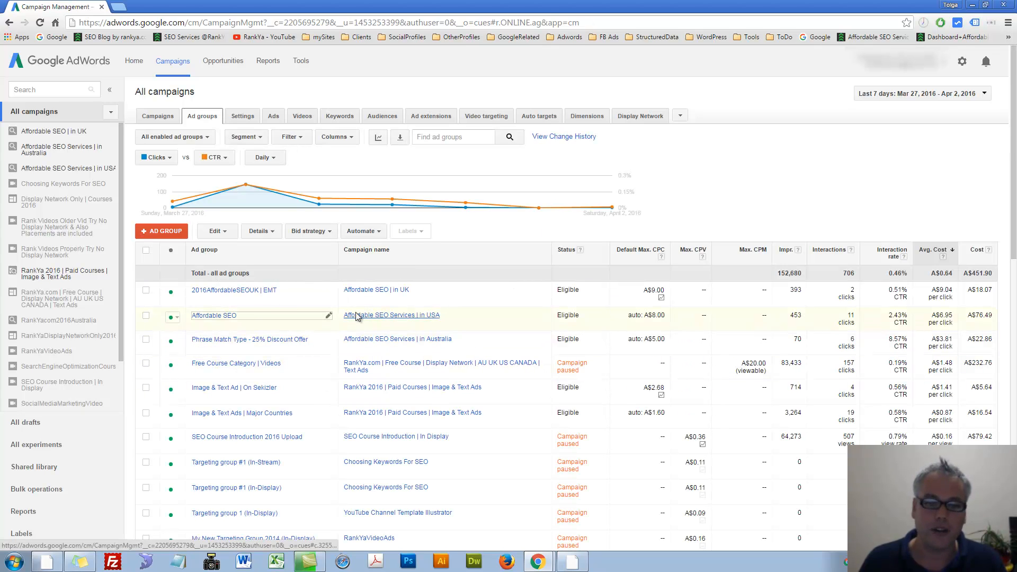
{"action": "left_click", "coordinate": [145, 315]}
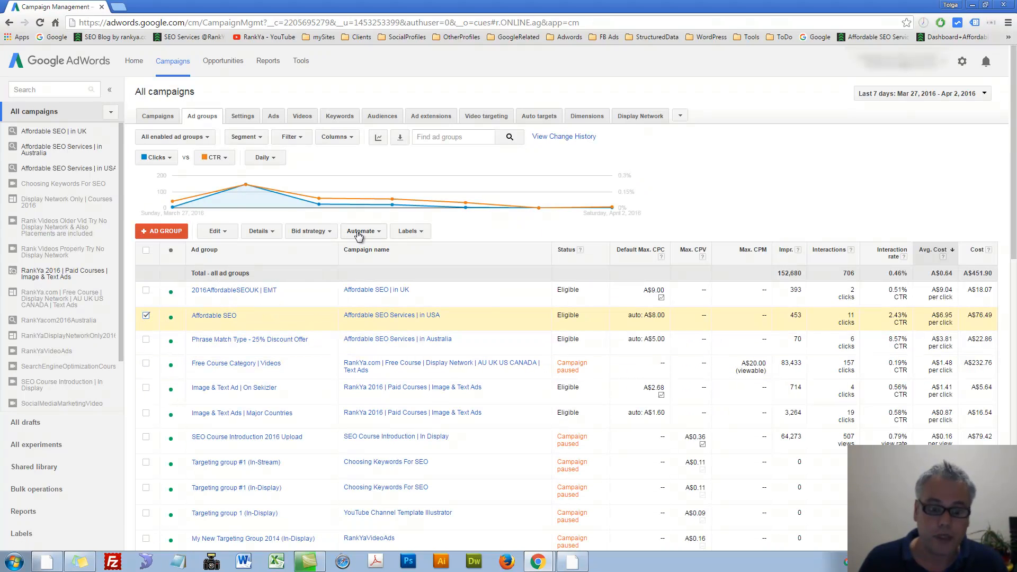
{"action": "left_click", "coordinate": [362, 231]}
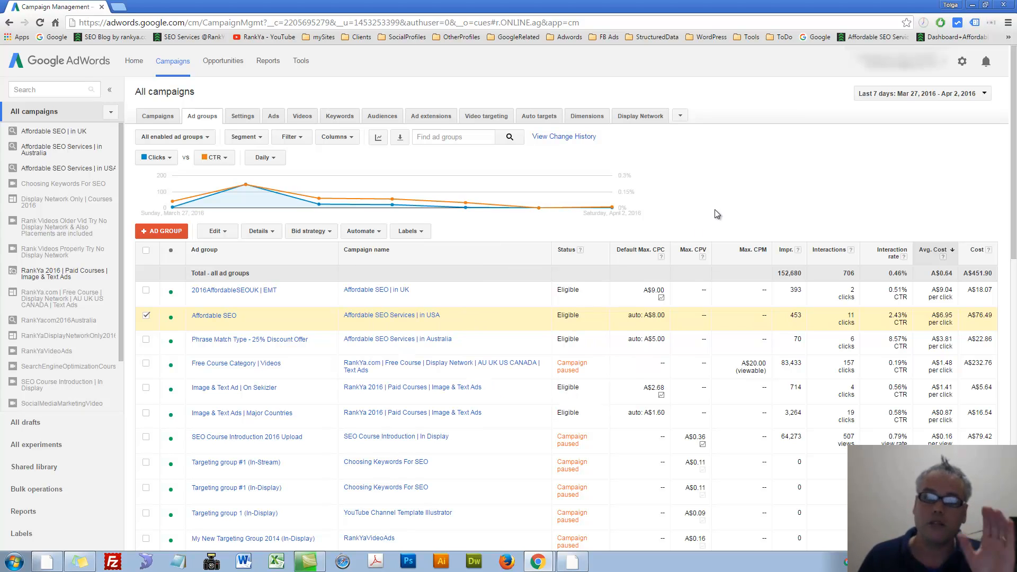
{"action": "left_click", "coordinate": [147, 316]}
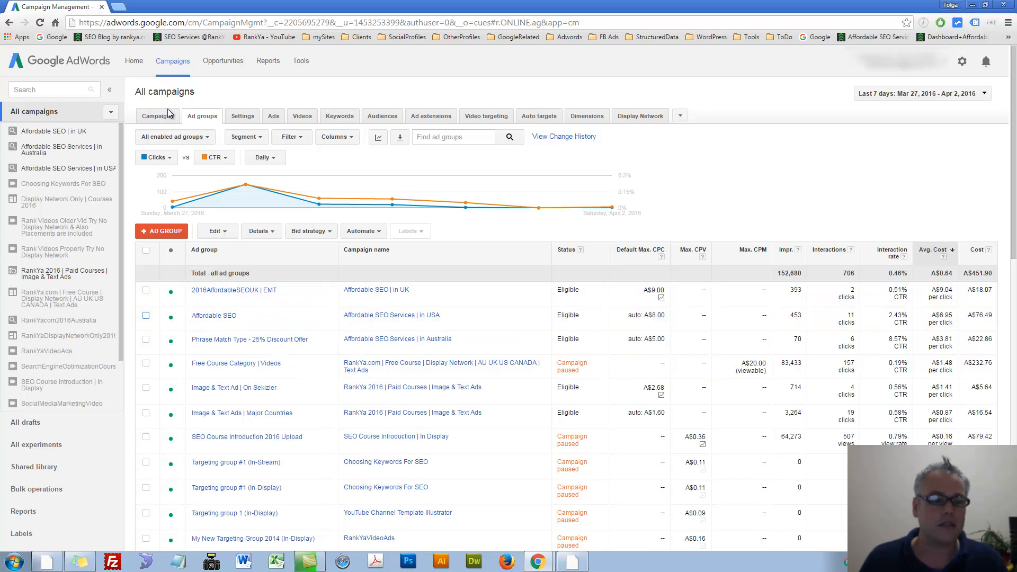
Step: Visit the campaigns list and return to the ad groups list
{"action": "left_click", "coordinate": [157, 116]}
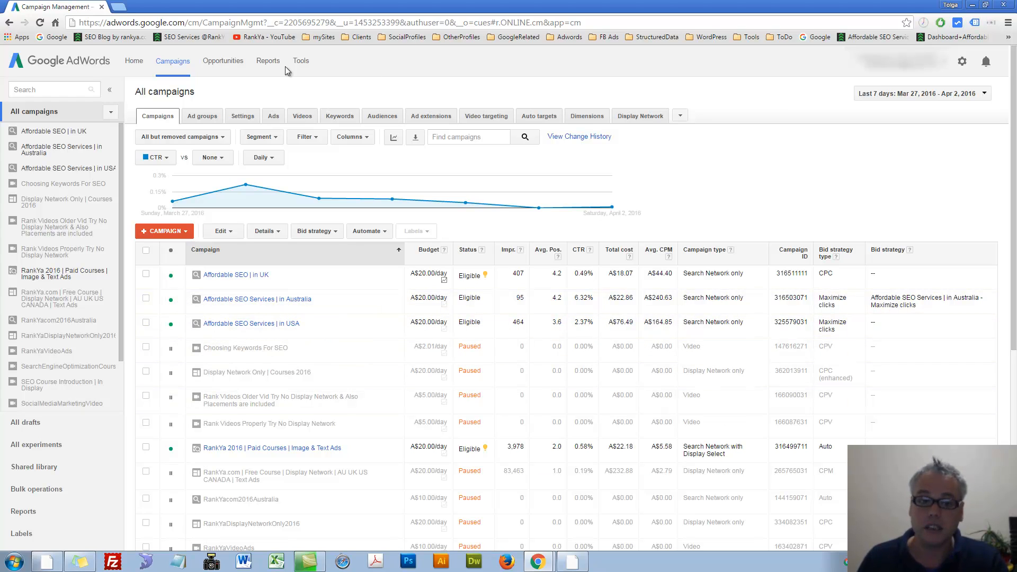
{"action": "left_click", "coordinate": [201, 115]}
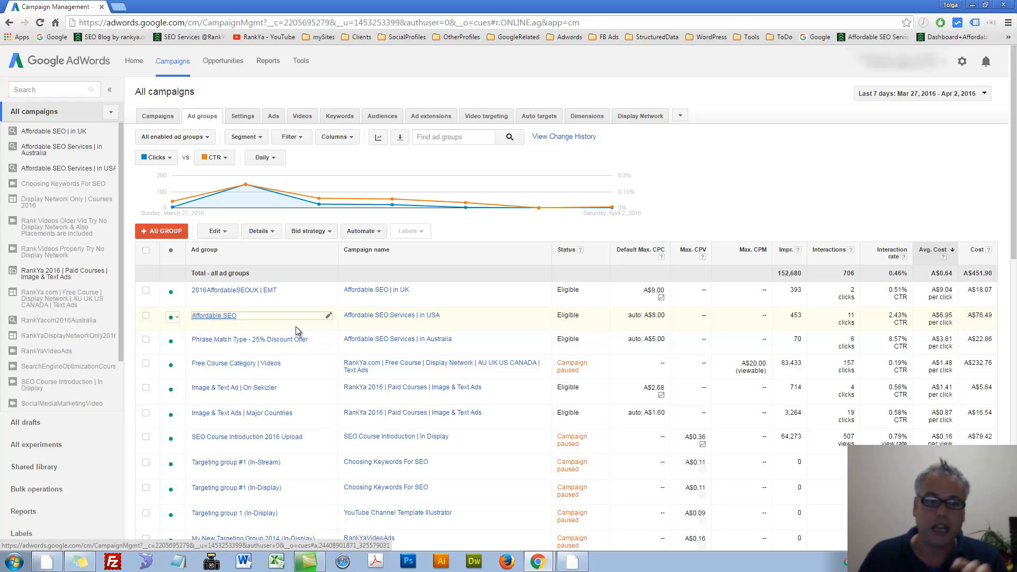
Step: Go into the Affordable SEO ad group's keywords and select low cost seo packages
{"action": "left_click", "coordinate": [214, 316]}
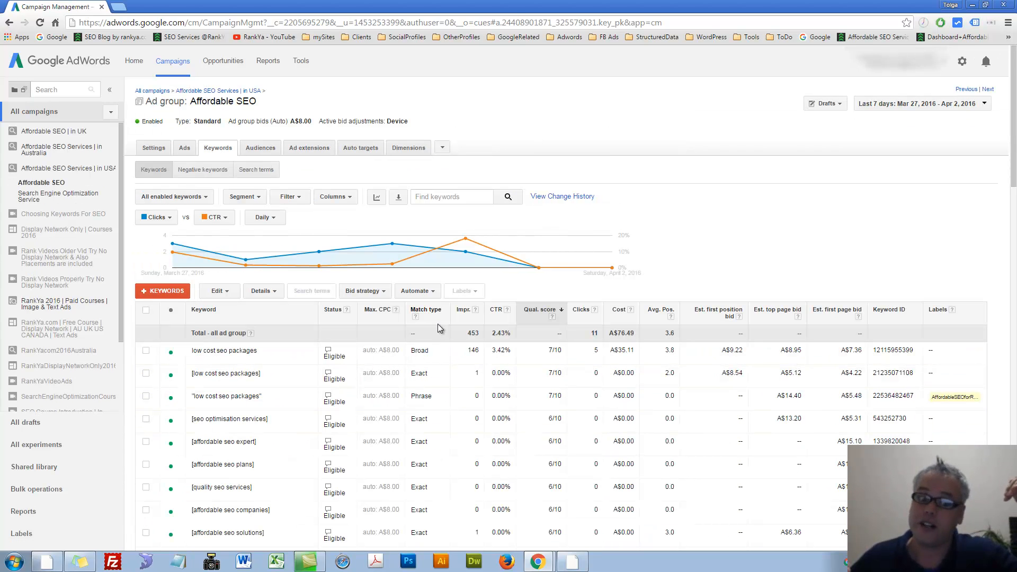
{"action": "left_click", "coordinate": [226, 373]}
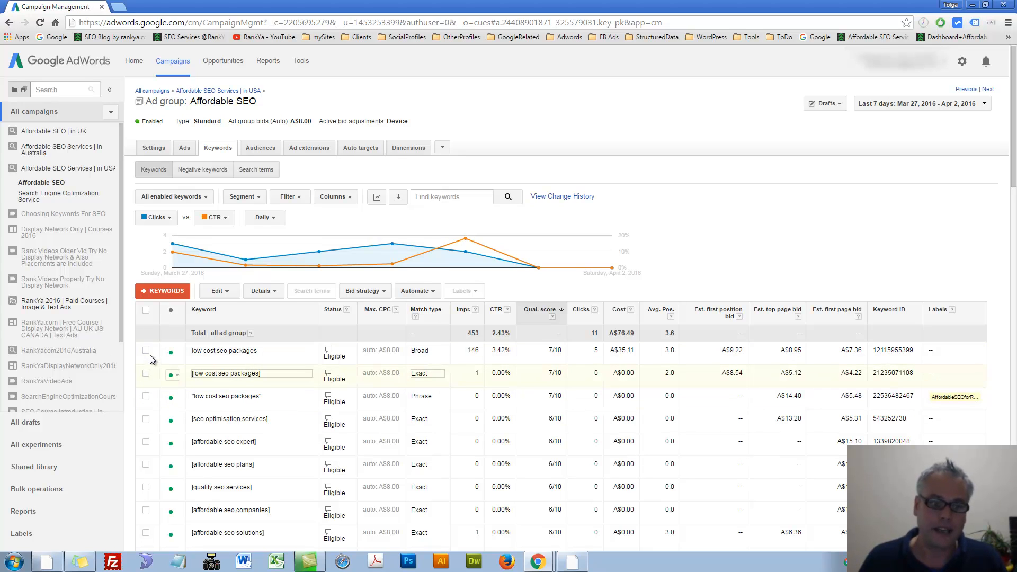
{"action": "left_click", "coordinate": [147, 350]}
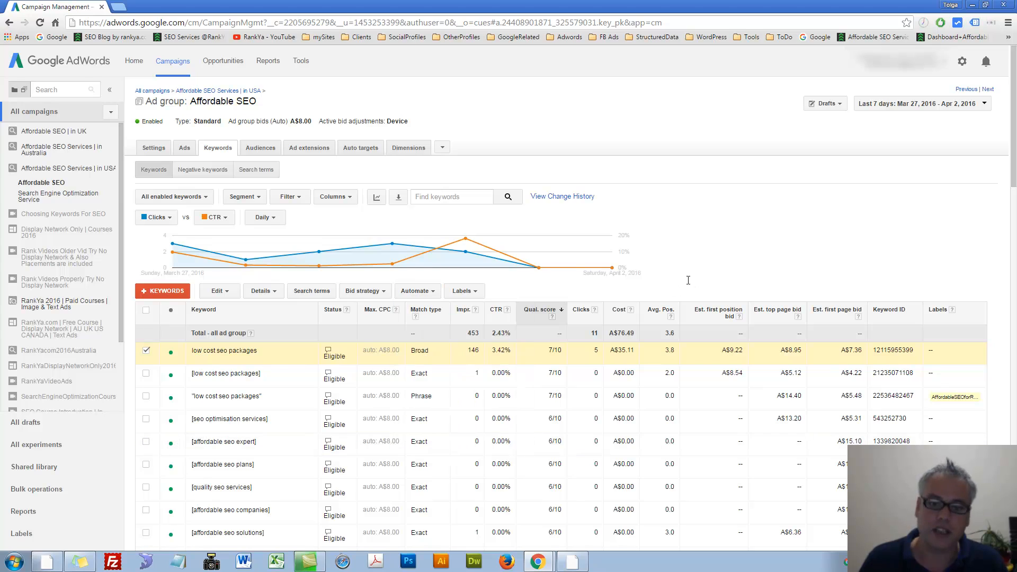
{"action": "mouse_move", "coordinate": [480, 301]}
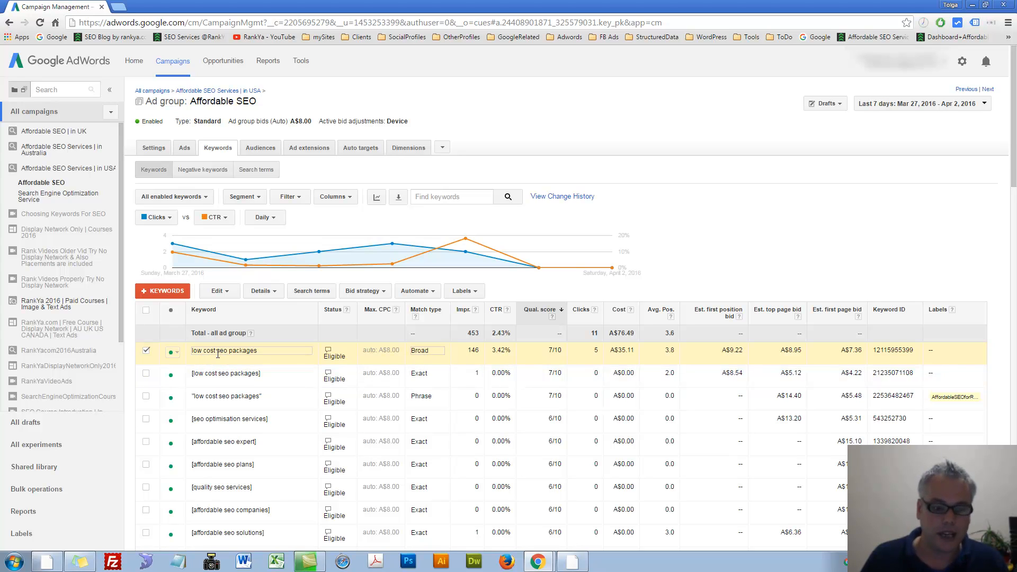
{"action": "mouse_move", "coordinate": [477, 356]}
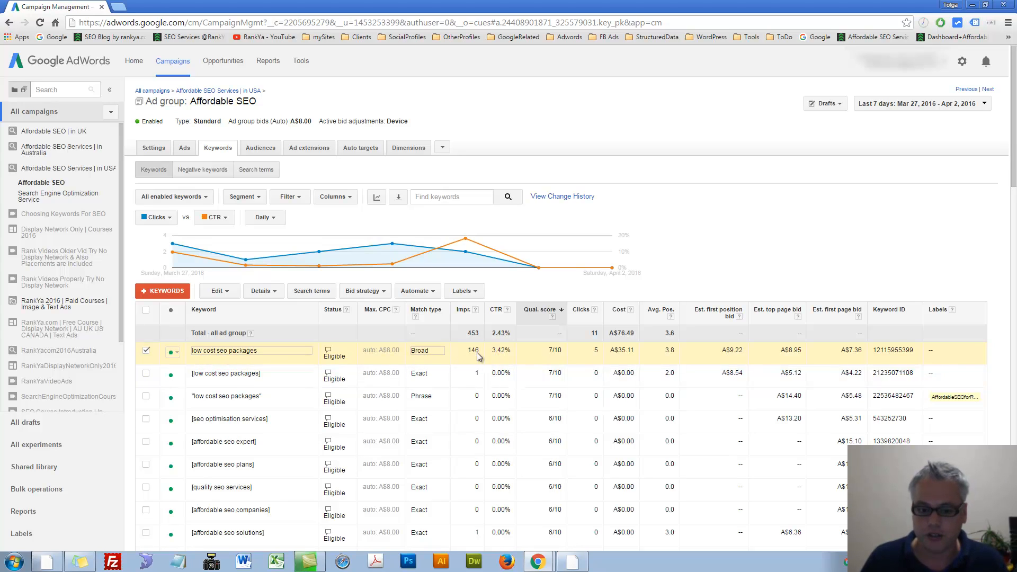
{"action": "mouse_move", "coordinate": [733, 356]}
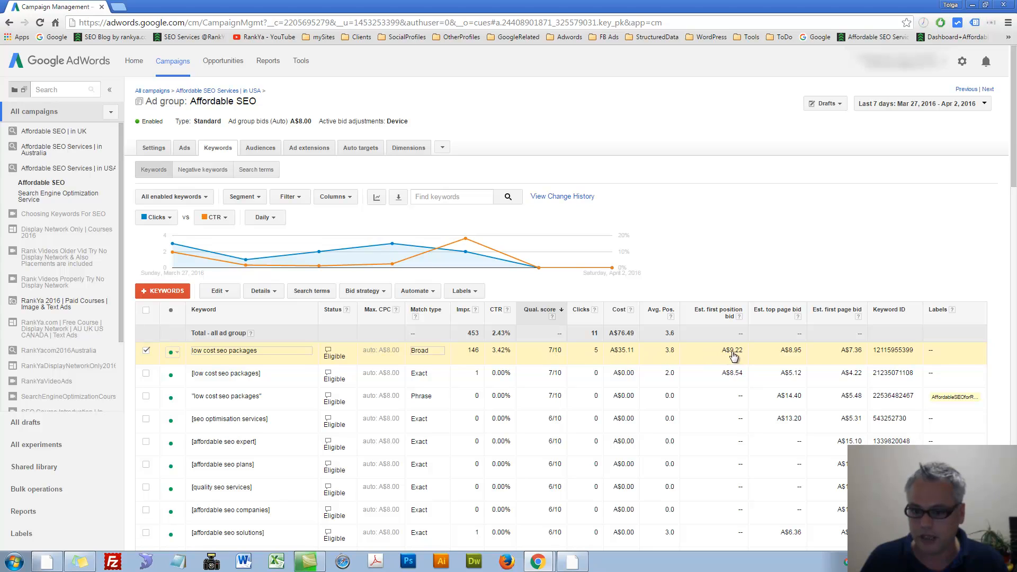
Step: Edit the keyword to broad match modifier +low +cost +seo +packages and save it
{"action": "left_click", "coordinate": [250, 351]}
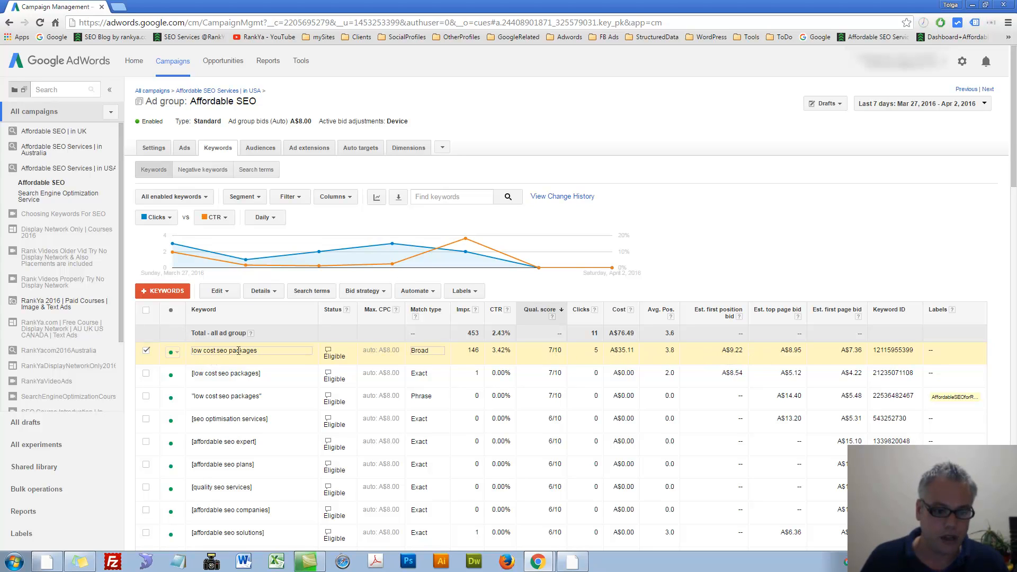
{"action": "left_click", "coordinate": [251, 351]}
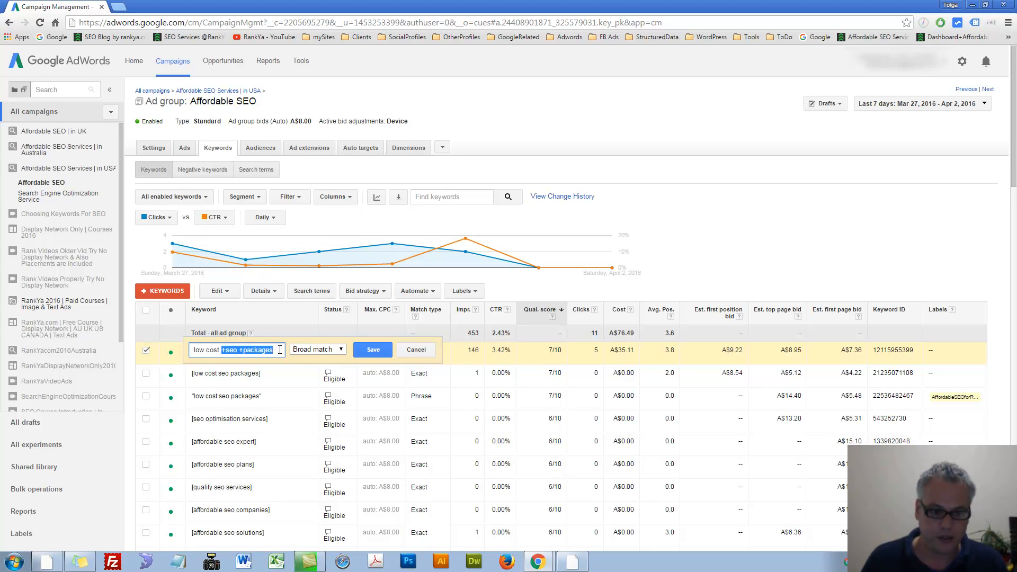
{"action": "left_click", "coordinate": [210, 350]}
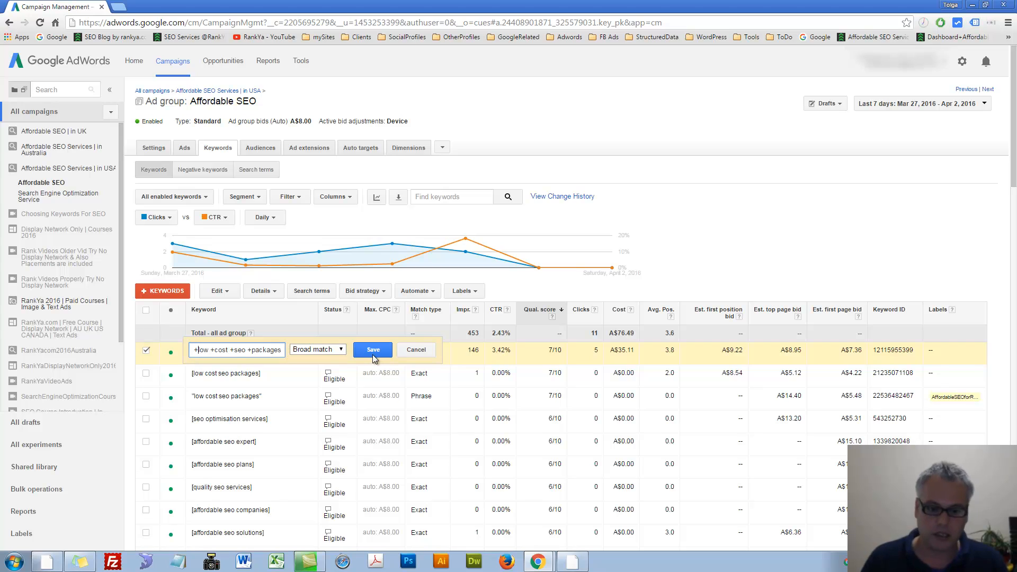
{"action": "left_click", "coordinate": [372, 350]}
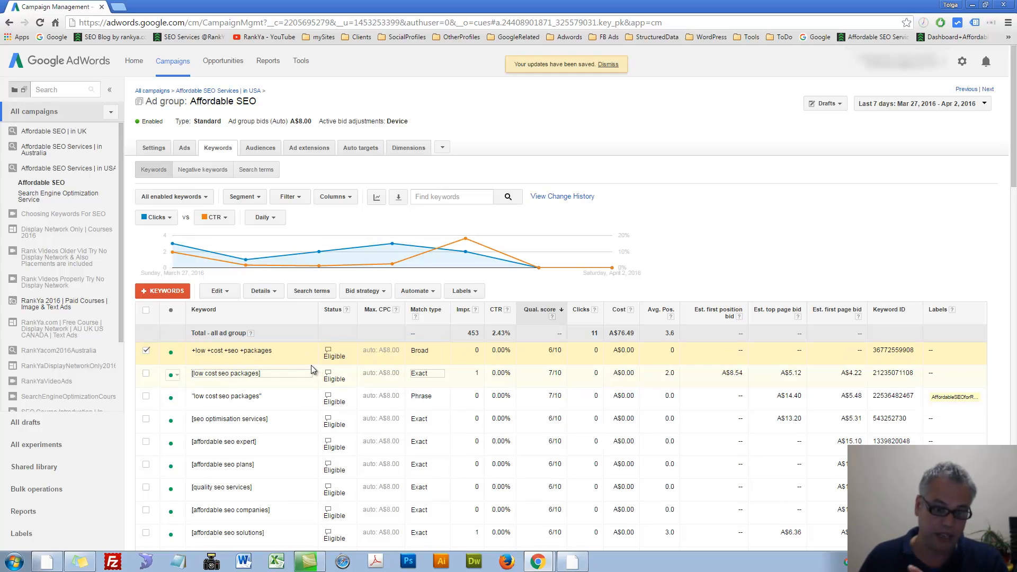
Step: Change the keyword to +affordable +SEO +packages and save it
{"action": "scroll", "scroll_direction": "down", "scroll_amount": 3}
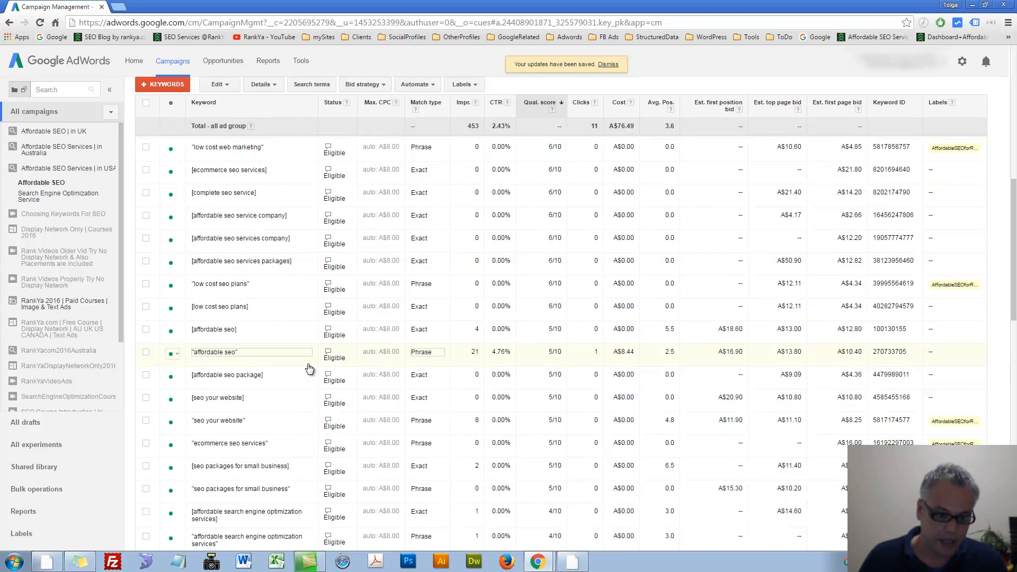
{"action": "scroll", "scroll_direction": "down", "scroll_amount": 3}
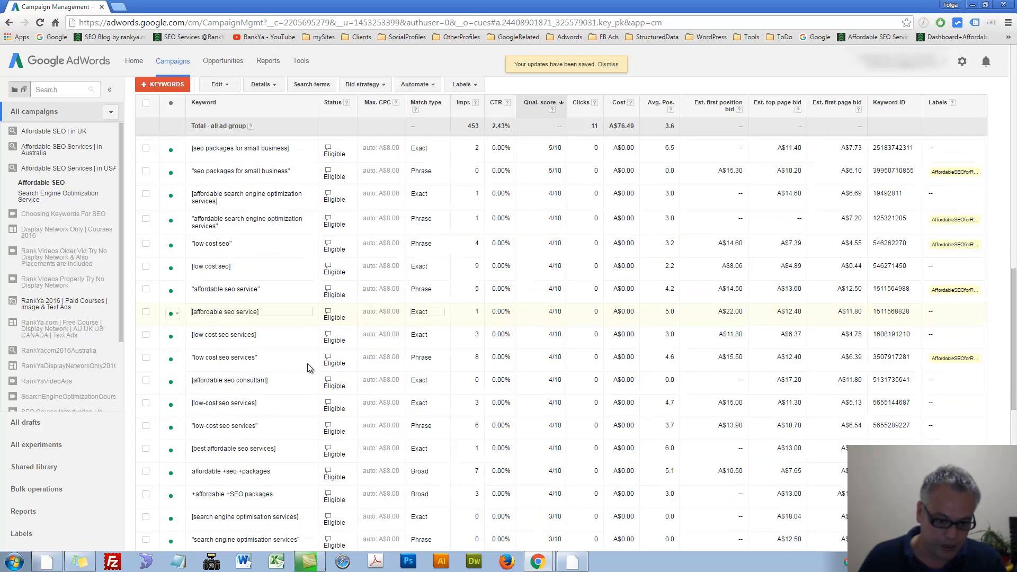
{"action": "scroll", "scroll_direction": "down", "scroll_amount": 3}
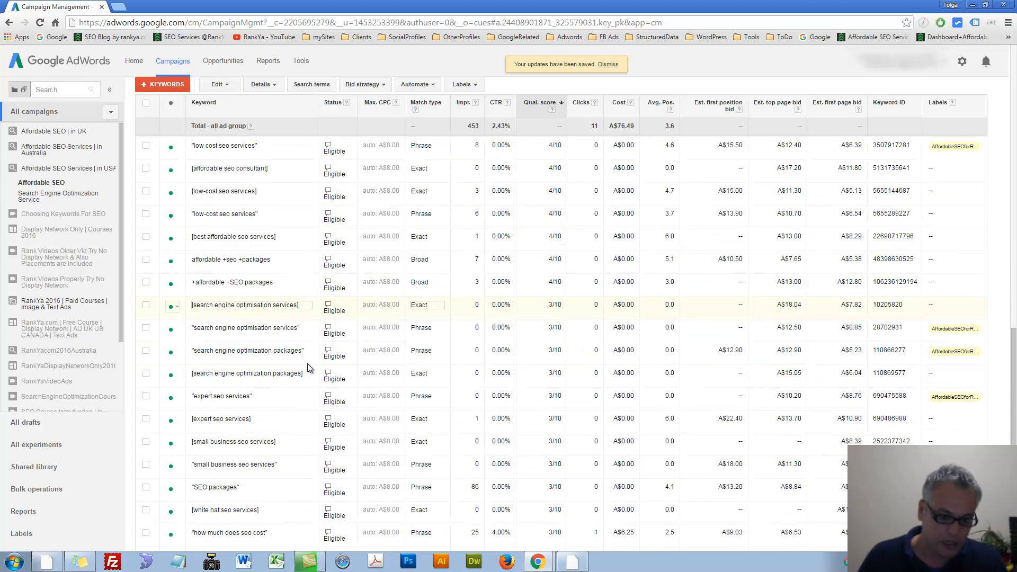
{"action": "scroll", "scroll_direction": "down", "scroll_amount": 3}
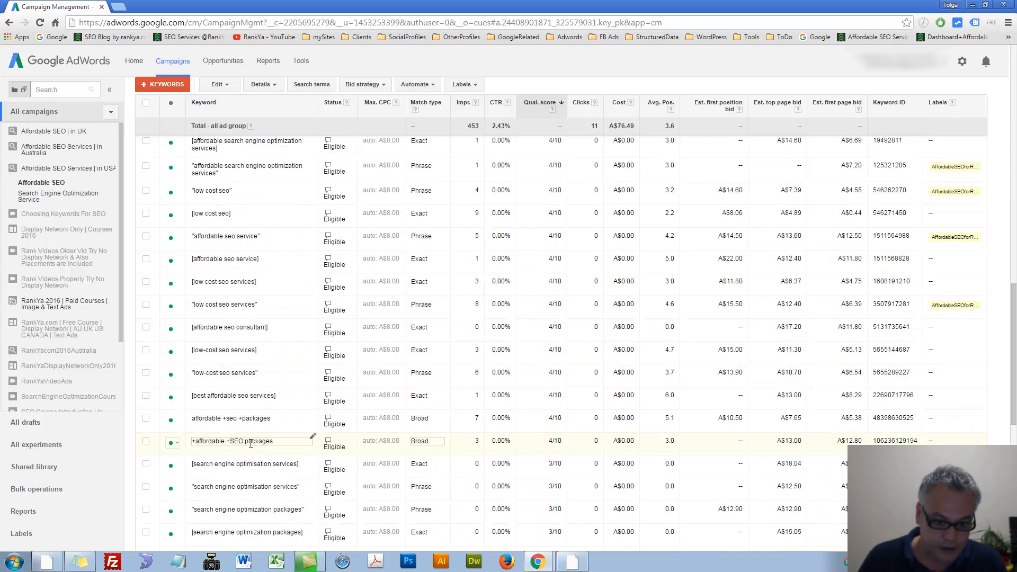
{"action": "left_click", "coordinate": [252, 441]}
{"action": "type", "text": "+"}
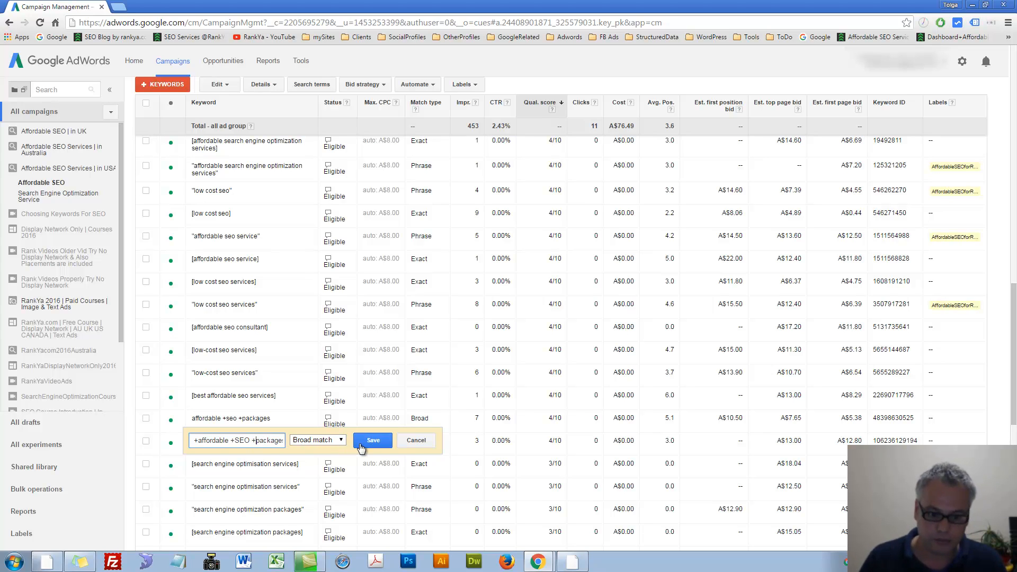
{"action": "left_click", "coordinate": [373, 440]}
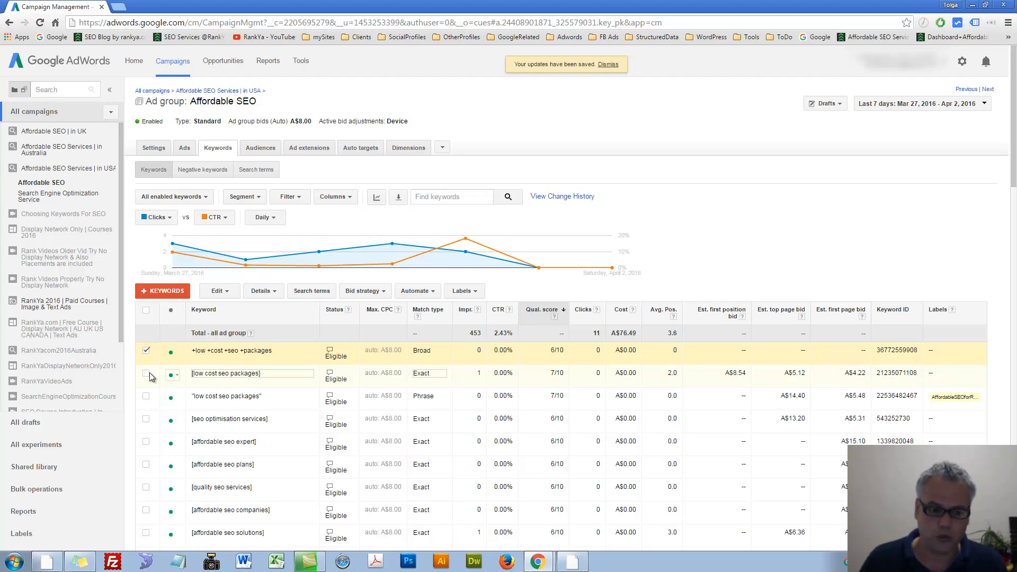
Step: Select the [low cost seo packages] keyword and bring up the label options
{"action": "left_click", "coordinate": [146, 373]}
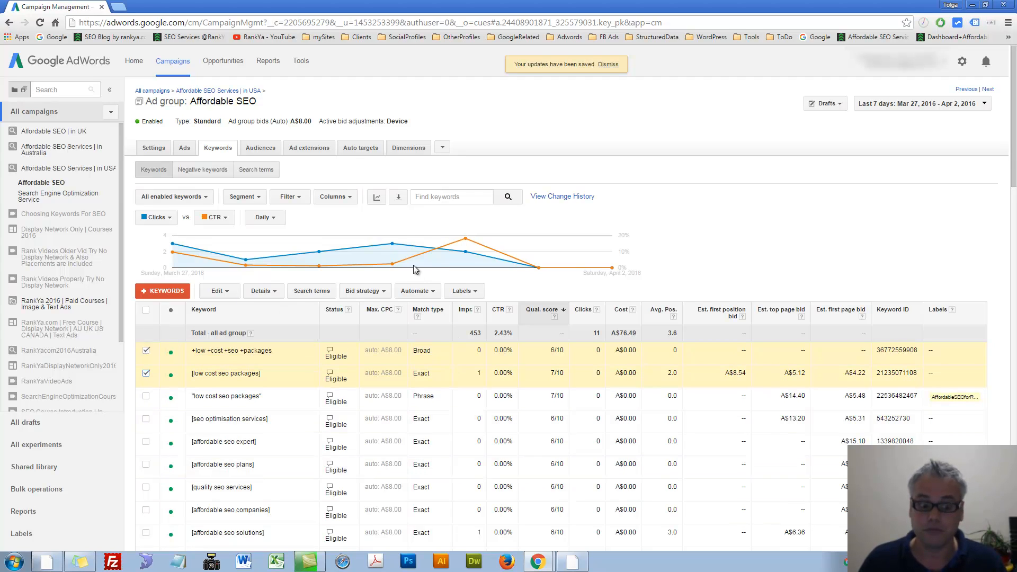
{"action": "mouse_move", "coordinate": [463, 290]}
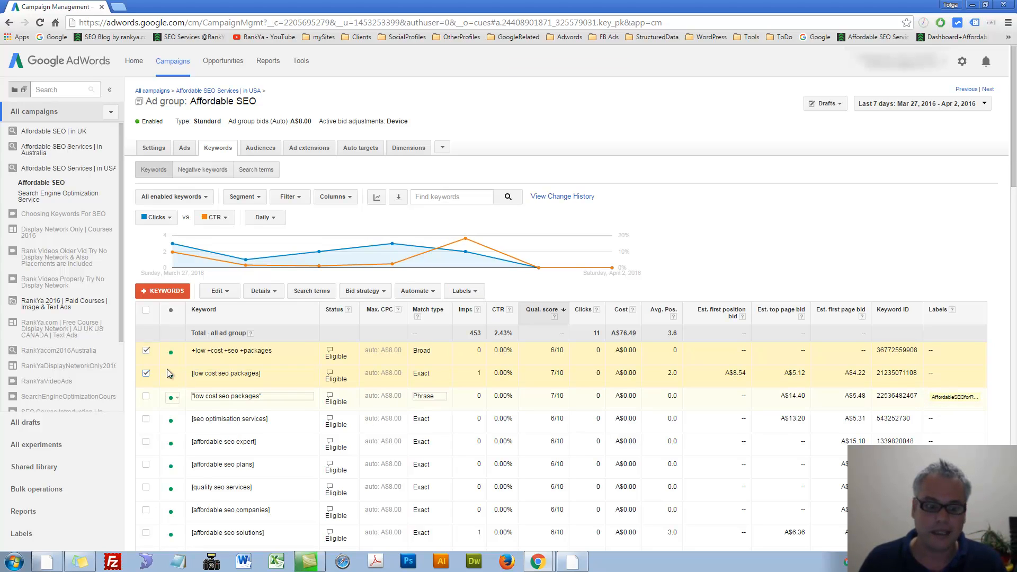
{"action": "scroll", "scroll_direction": "down", "scroll_amount": 3}
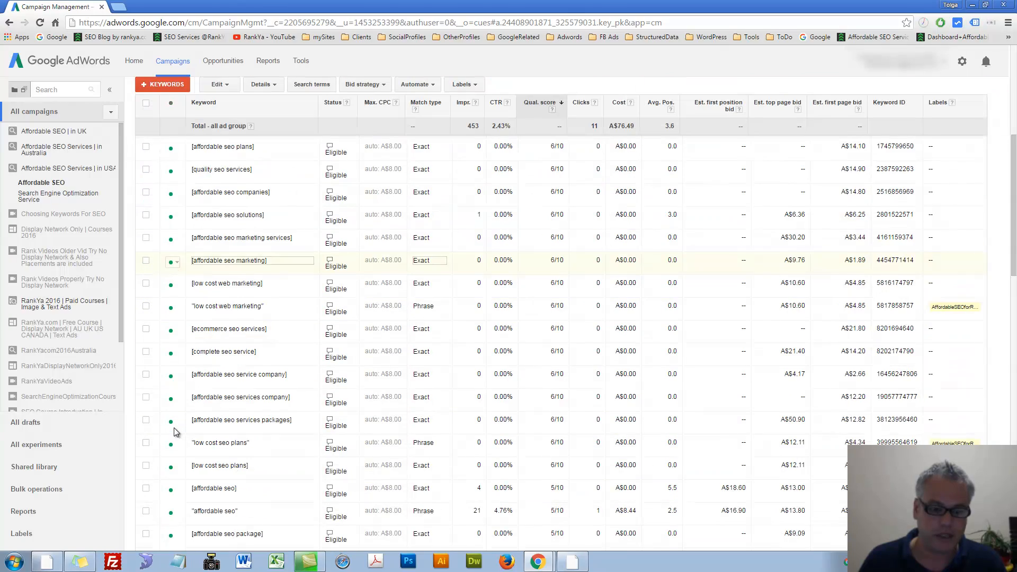
{"action": "scroll", "scroll_direction": "down", "scroll_amount": 3}
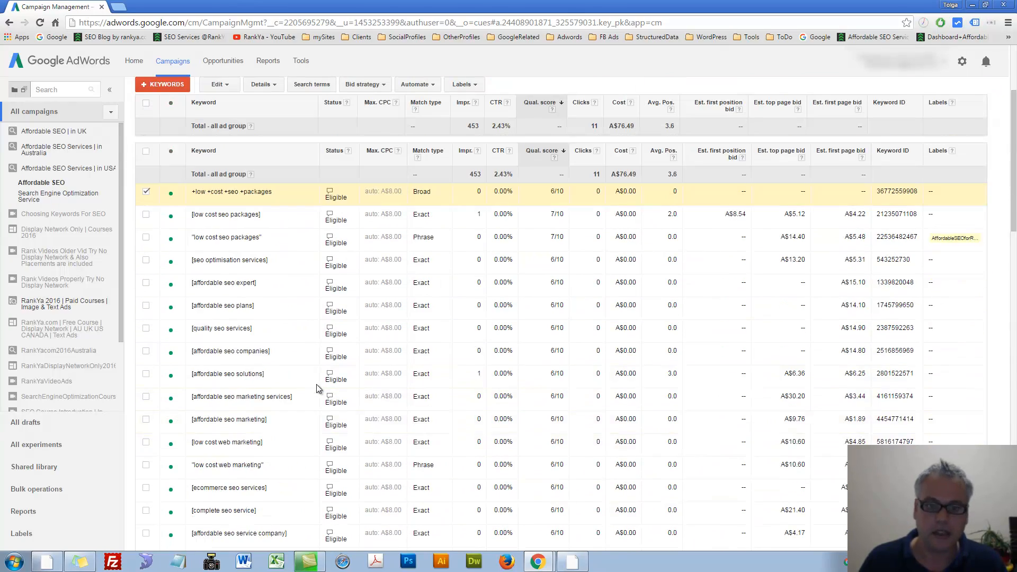
{"action": "left_click", "coordinate": [462, 290]}
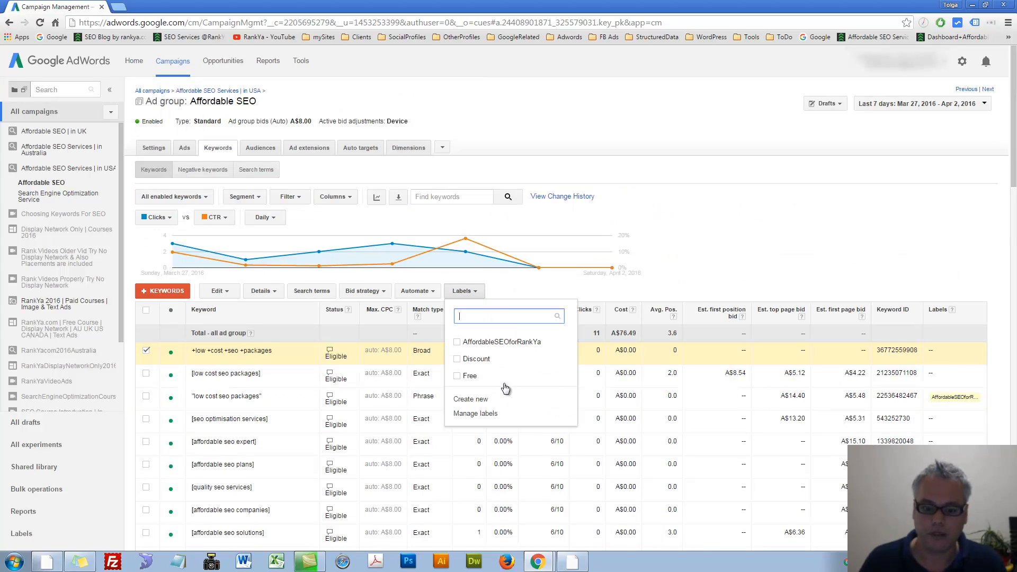
{"action": "mouse_move", "coordinate": [475, 413]}
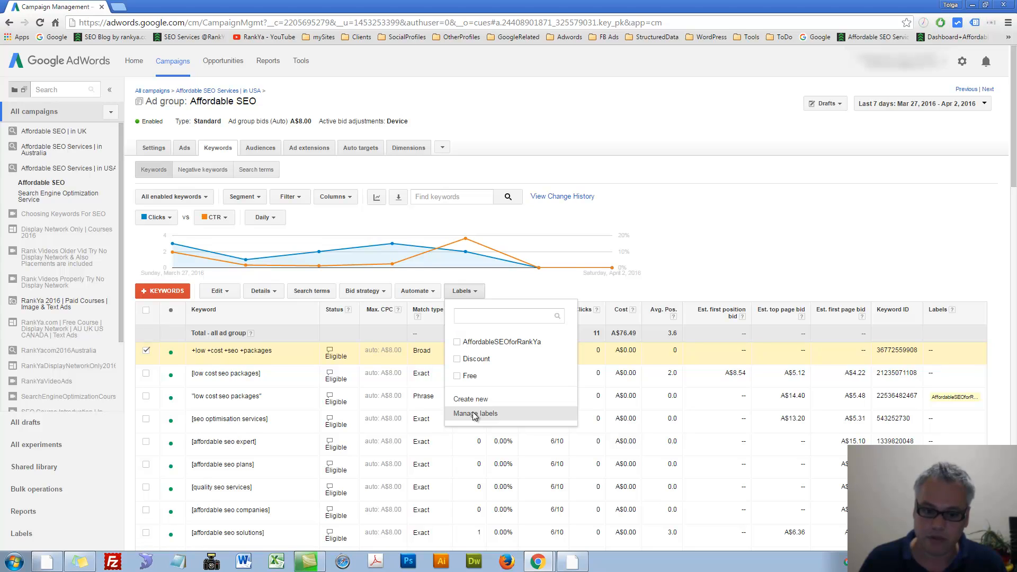
{"action": "left_click", "coordinate": [475, 414]}
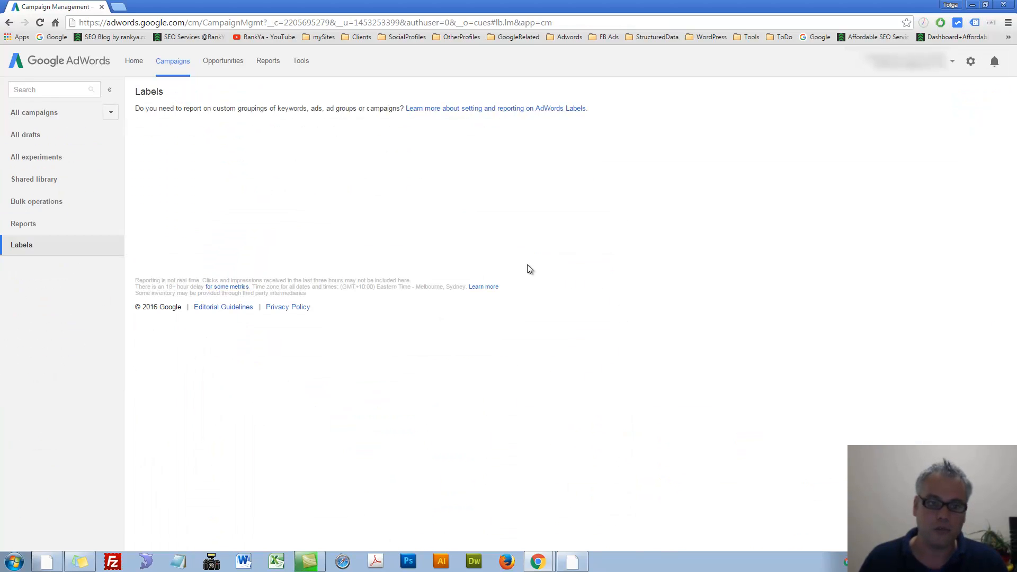
{"action": "mouse_move", "coordinate": [180, 111]}
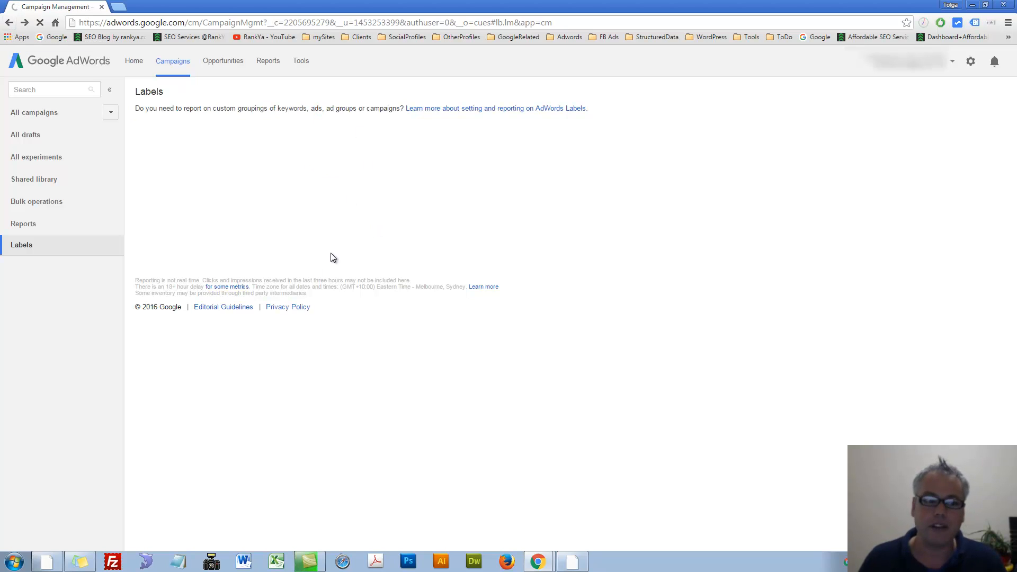
{"action": "mouse_move", "coordinate": [67, 259]}
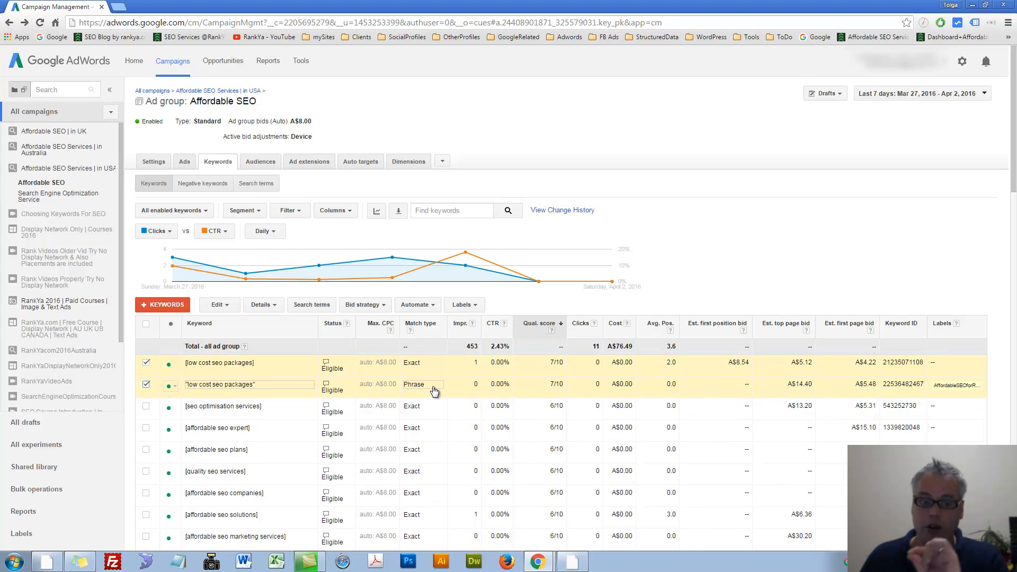
{"action": "mouse_move", "coordinate": [478, 342]}
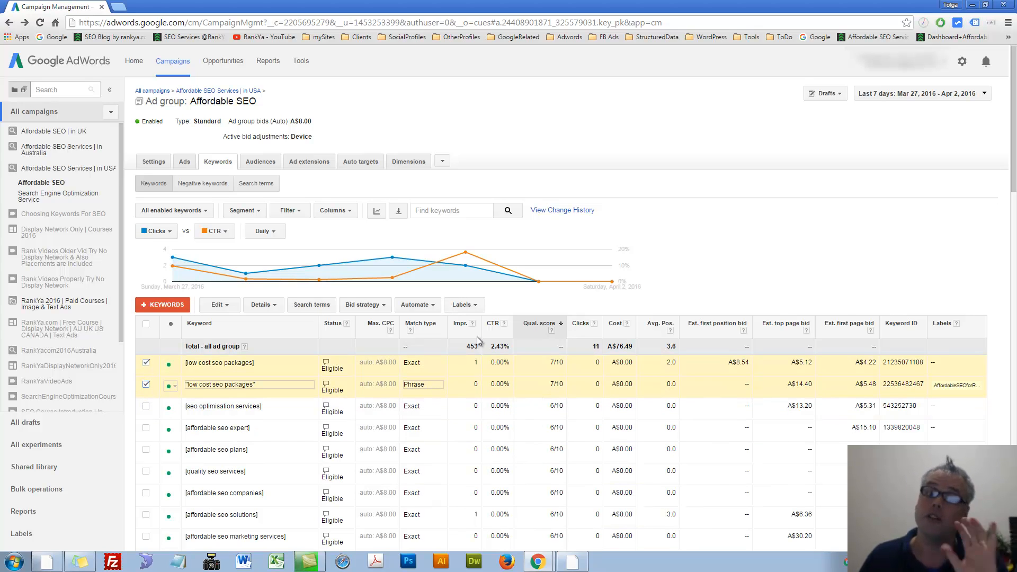
Step: Create a new BroadMatchType label and apply it to both low cost seo packages keywords
{"action": "left_click", "coordinate": [462, 305]}
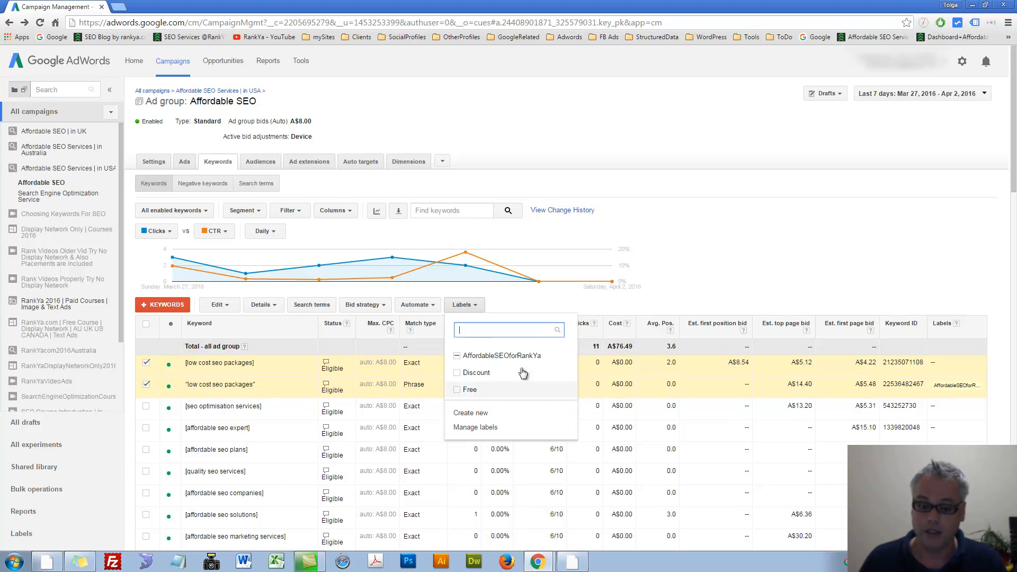
{"action": "mouse_move", "coordinate": [472, 421]}
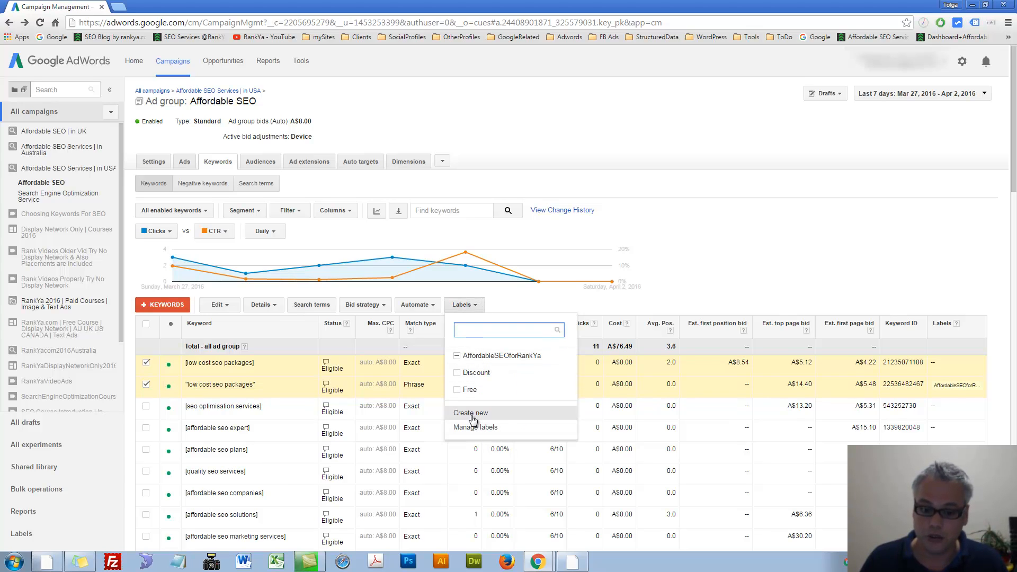
{"action": "left_click", "coordinate": [470, 413]}
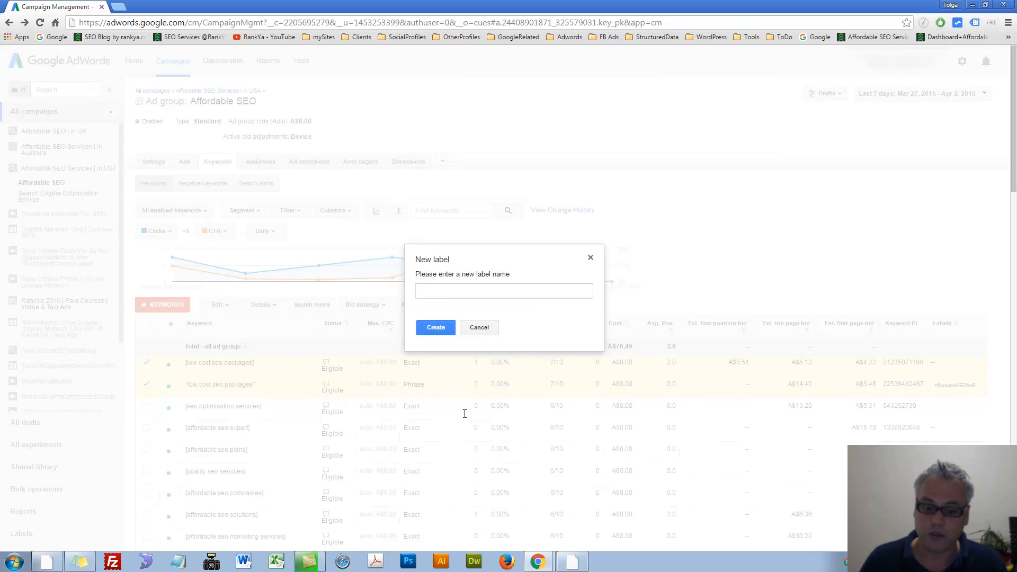
{"action": "left_click", "coordinate": [503, 290]}
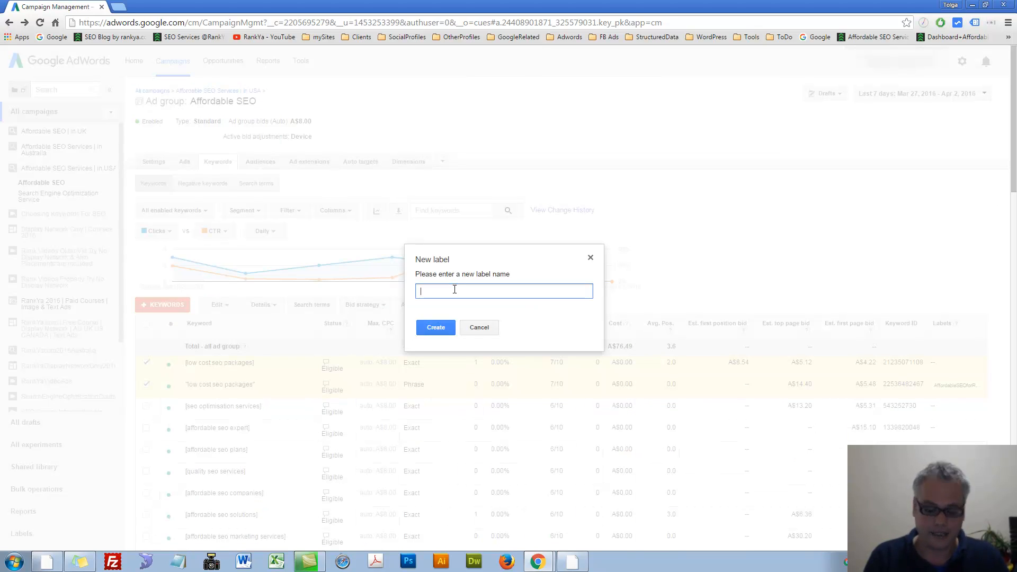
{"action": "type", "text": "BroadMatchType"}
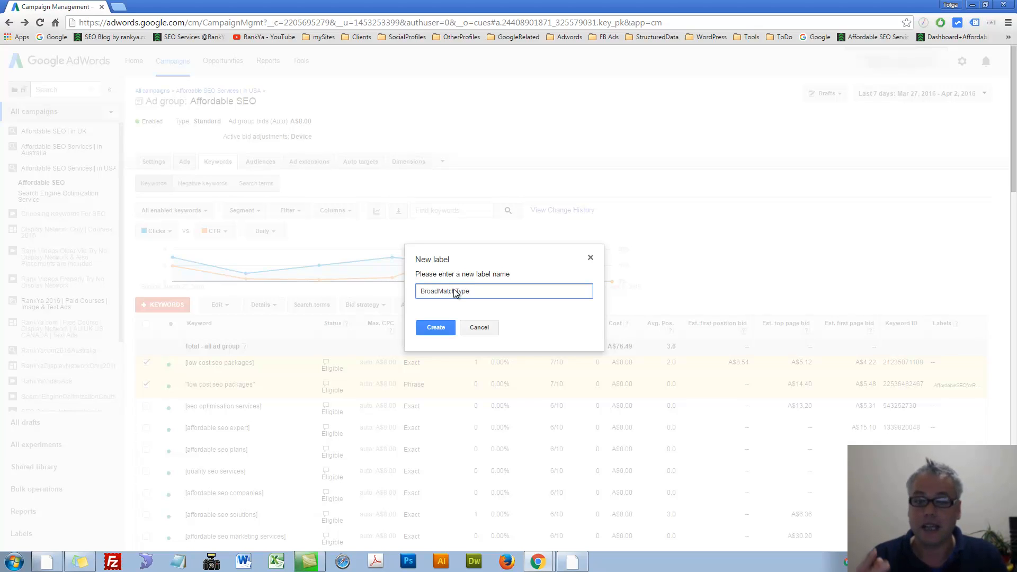
{"action": "left_click", "coordinate": [436, 328]}
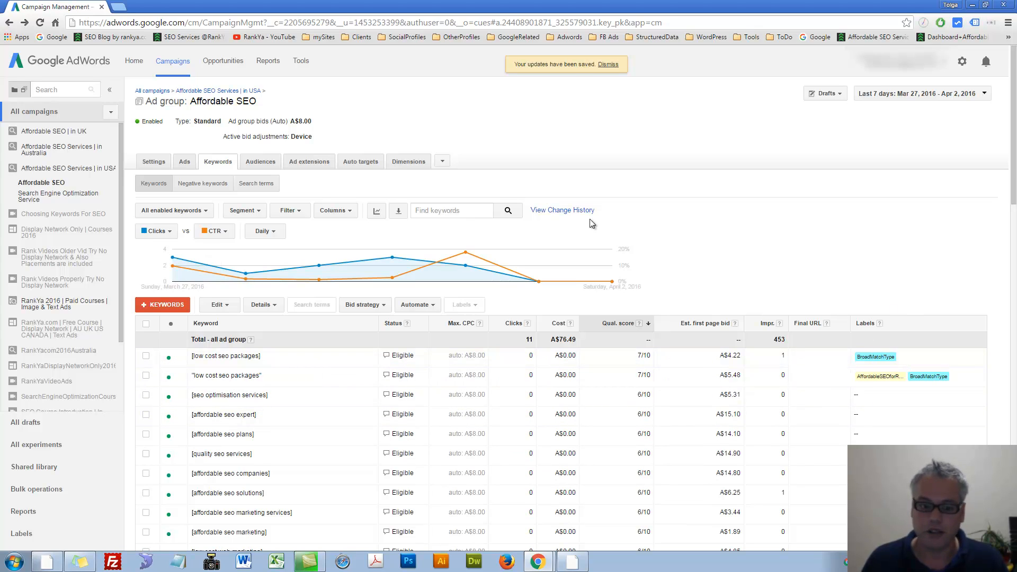
{"action": "left_click", "coordinate": [334, 210]}
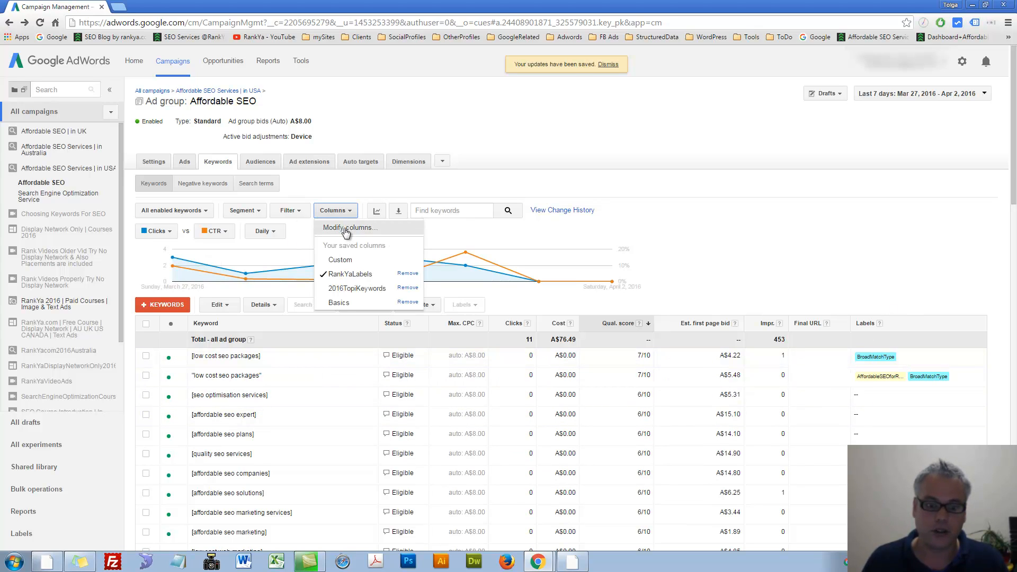
{"action": "left_click", "coordinate": [350, 228]}
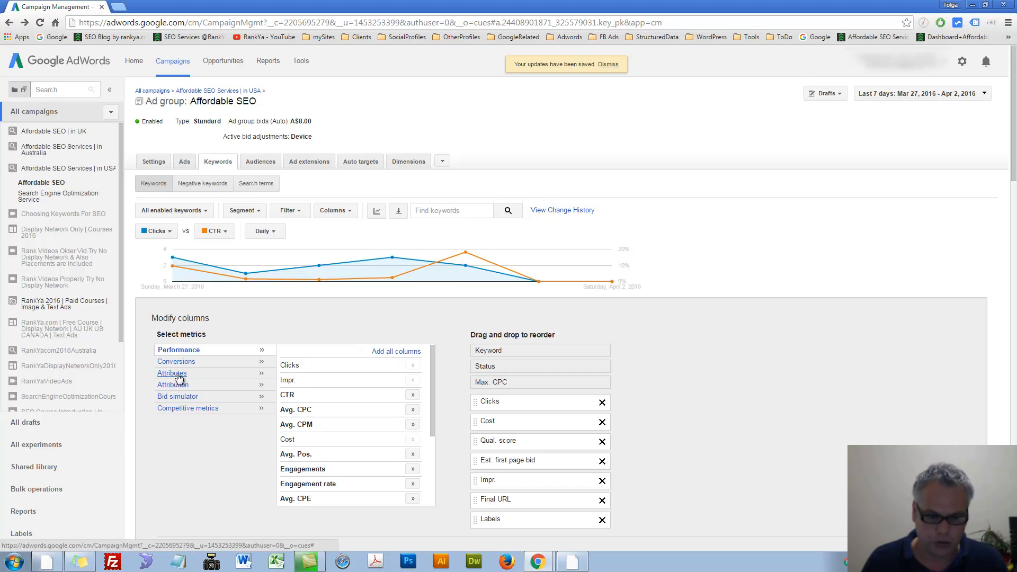
{"action": "left_click", "coordinate": [172, 374]}
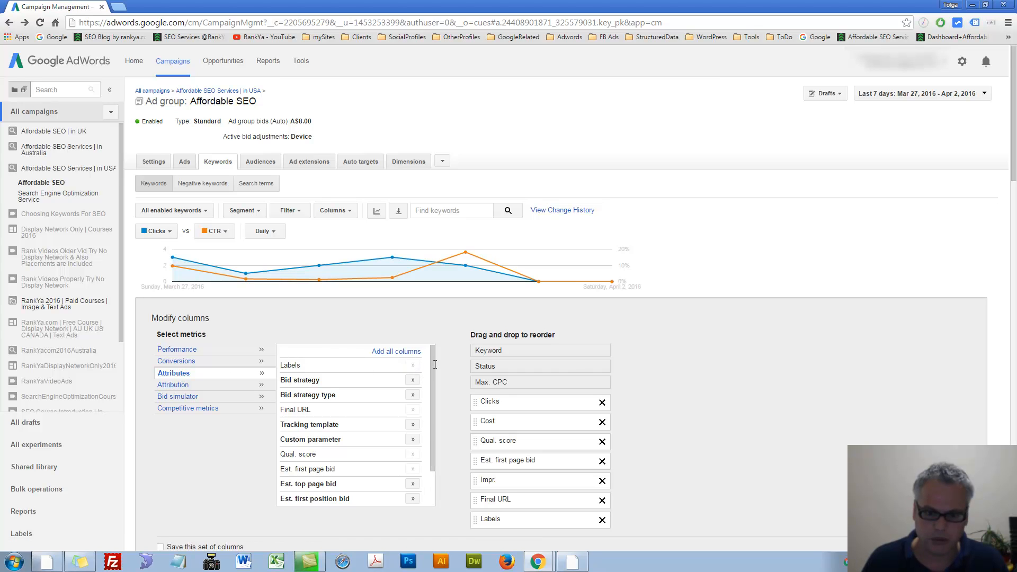
{"action": "scroll", "scroll_direction": "down", "scroll_amount": 3}
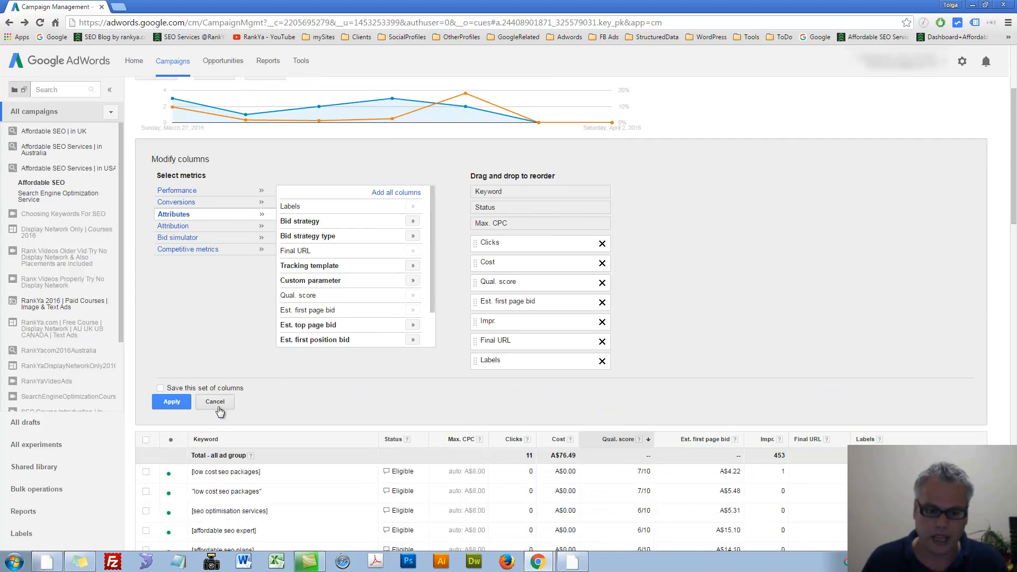
{"action": "left_click", "coordinate": [215, 401]}
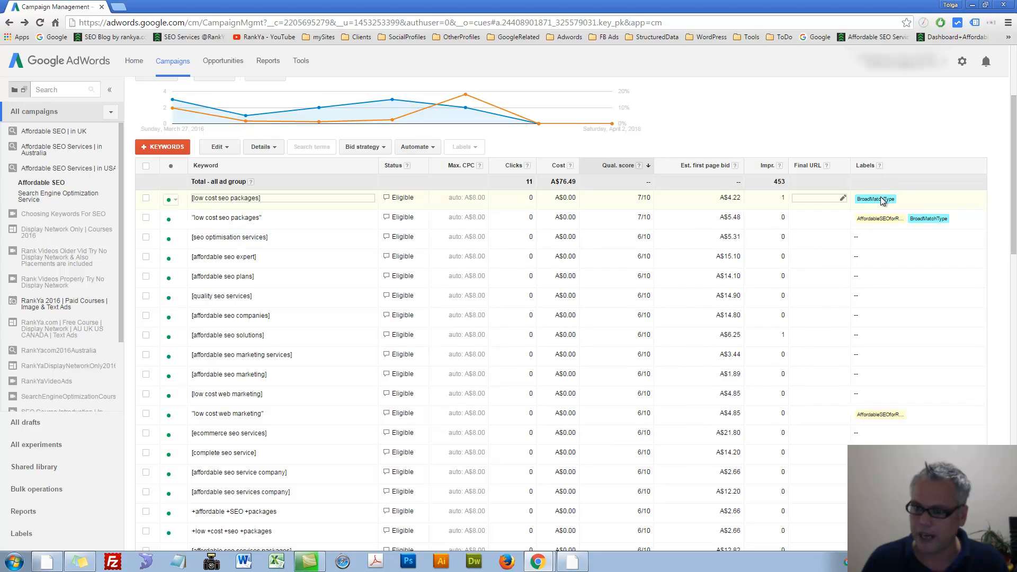
{"action": "mouse_move", "coordinate": [875, 199]}
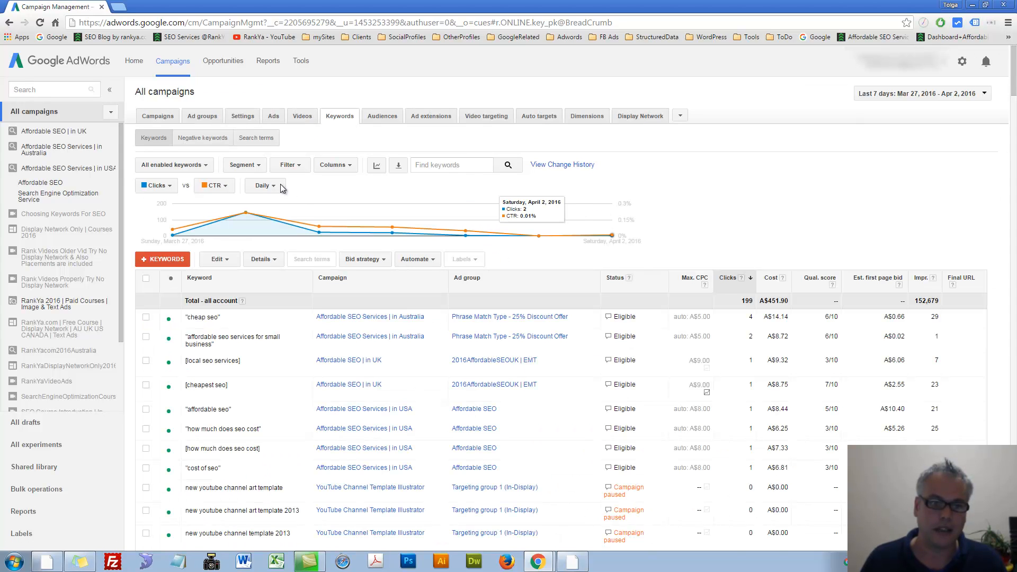
Step: Look over the keyword Segment options, then bring up the keyword Filter choices
{"action": "left_click", "coordinate": [243, 166]}
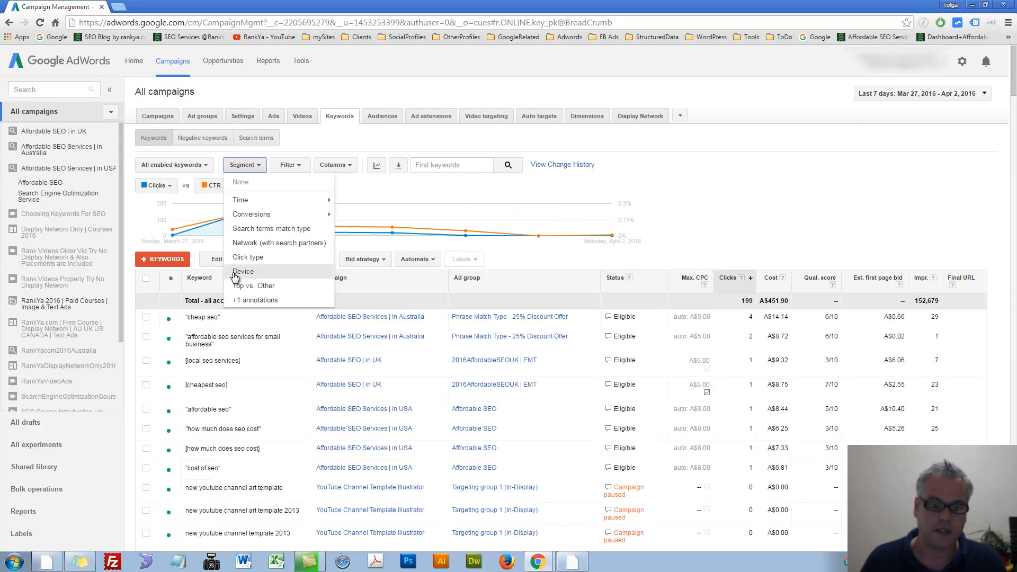
{"action": "mouse_move", "coordinate": [238, 219]}
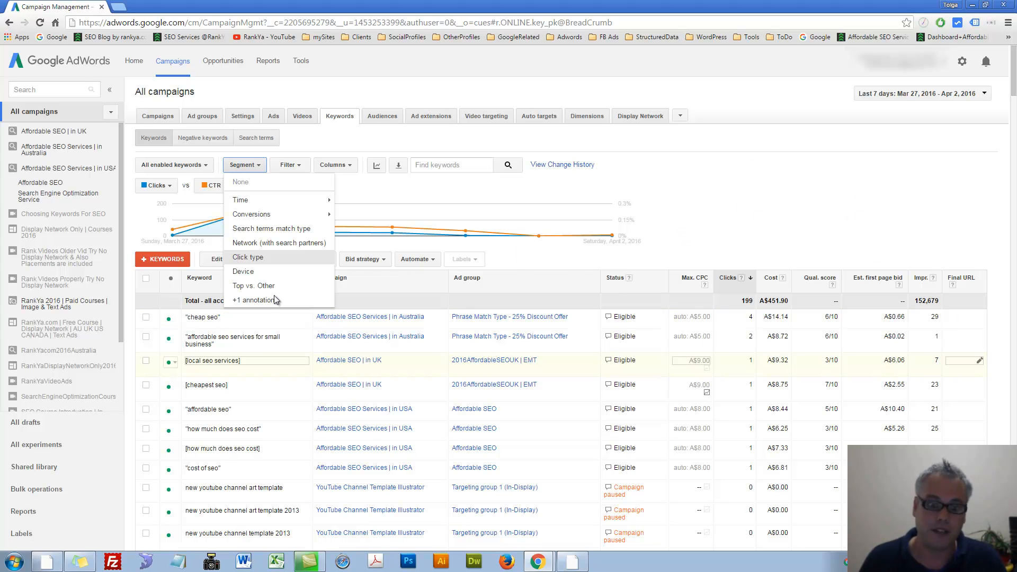
{"action": "left_click", "coordinate": [241, 181]}
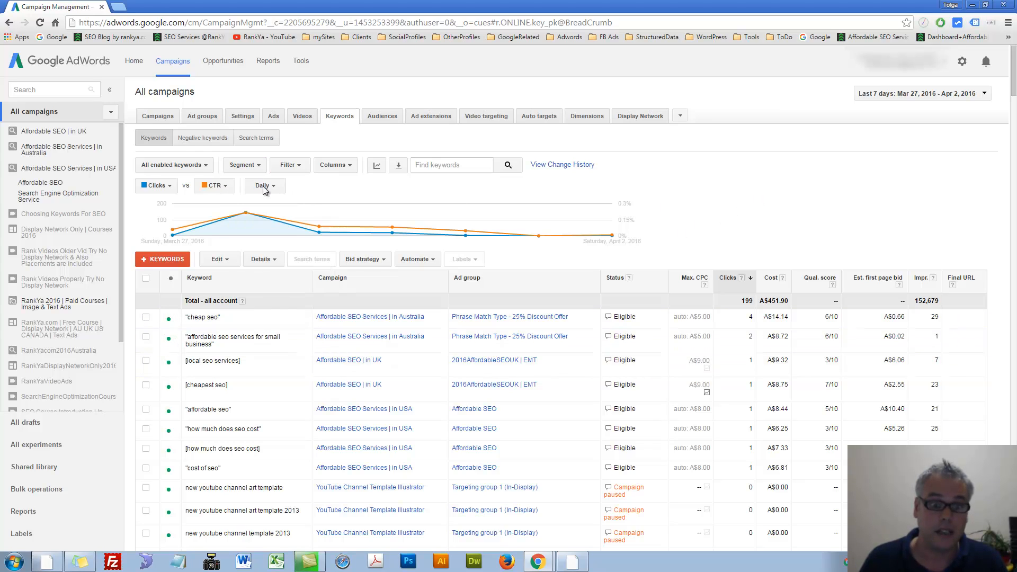
{"action": "left_click", "coordinate": [291, 164]}
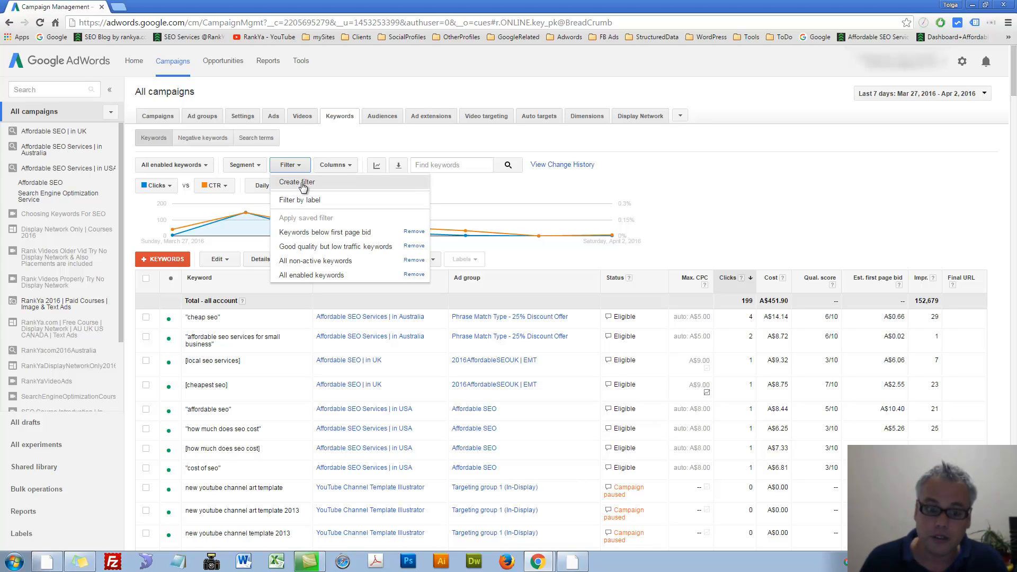
{"action": "mouse_move", "coordinate": [300, 200]}
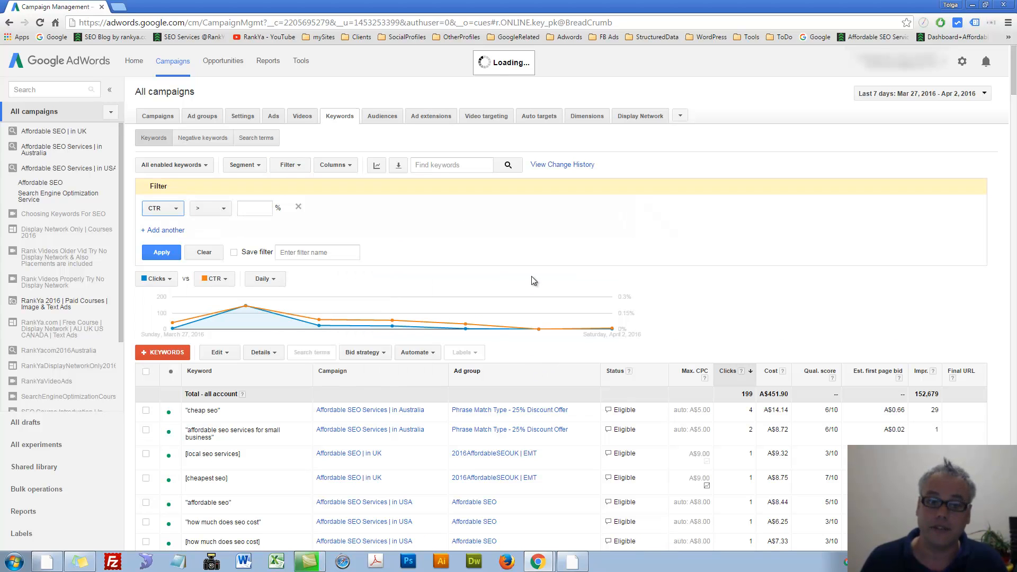
{"action": "left_click", "coordinate": [163, 207]}
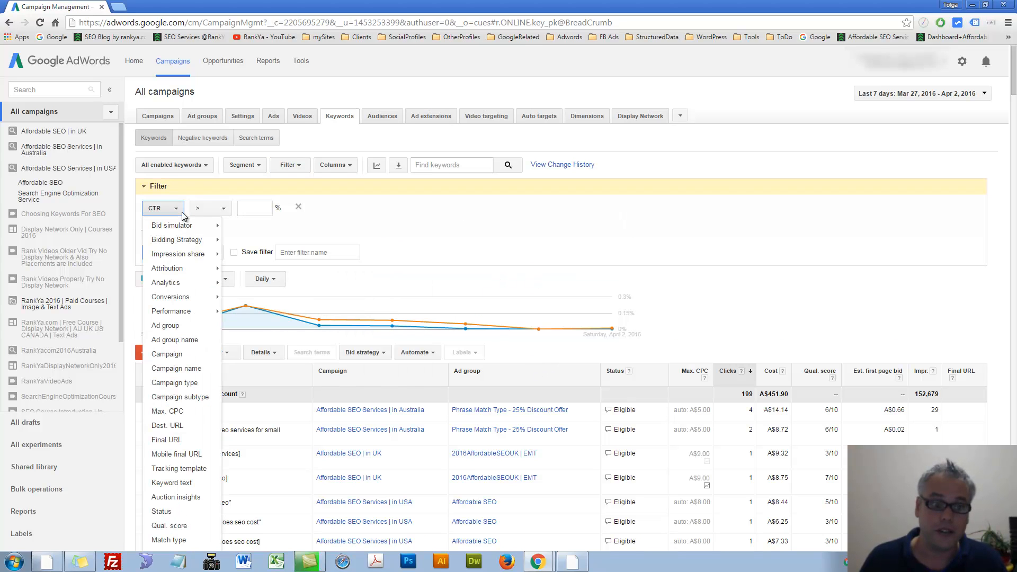
{"action": "mouse_move", "coordinate": [183, 437]}
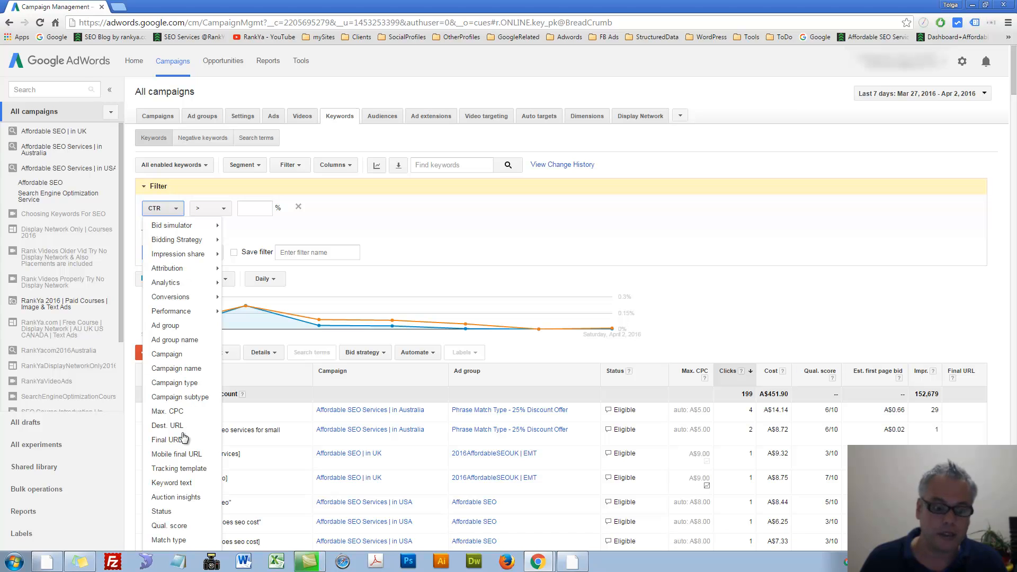
{"action": "mouse_move", "coordinate": [172, 483]}
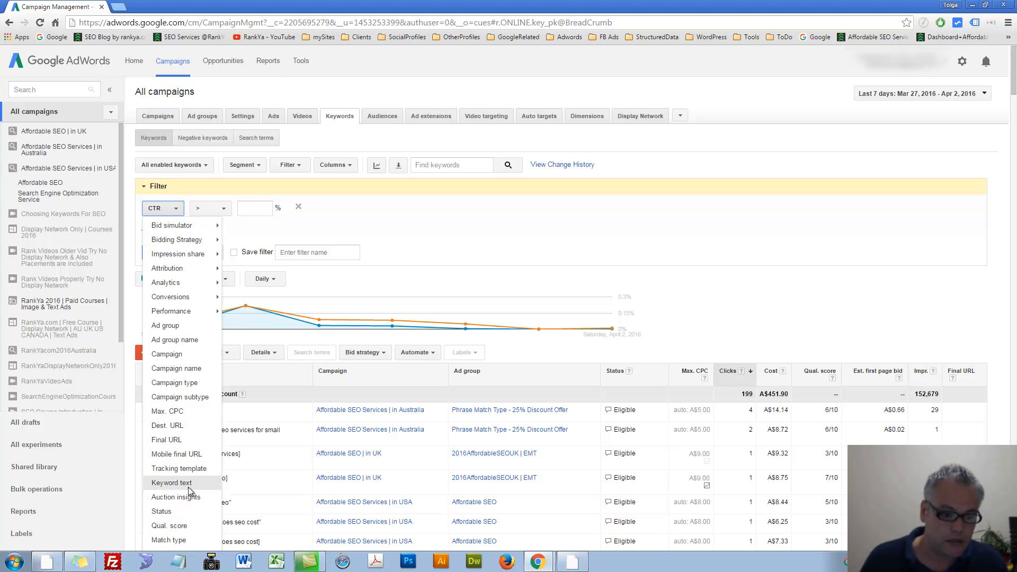
{"action": "scroll", "scroll_direction": "down", "scroll_amount": 3}
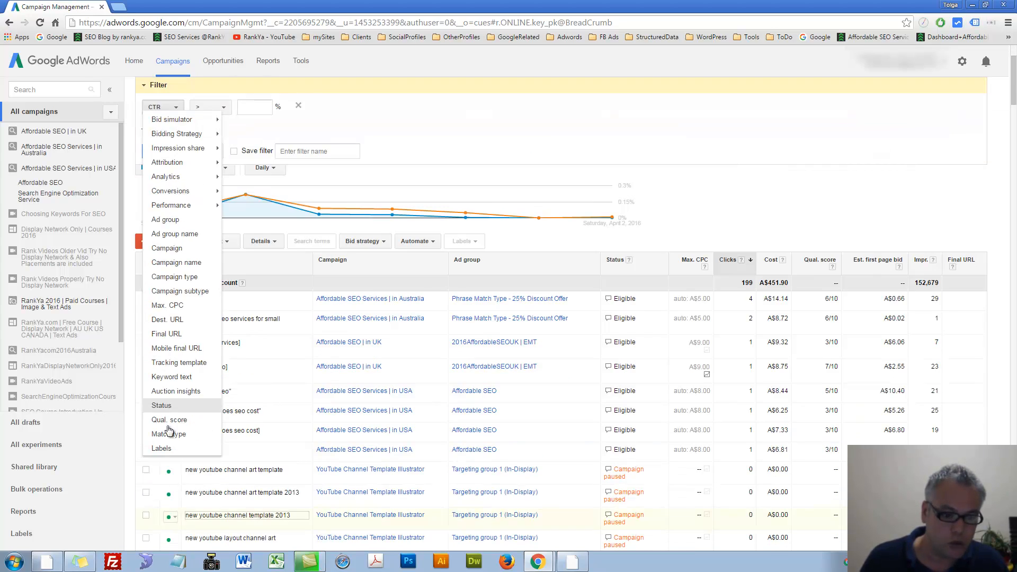
{"action": "left_click", "coordinate": [168, 420]}
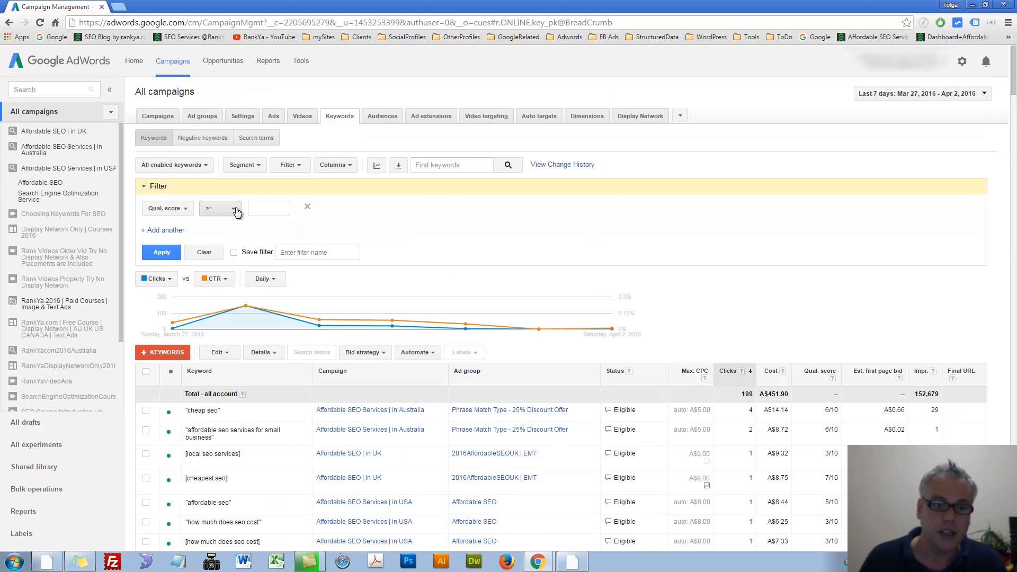
{"action": "left_click", "coordinate": [219, 209]}
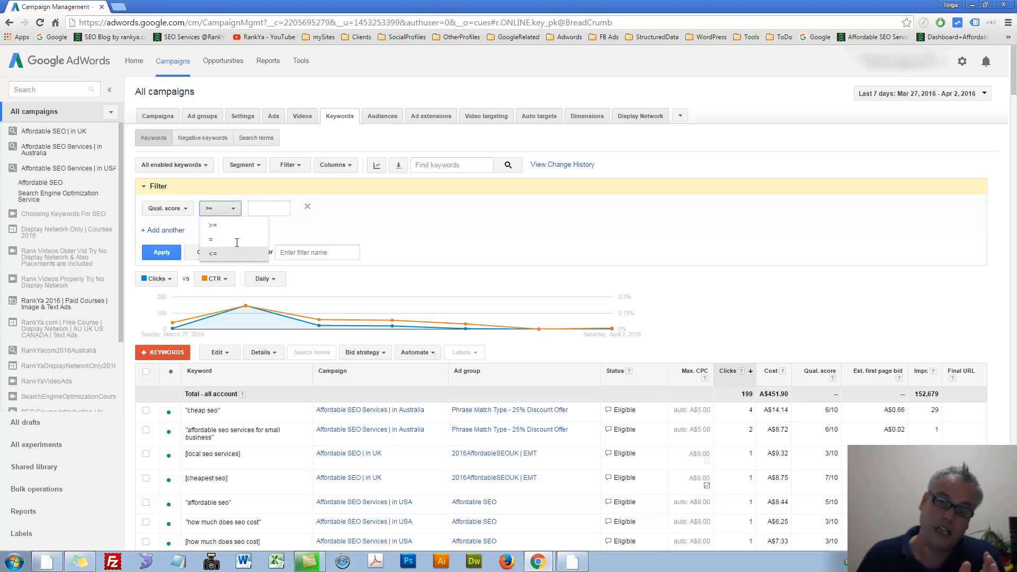
{"action": "left_click", "coordinate": [268, 209]}
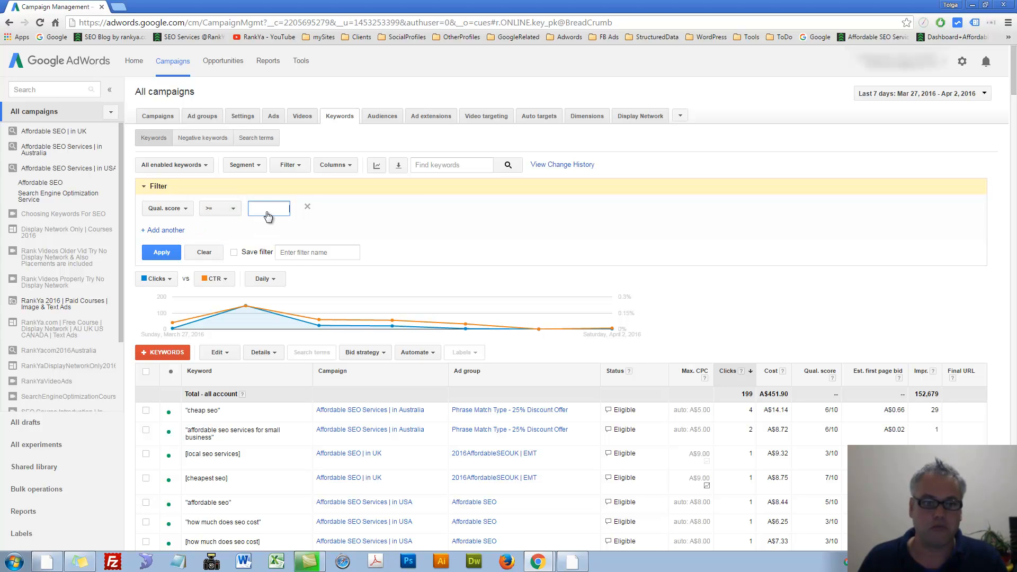
{"action": "type", "text": "3"}
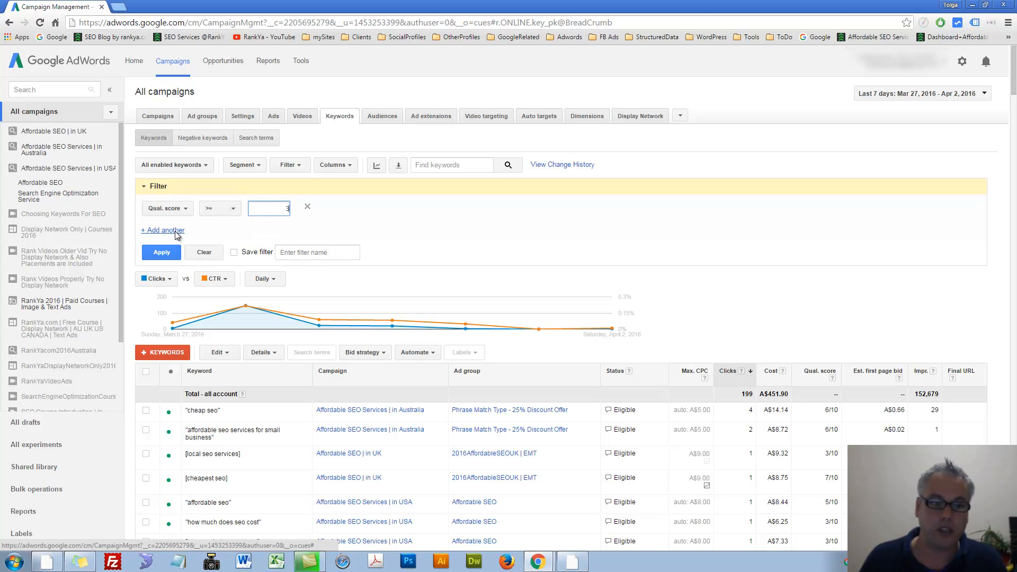
{"action": "left_click", "coordinate": [162, 230]}
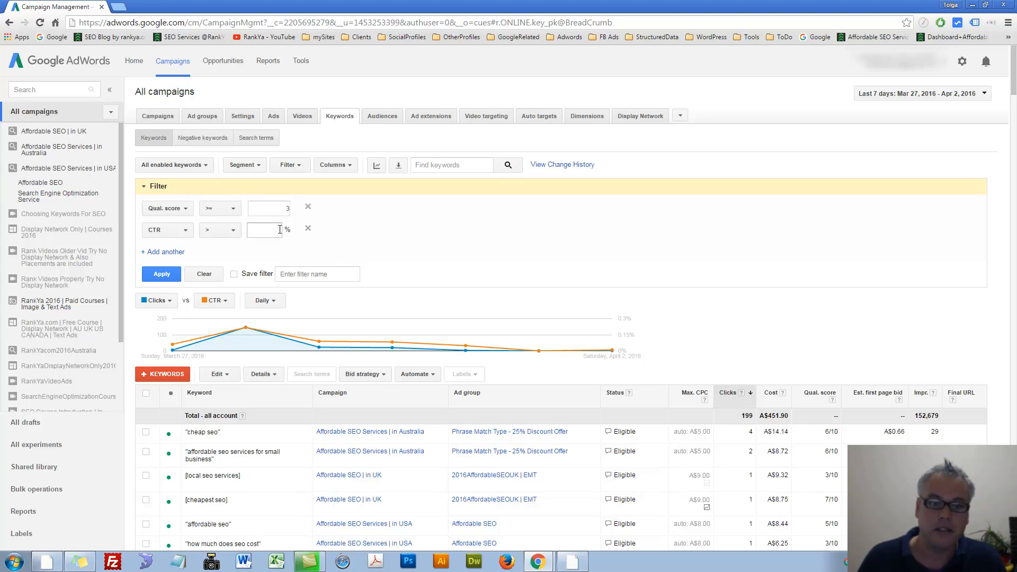
{"action": "left_click", "coordinate": [264, 229]}
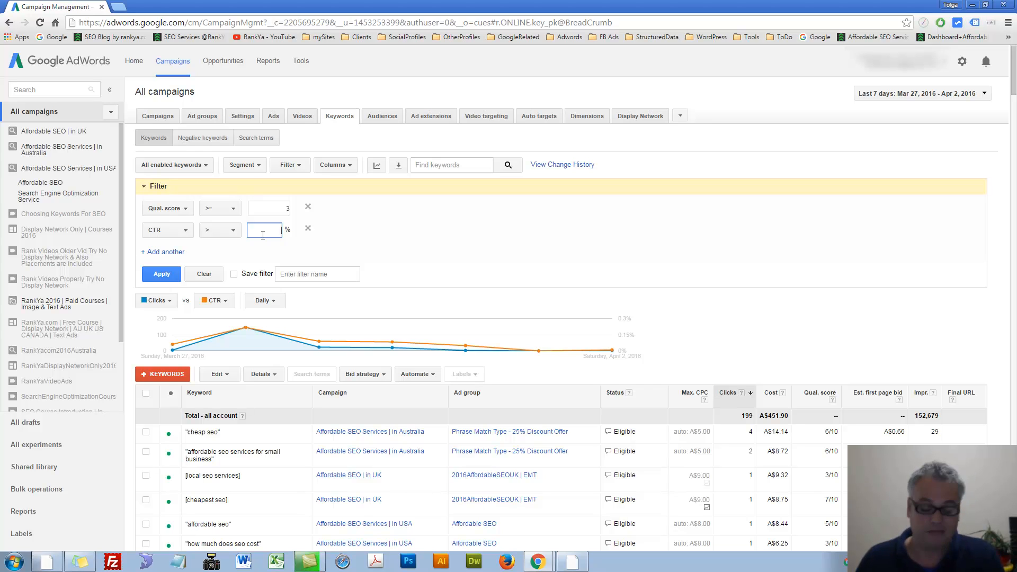
{"action": "type", "text": "90"}
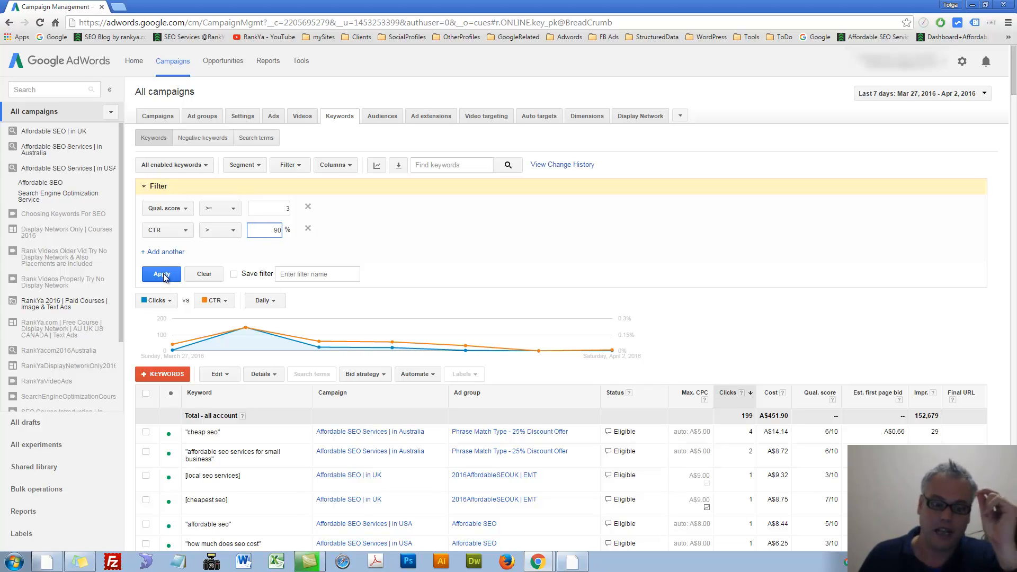
{"action": "mouse_move", "coordinate": [203, 274]}
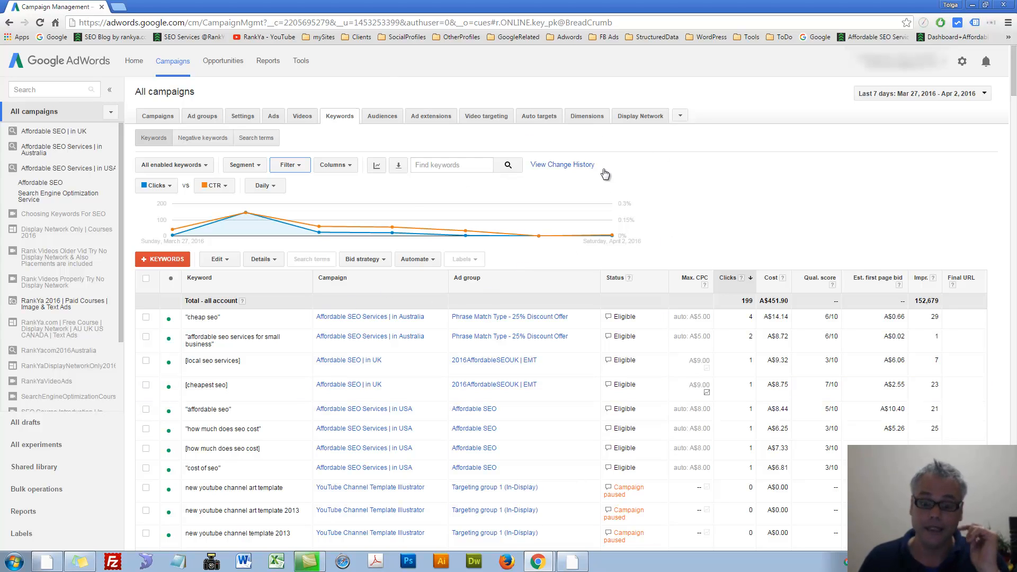
{"action": "mouse_move", "coordinate": [473, 269]}
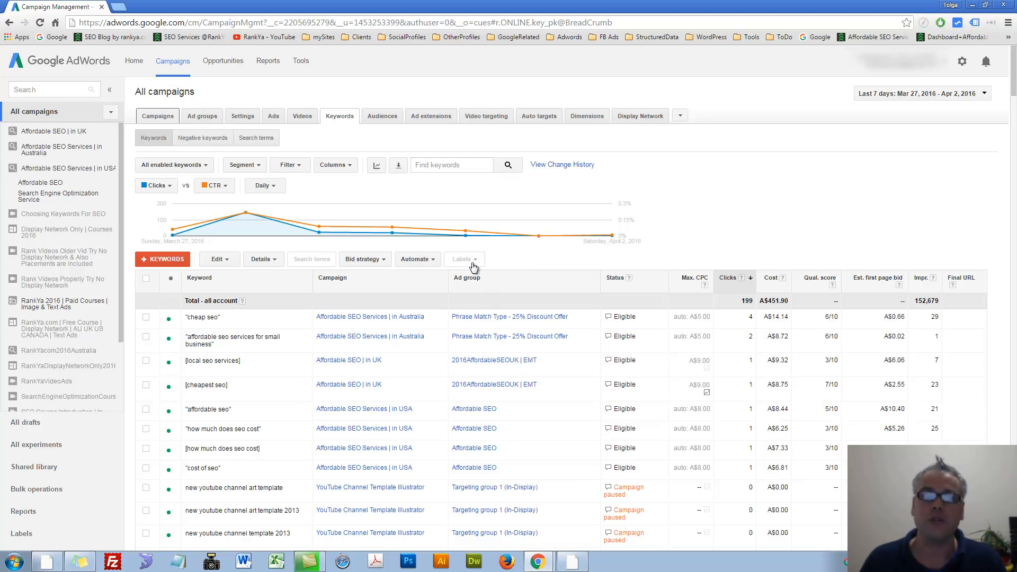
Step: Return to the ad groups list and review the automation rule options for ad groups
{"action": "left_click", "coordinate": [157, 116]}
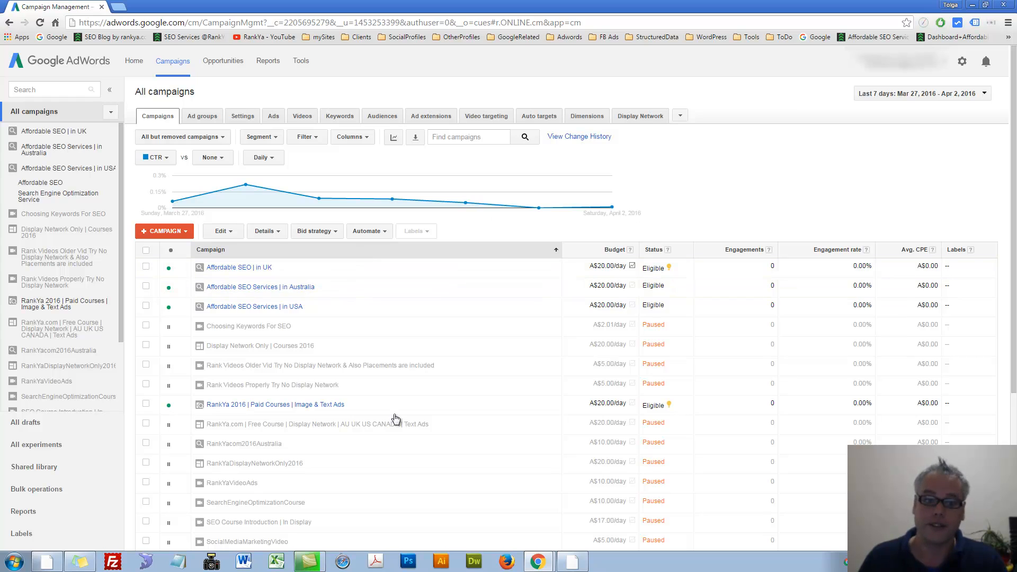
{"action": "left_click", "coordinate": [202, 116]}
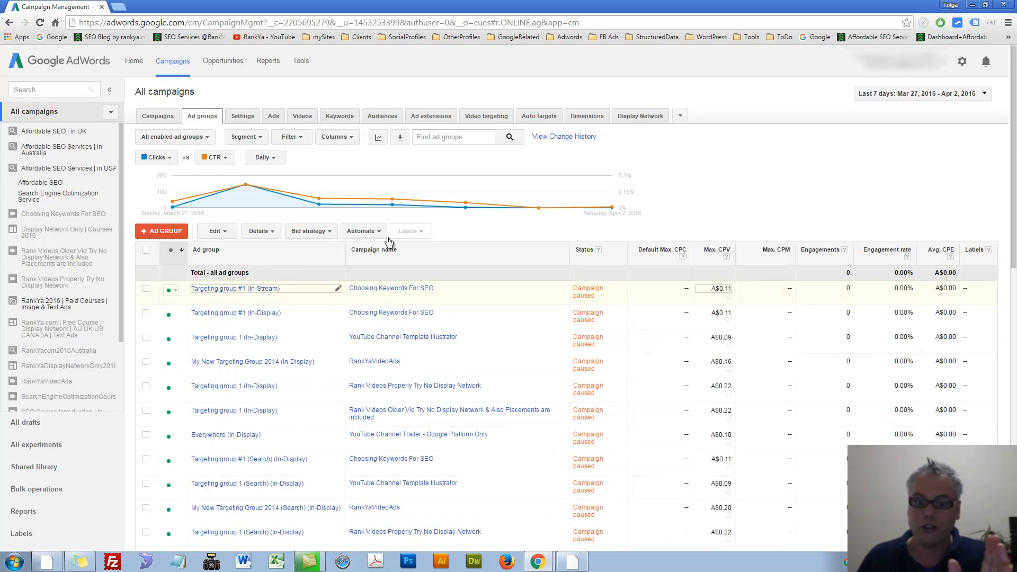
{"action": "left_click", "coordinate": [363, 231]}
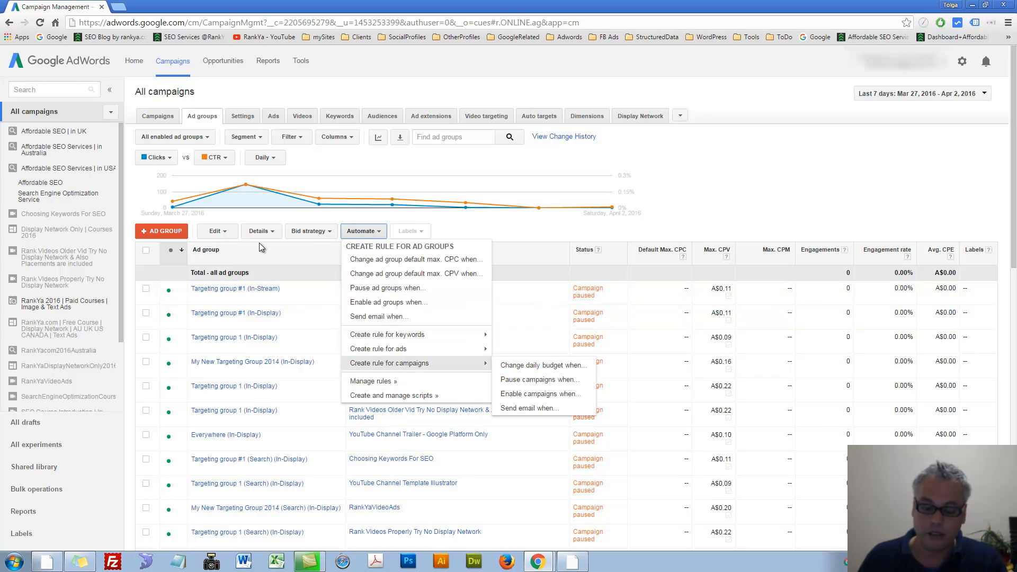
{"action": "mouse_move", "coordinate": [332, 235]}
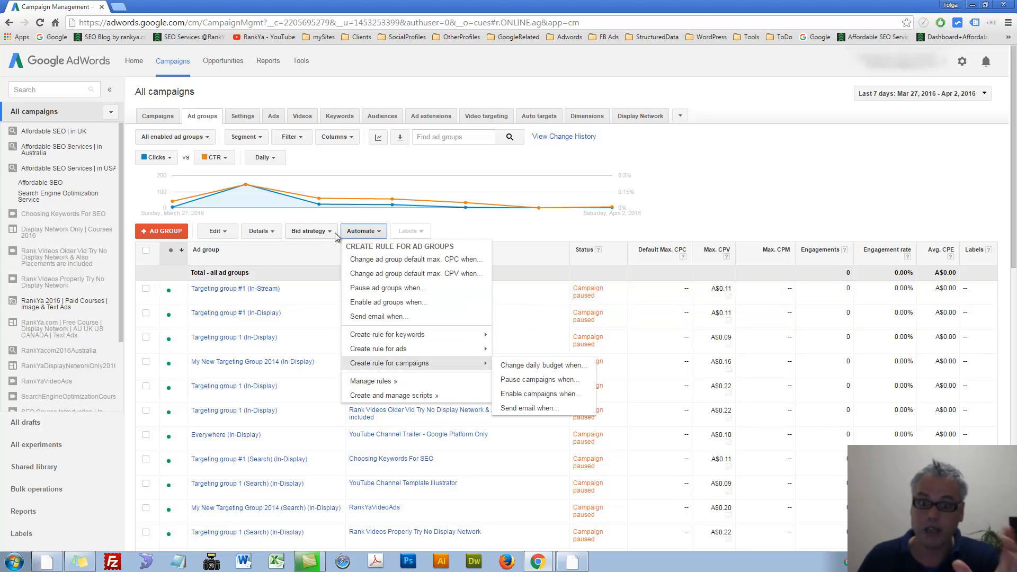
Step: Look over the bid strategy choices for ad groups and close them
{"action": "left_click", "coordinate": [309, 231]}
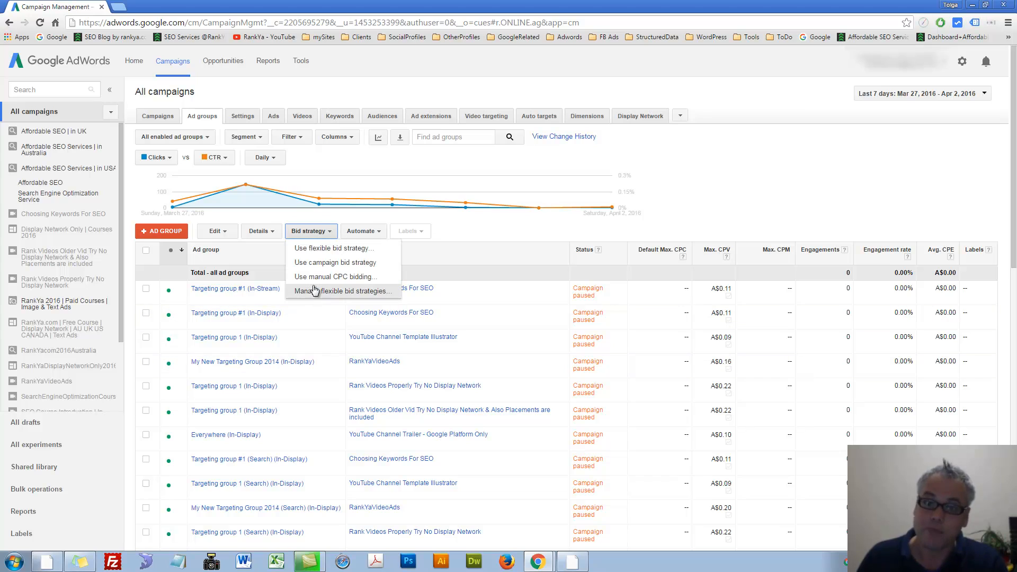
{"action": "mouse_move", "coordinate": [334, 248]}
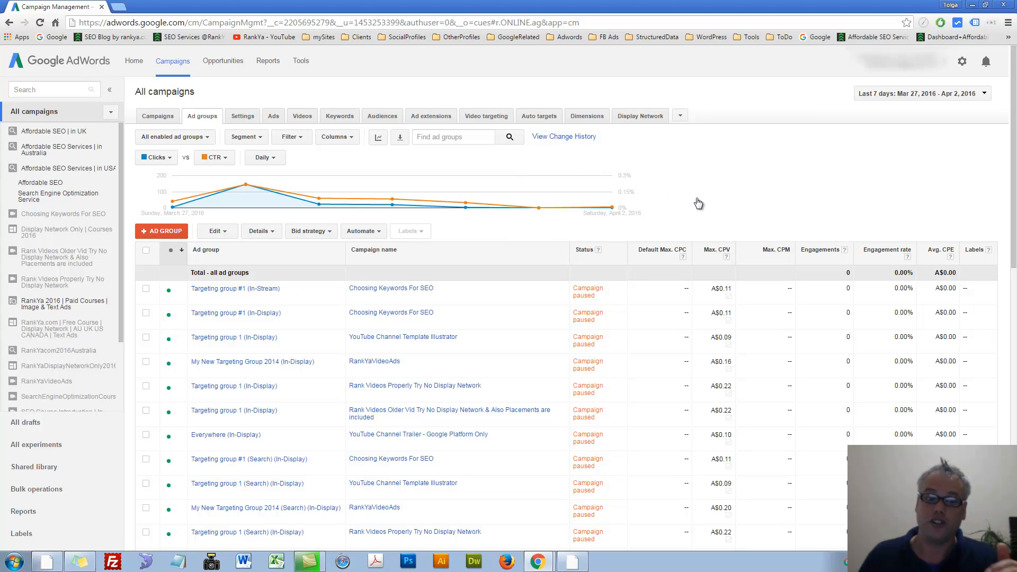
{"action": "left_click", "coordinate": [311, 231]}
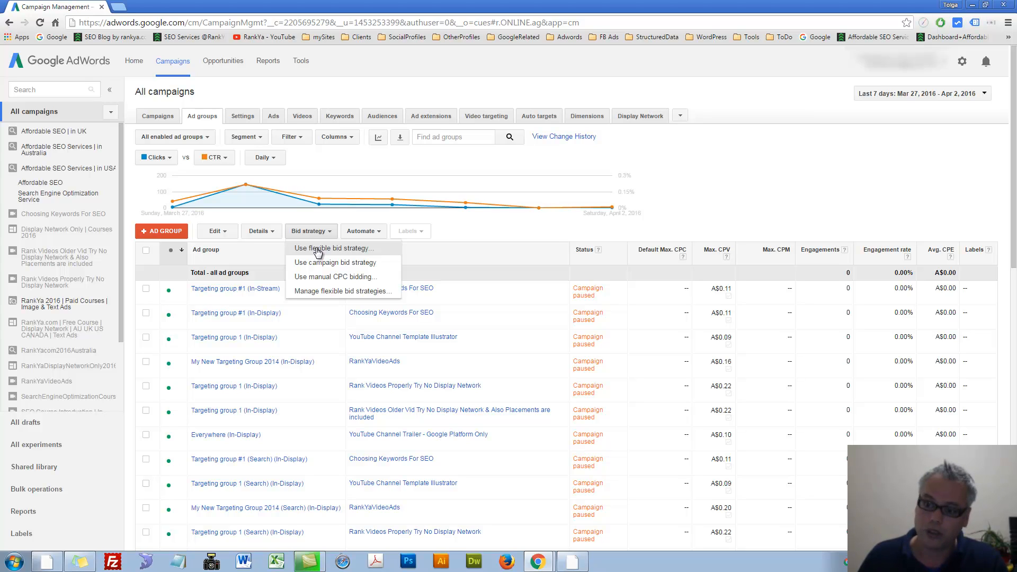
{"action": "mouse_move", "coordinate": [316, 251]}
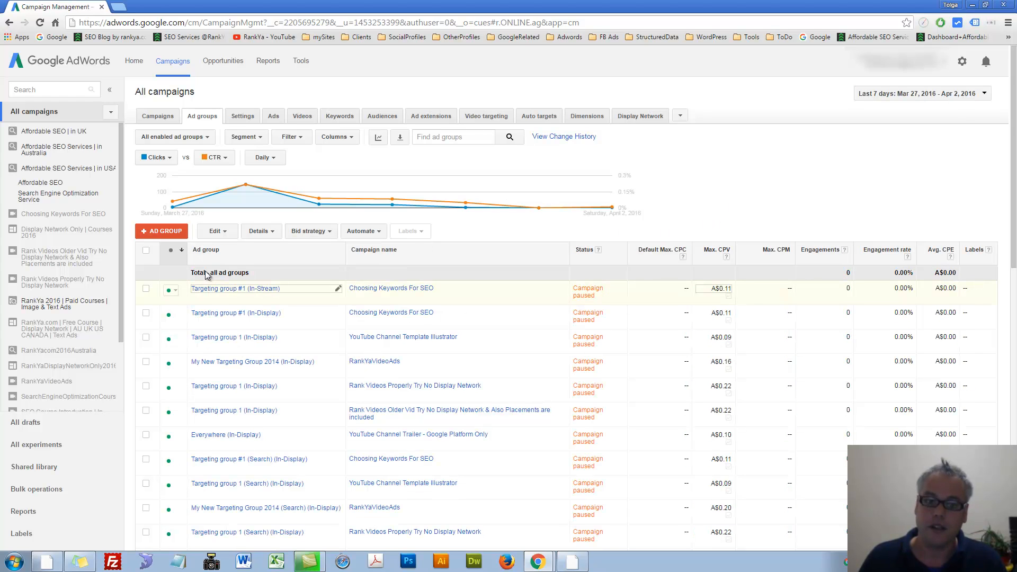
{"action": "left_click", "coordinate": [310, 231]}
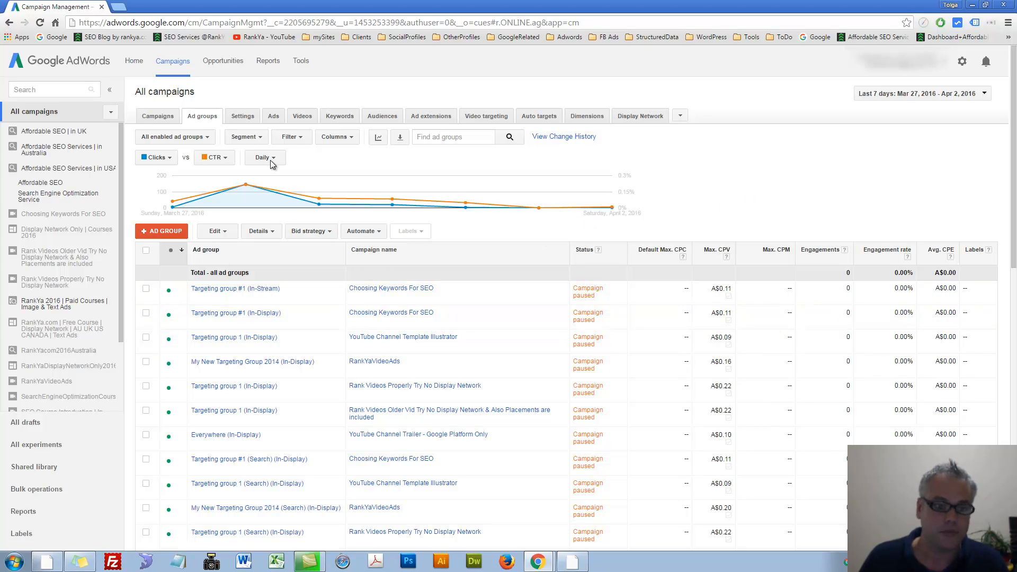
Step: Peek at the Auction insights report choices, then select every campaign in the list
{"action": "left_click", "coordinate": [157, 115]}
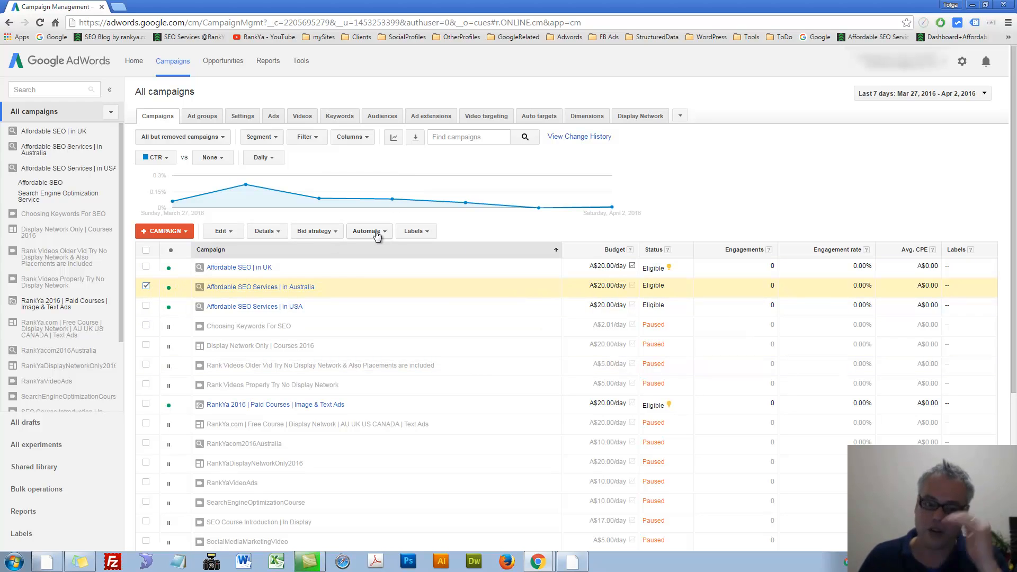
{"action": "mouse_move", "coordinate": [284, 235]}
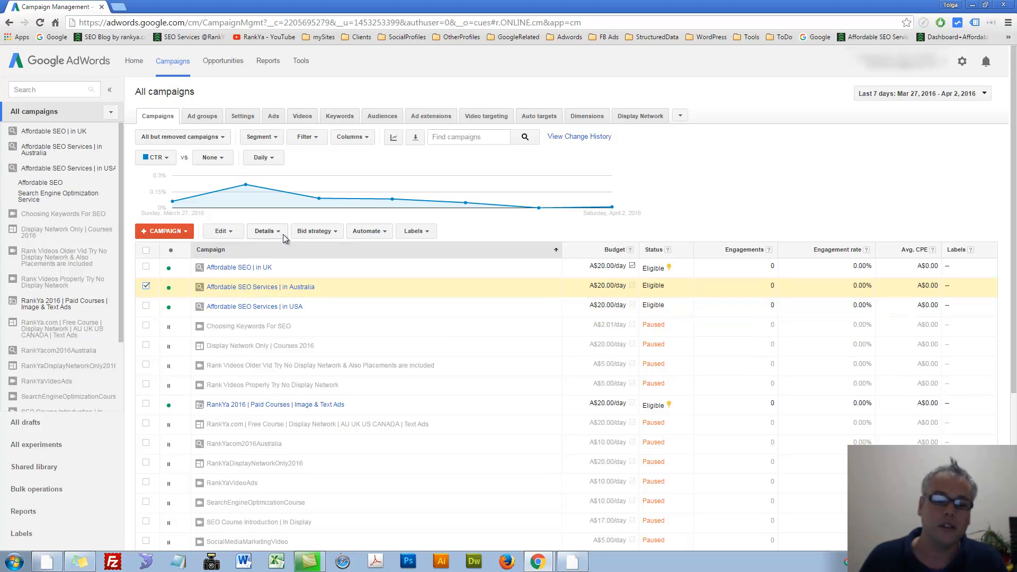
{"action": "left_click", "coordinate": [266, 231]}
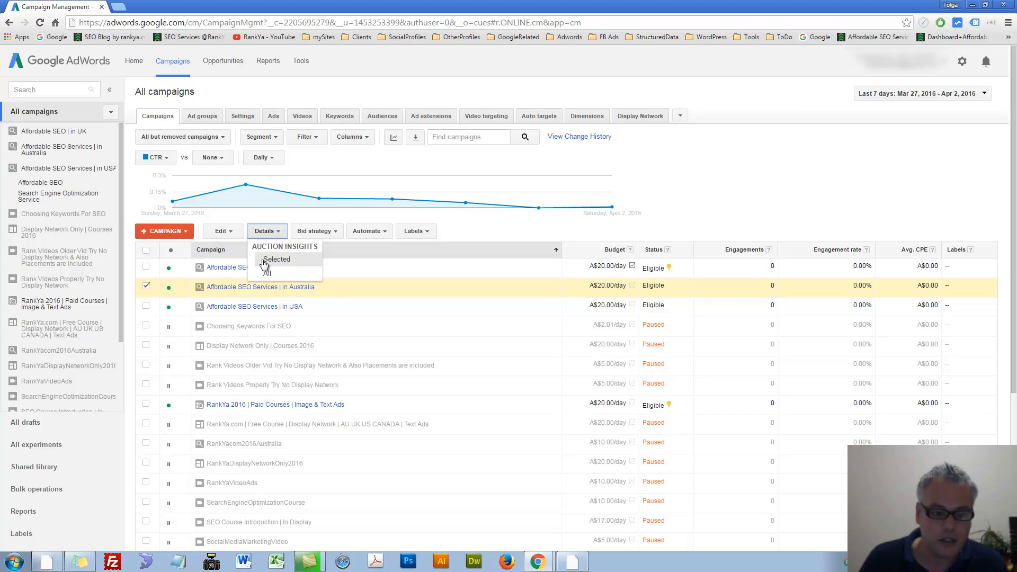
{"action": "mouse_move", "coordinate": [272, 266]}
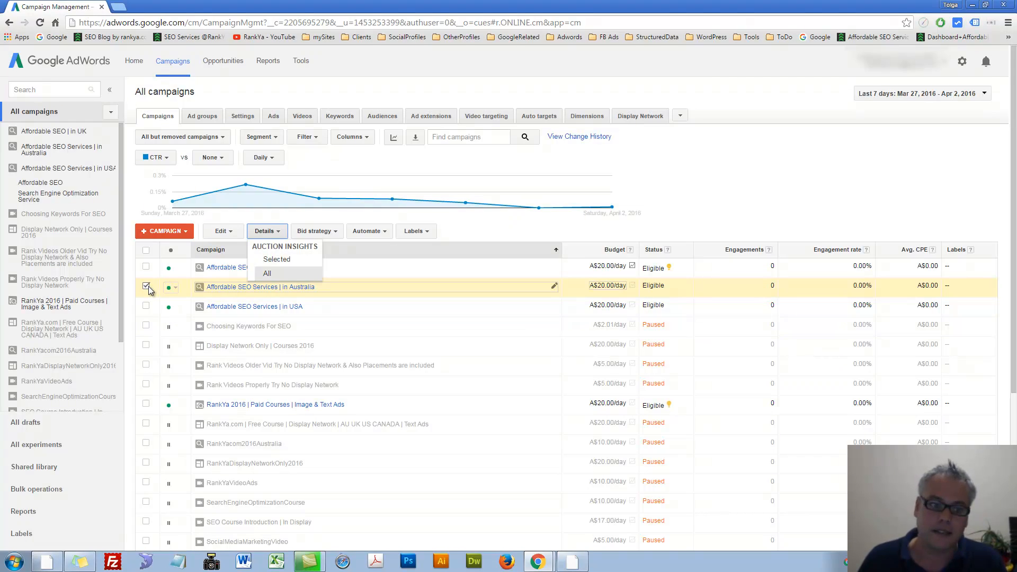
{"action": "left_click", "coordinate": [146, 287]}
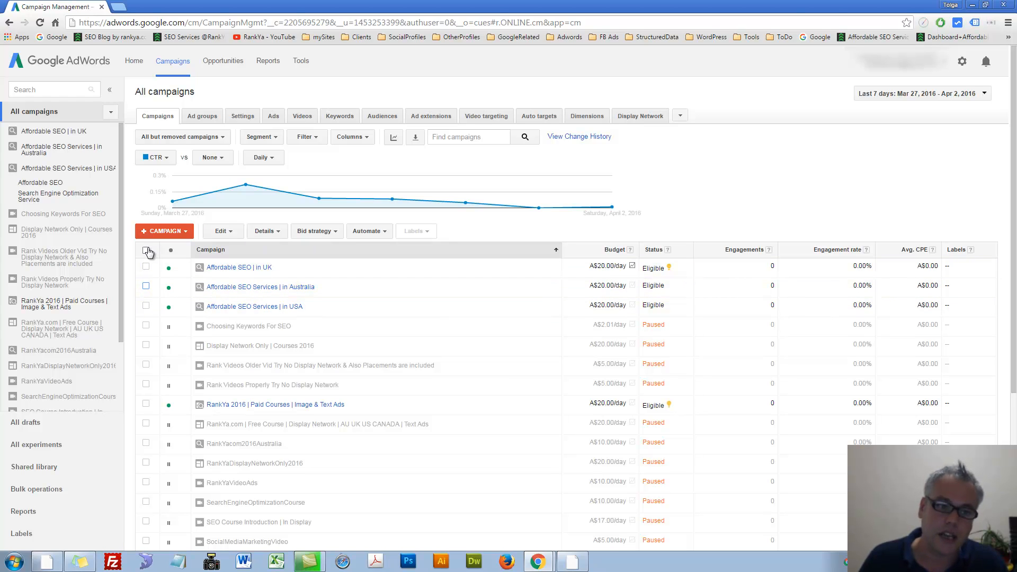
{"action": "left_click", "coordinate": [146, 250]}
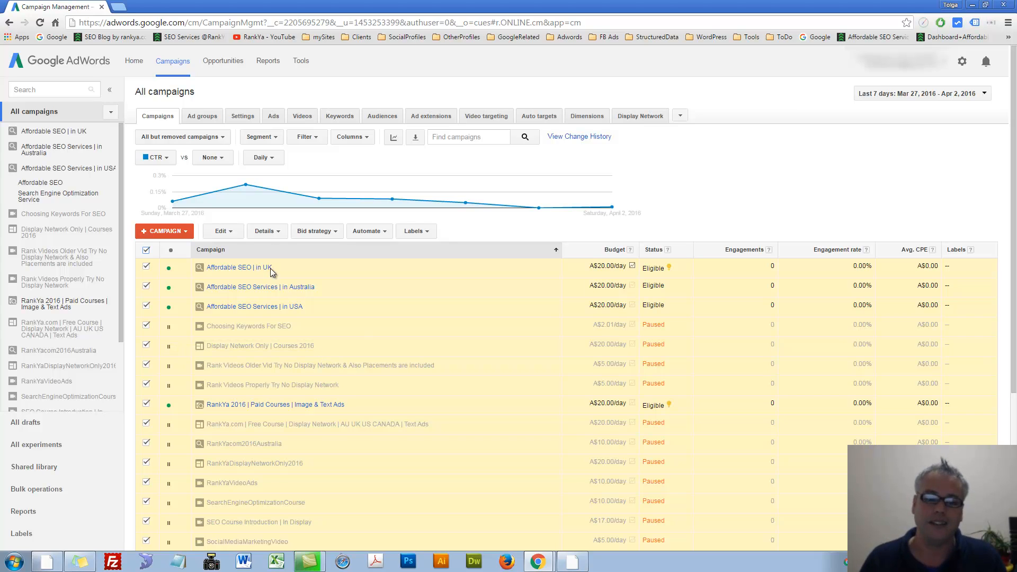
Step: View the Auction insights report and highlight your own row's 46.35% impression share
{"action": "left_click", "coordinate": [264, 231]}
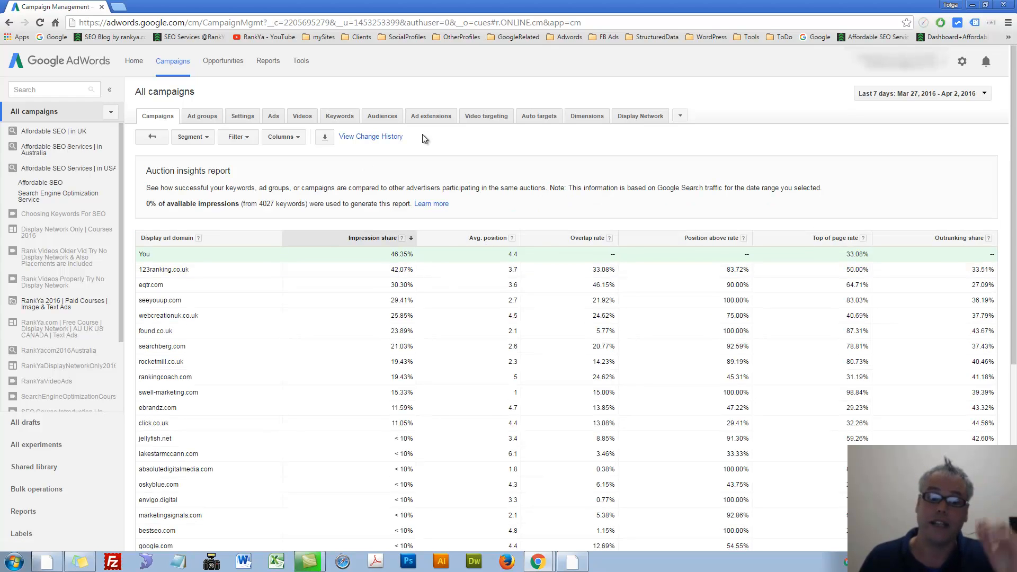
{"action": "mouse_move", "coordinate": [141, 259]}
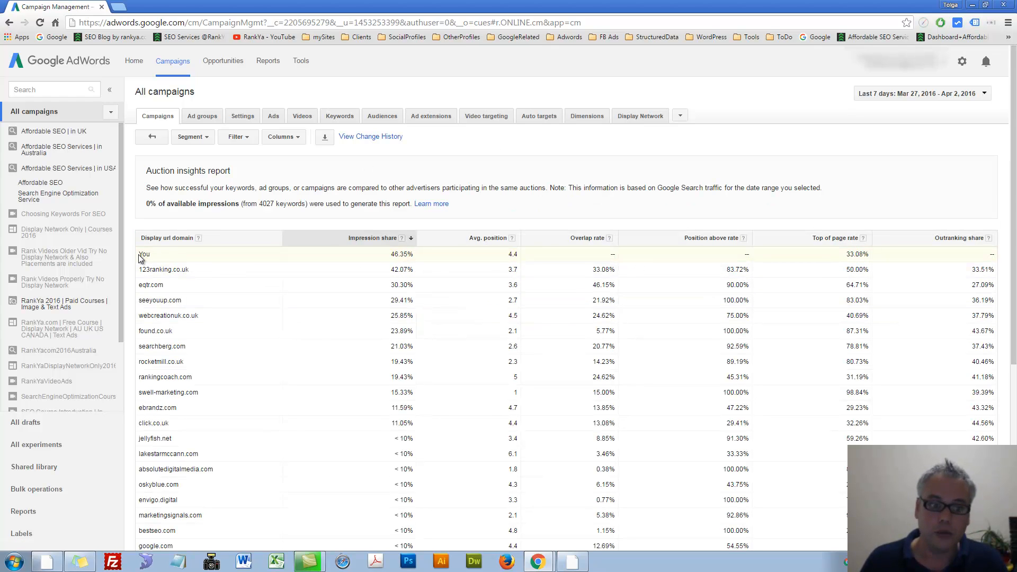
{"action": "double_click", "coordinate": [143, 254]}
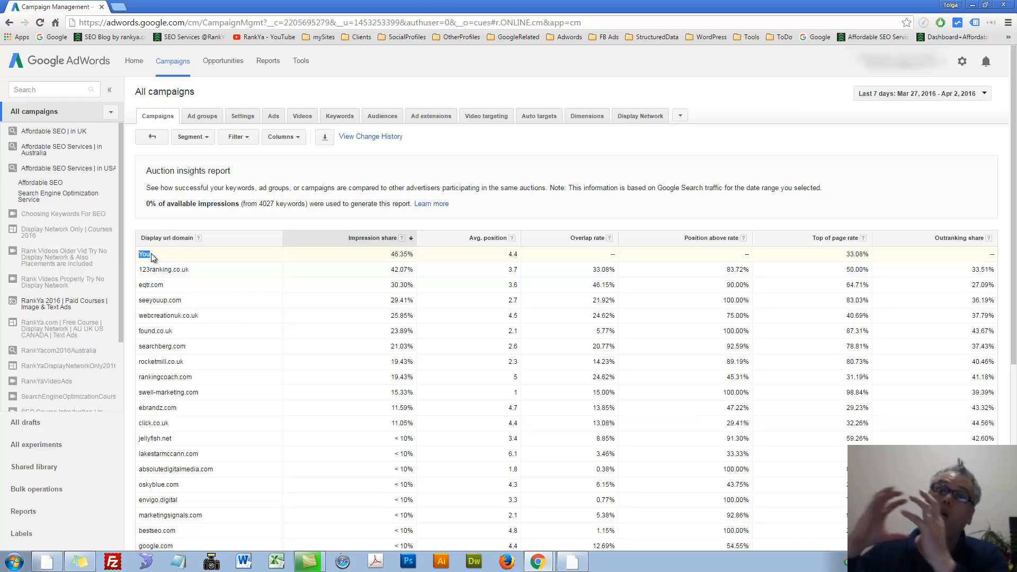
{"action": "mouse_move", "coordinate": [416, 269]}
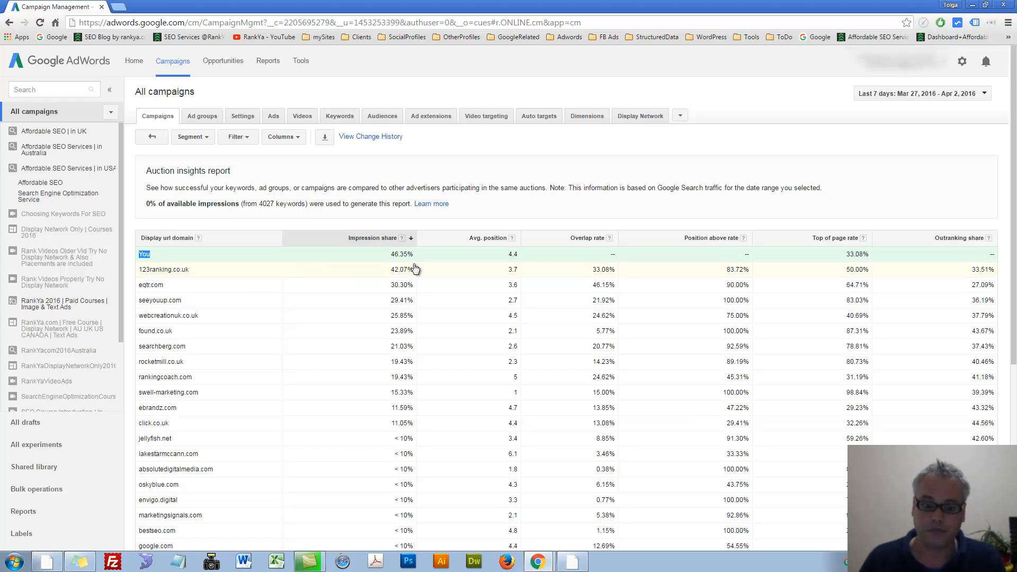
{"action": "mouse_move", "coordinate": [403, 239]}
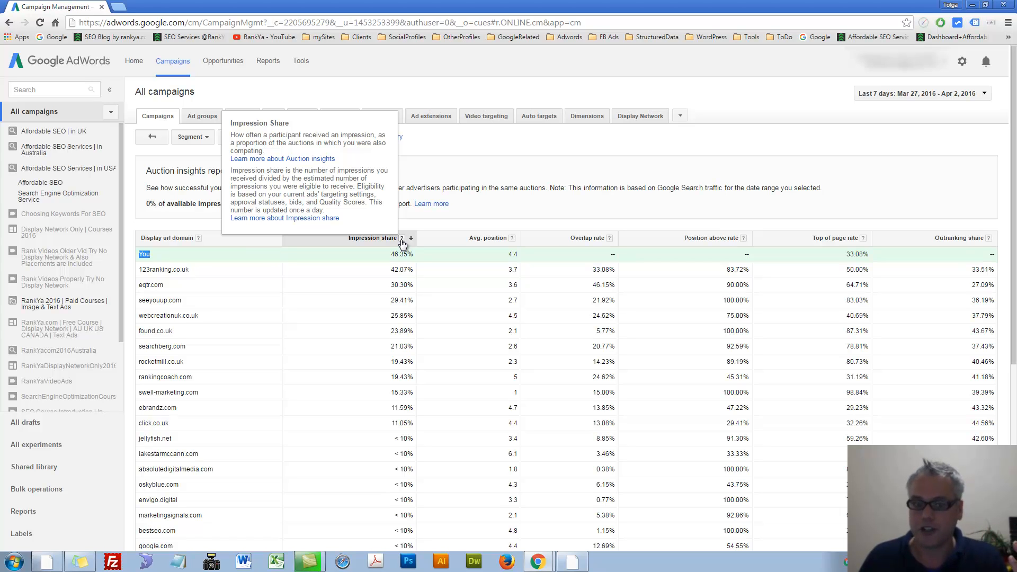
{"action": "mouse_move", "coordinate": [461, 241]}
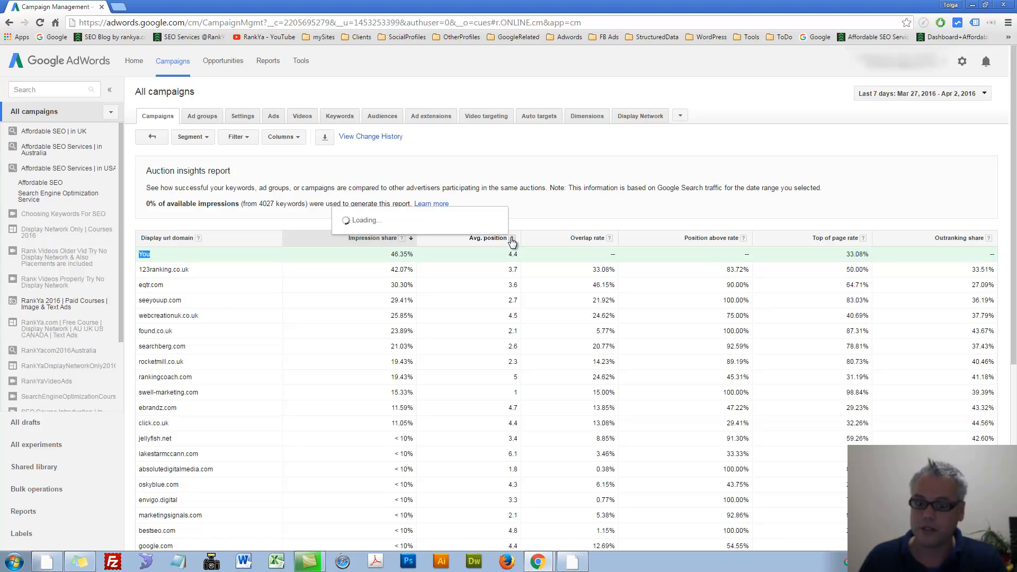
{"action": "mouse_move", "coordinate": [511, 241]}
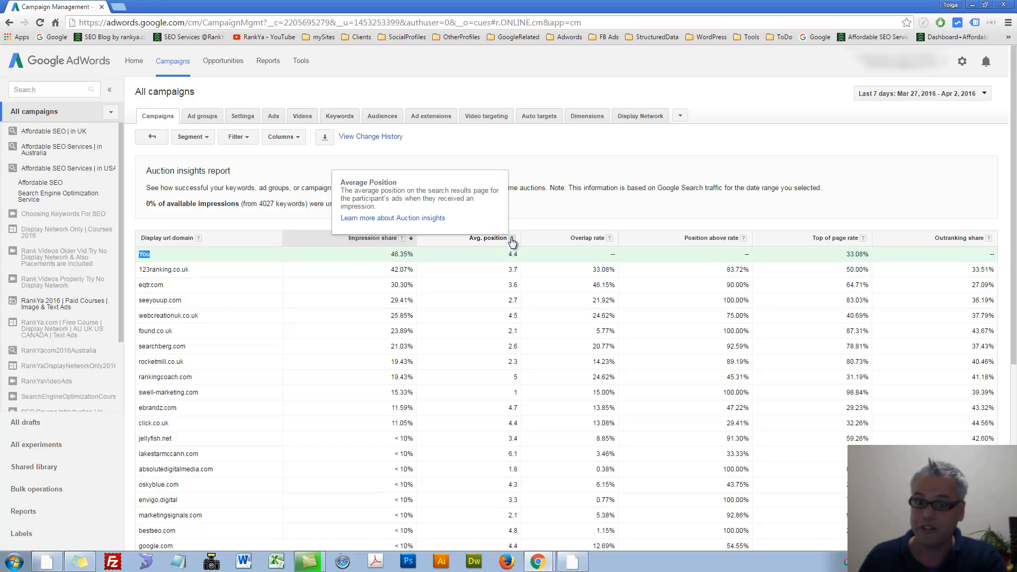
{"action": "mouse_move", "coordinate": [596, 248]}
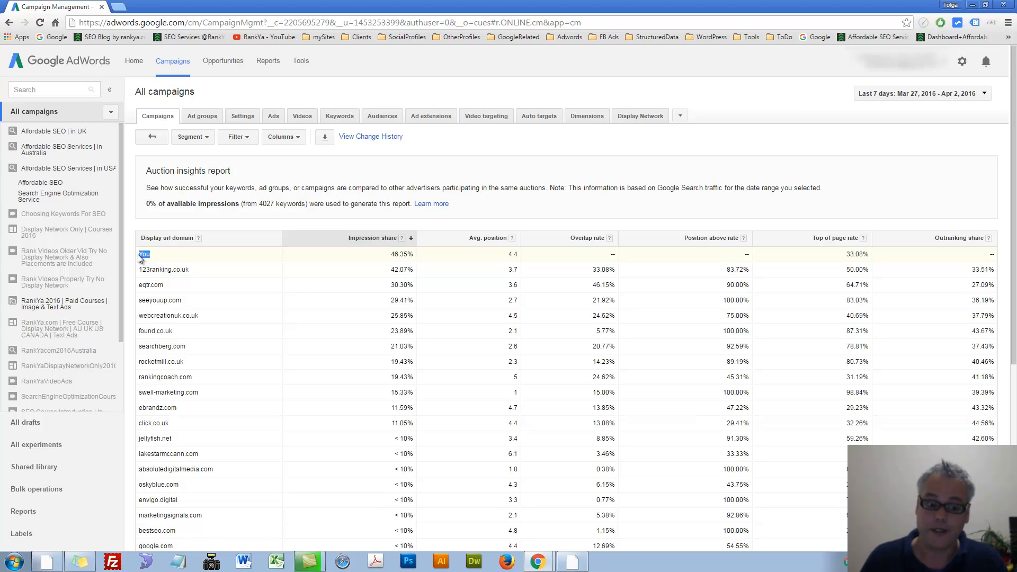
{"action": "mouse_move", "coordinate": [154, 260]}
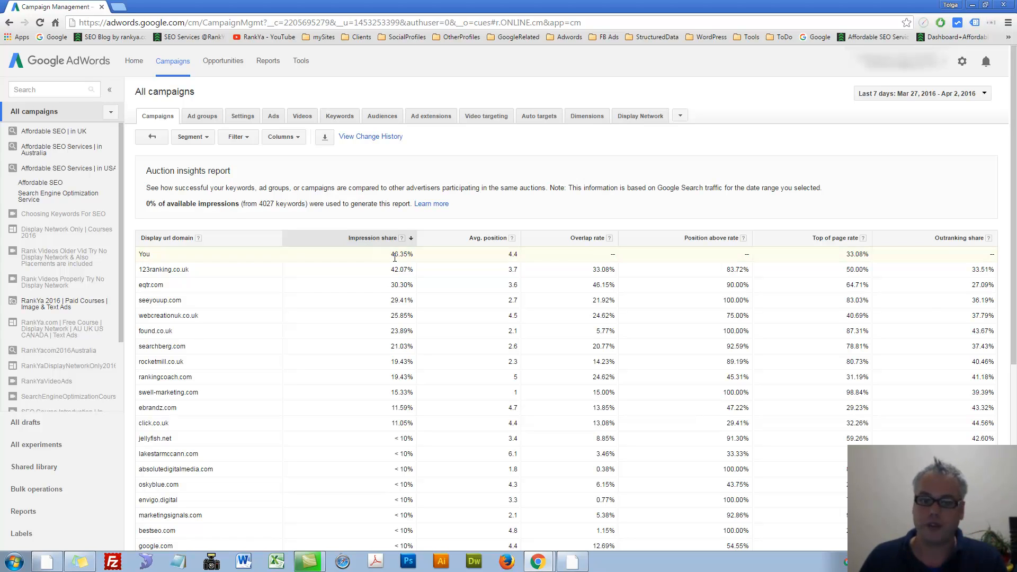
{"action": "double_click", "coordinate": [400, 253]}
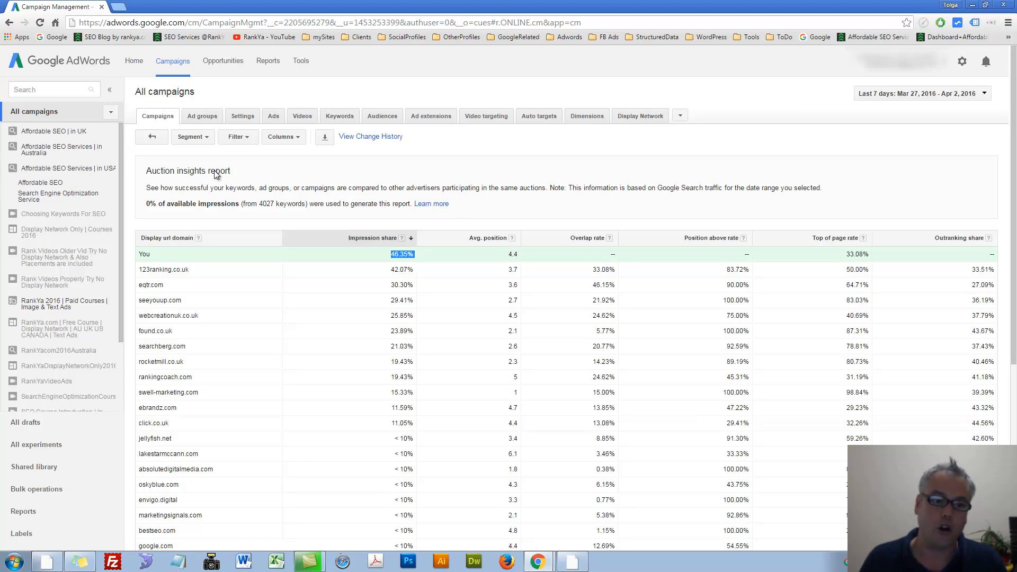
{"action": "mouse_move", "coordinate": [290, 214]}
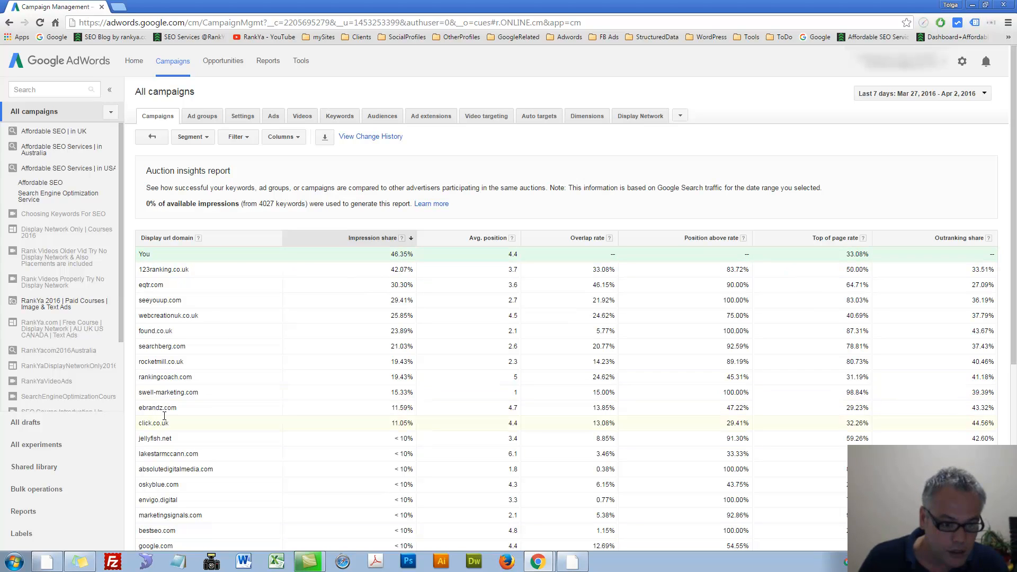
{"action": "double_click", "coordinate": [164, 269]}
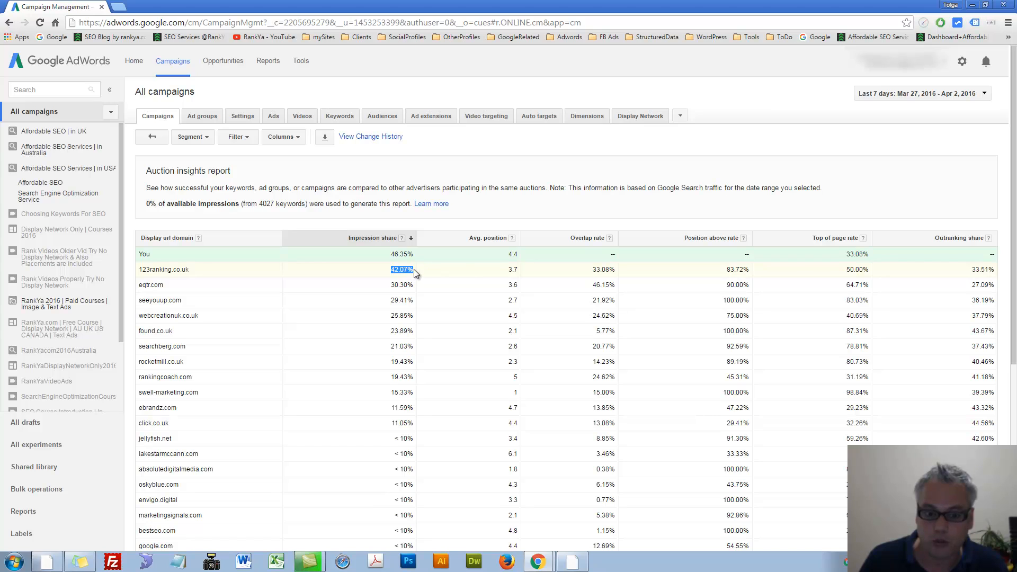
{"action": "left_click", "coordinate": [513, 269]}
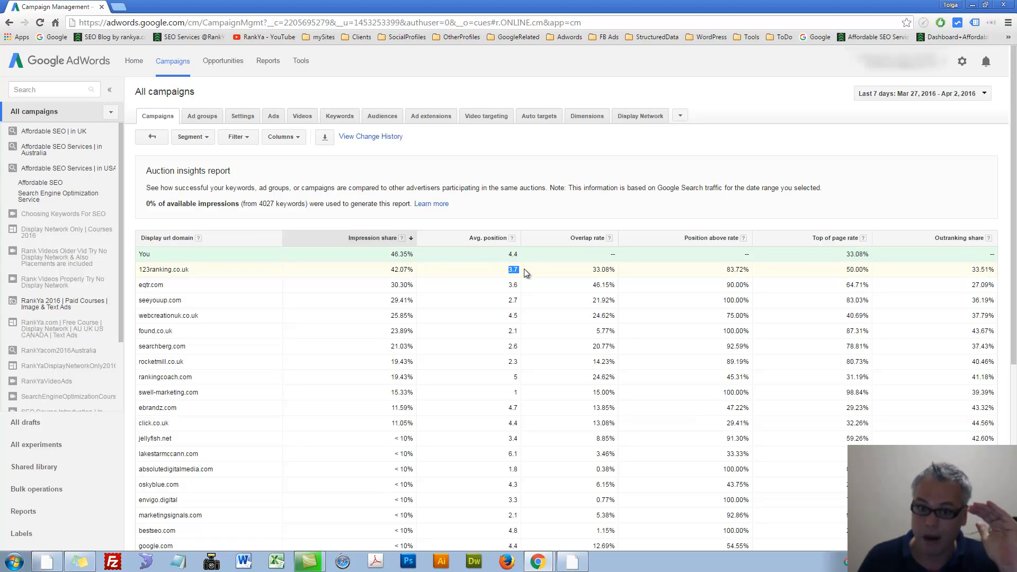
{"action": "left_click", "coordinate": [596, 269]}
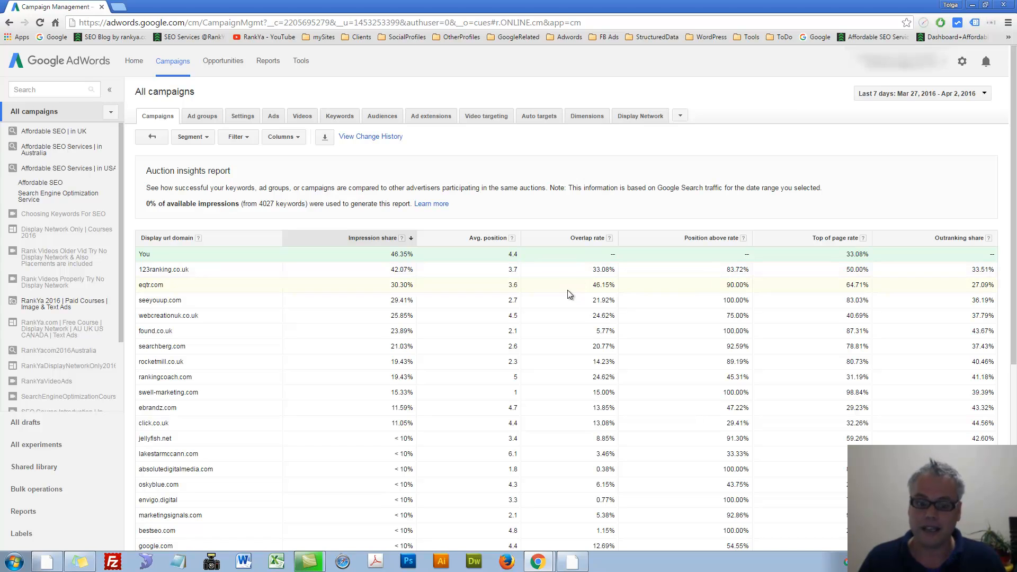
{"action": "mouse_move", "coordinate": [428, 276]}
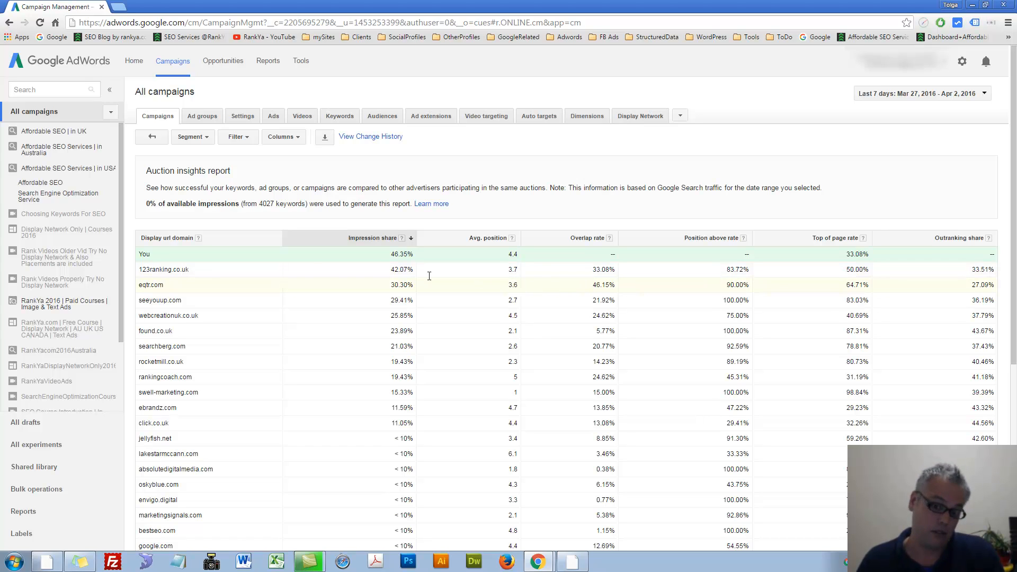
{"action": "double_click", "coordinate": [163, 269]}
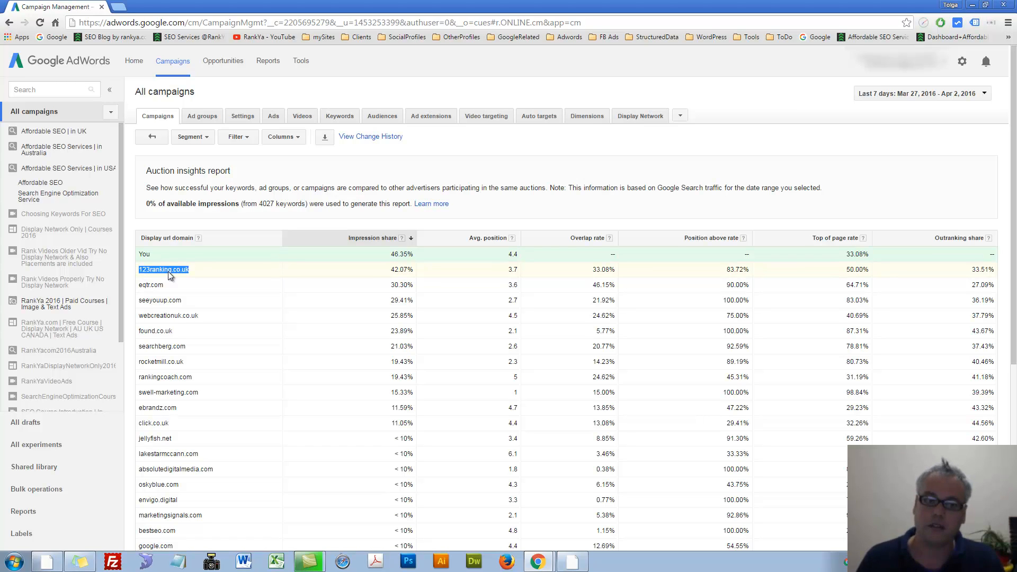
{"action": "mouse_move", "coordinate": [197, 276]}
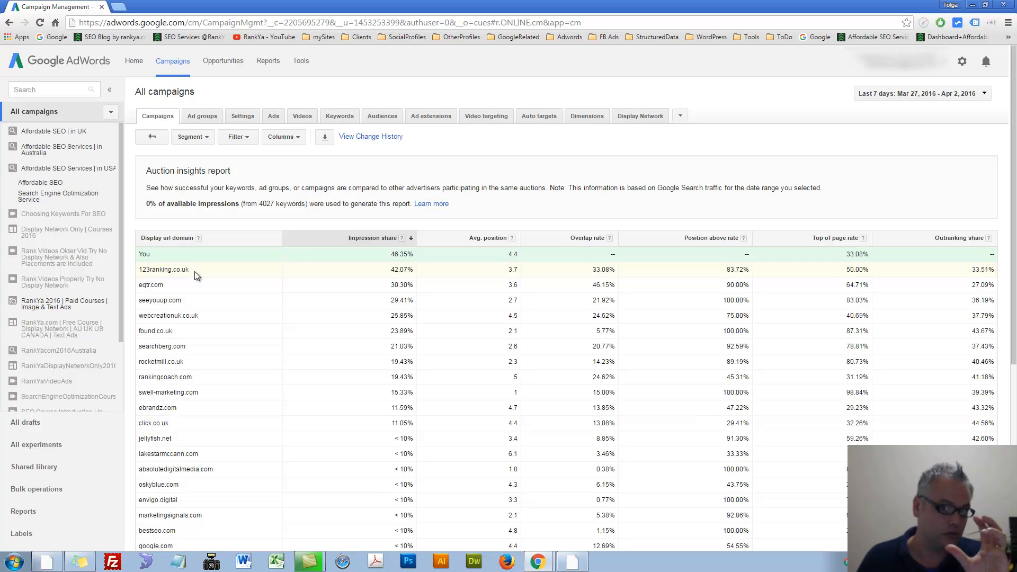
{"action": "mouse_move", "coordinate": [574, 284]}
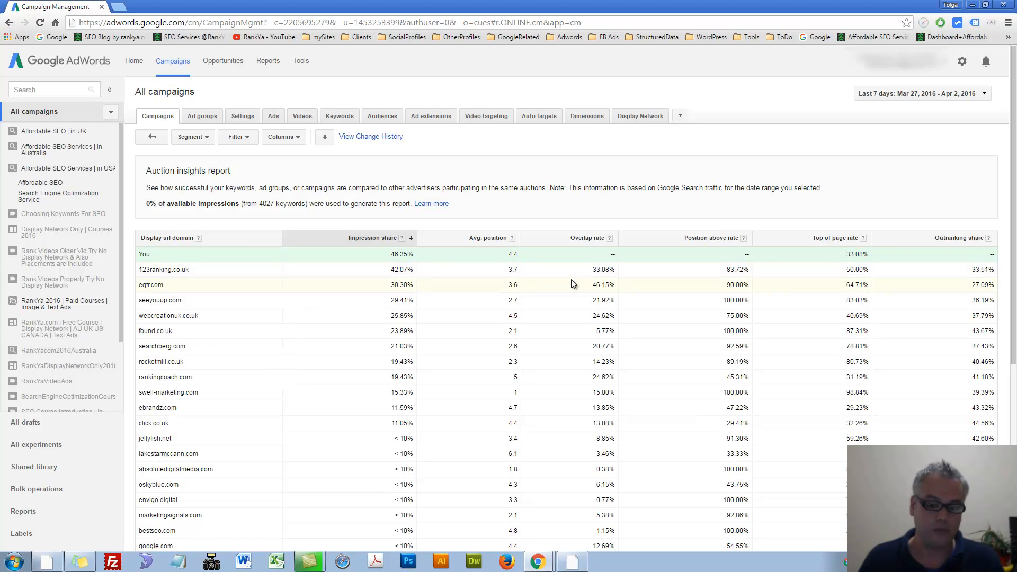
{"action": "mouse_move", "coordinate": [725, 288]}
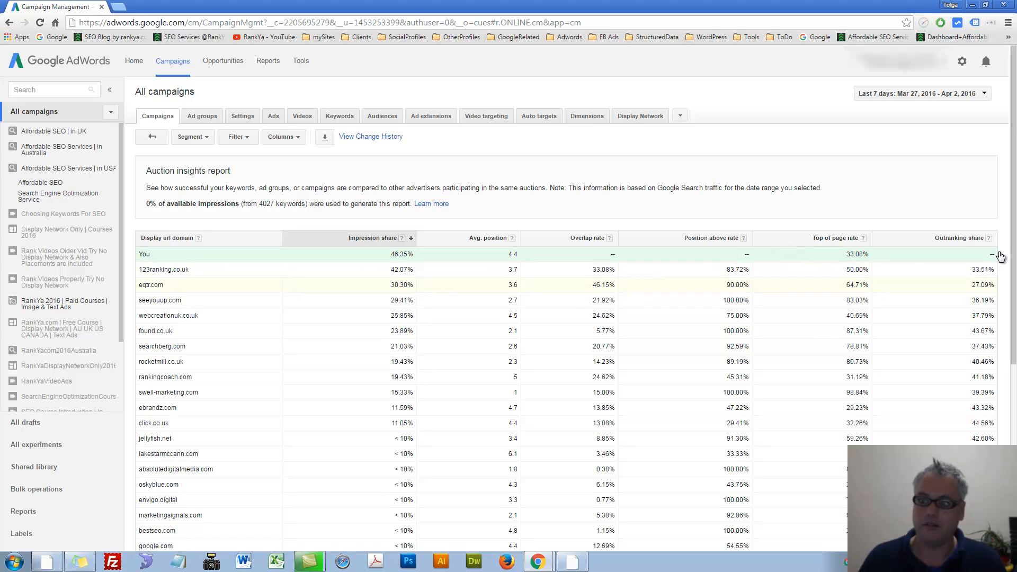
{"action": "mouse_move", "coordinate": [988, 238]}
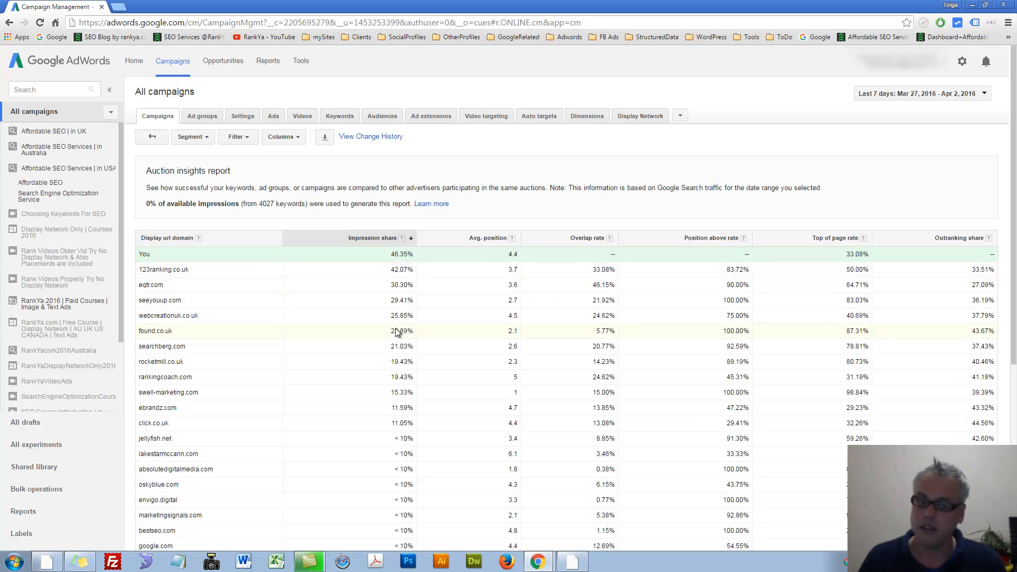
{"action": "mouse_move", "coordinate": [389, 318]}
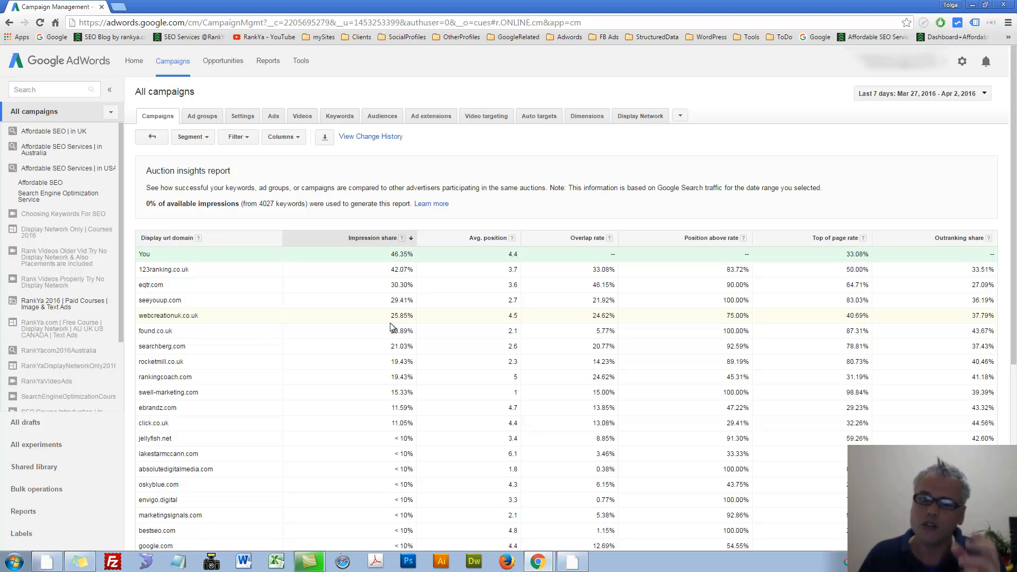
{"action": "mouse_move", "coordinate": [392, 328]}
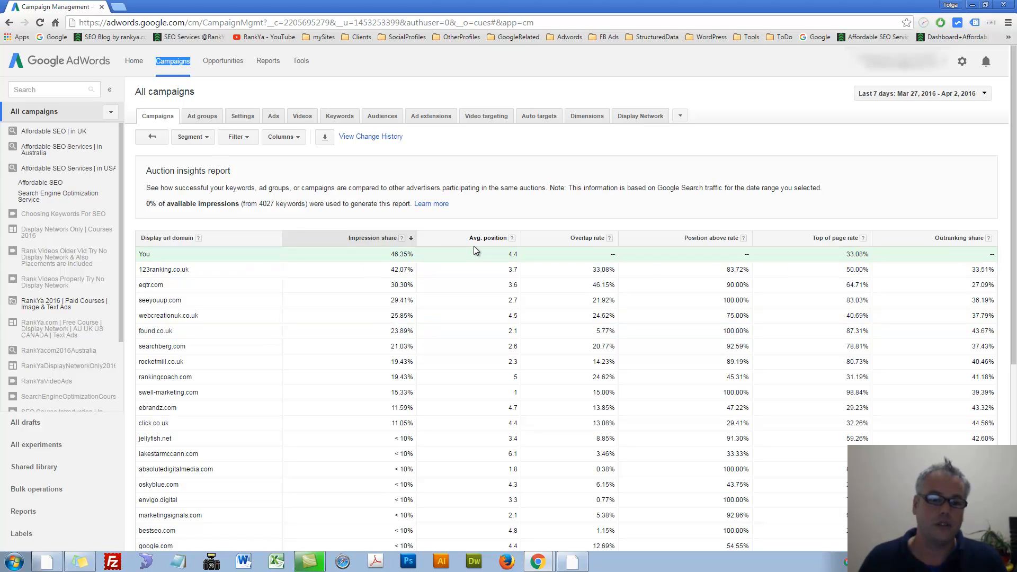
{"action": "mouse_move", "coordinate": [524, 215]}
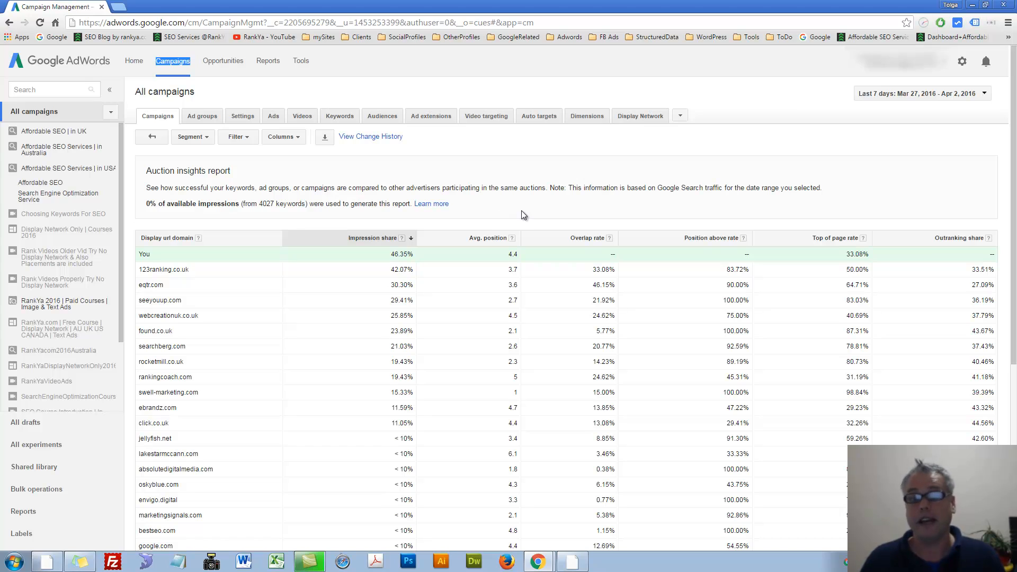
{"action": "mouse_move", "coordinate": [563, 204]}
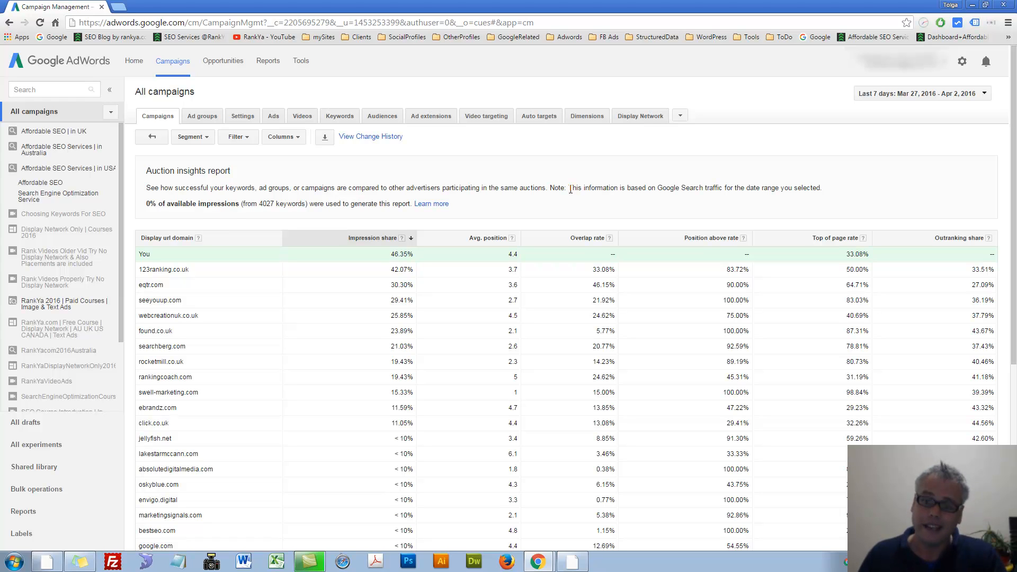
{"action": "mouse_move", "coordinate": [571, 193]}
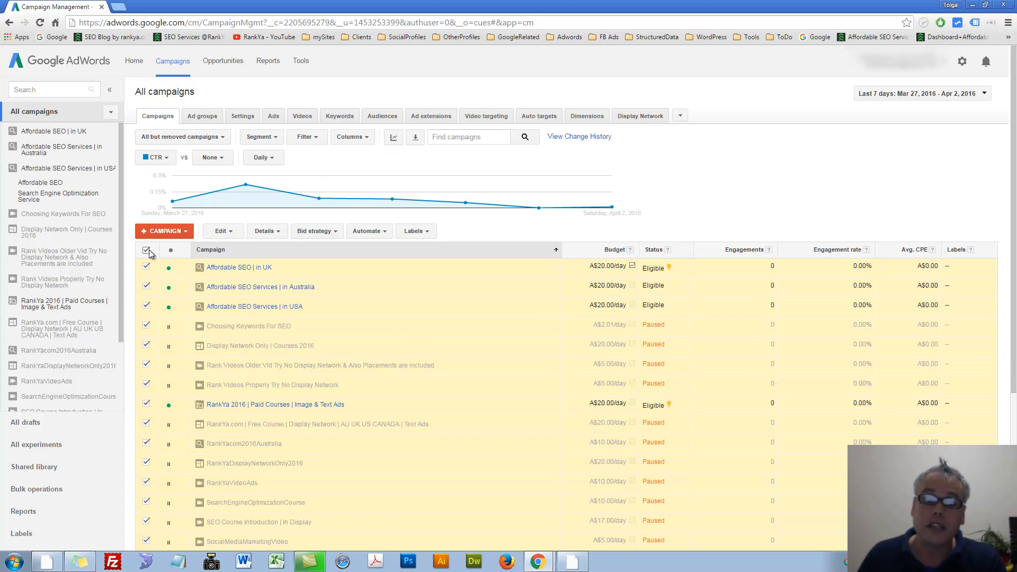
Step: Untick the select-all checkbox so no campaign is checked
{"action": "left_click", "coordinate": [146, 250]}
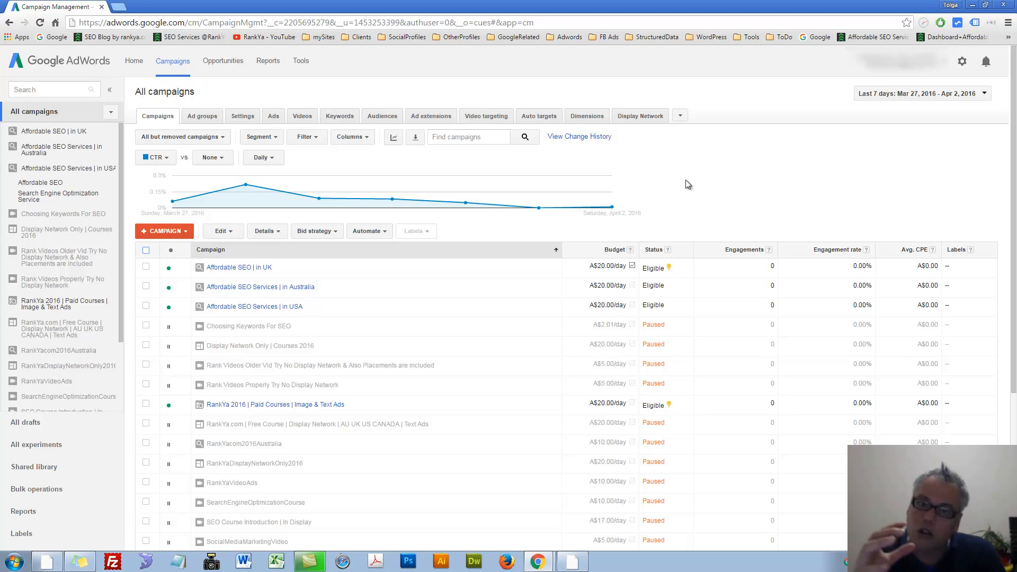
{"action": "mouse_move", "coordinate": [782, 184]}
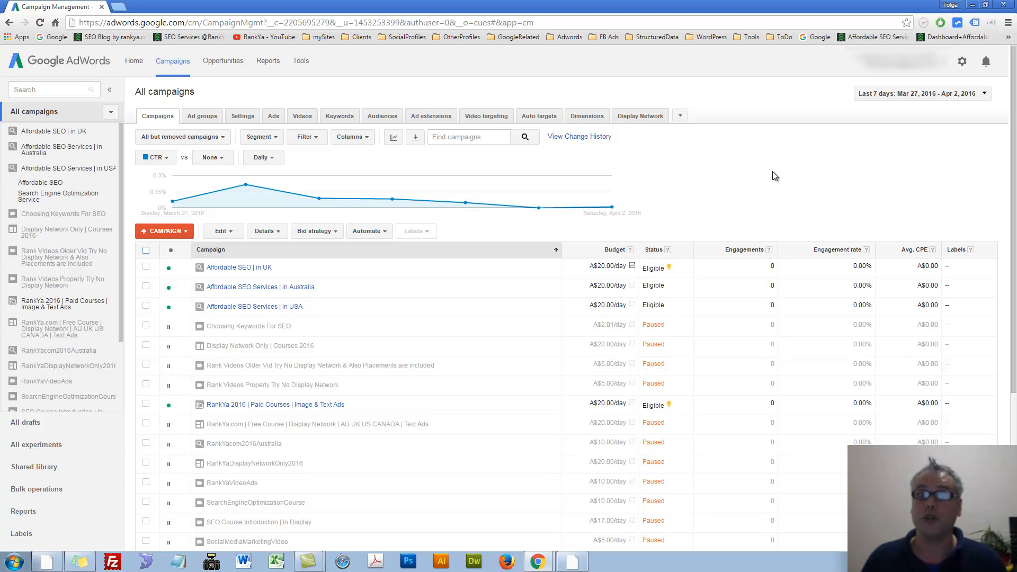
{"action": "mouse_move", "coordinate": [770, 180]}
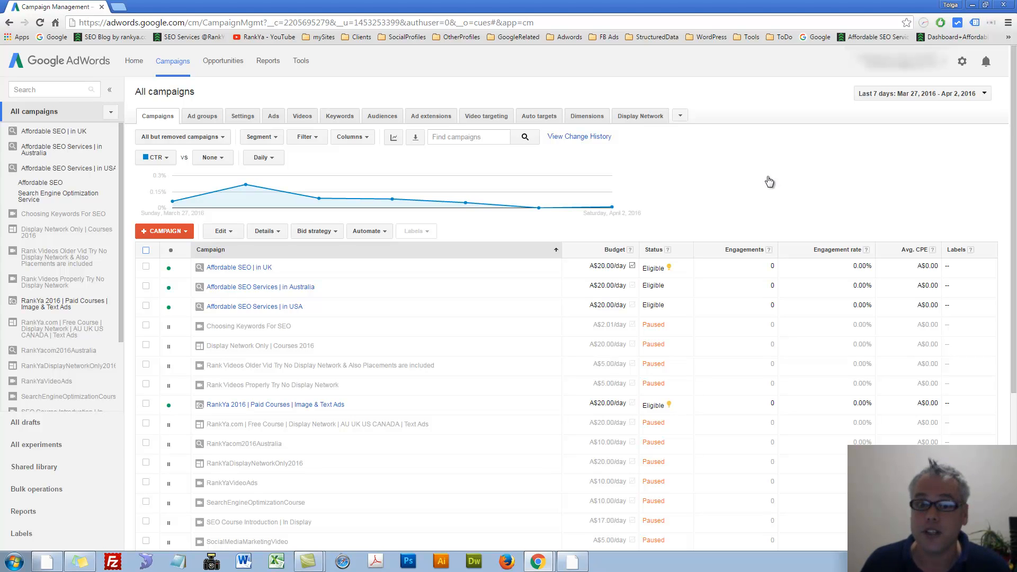